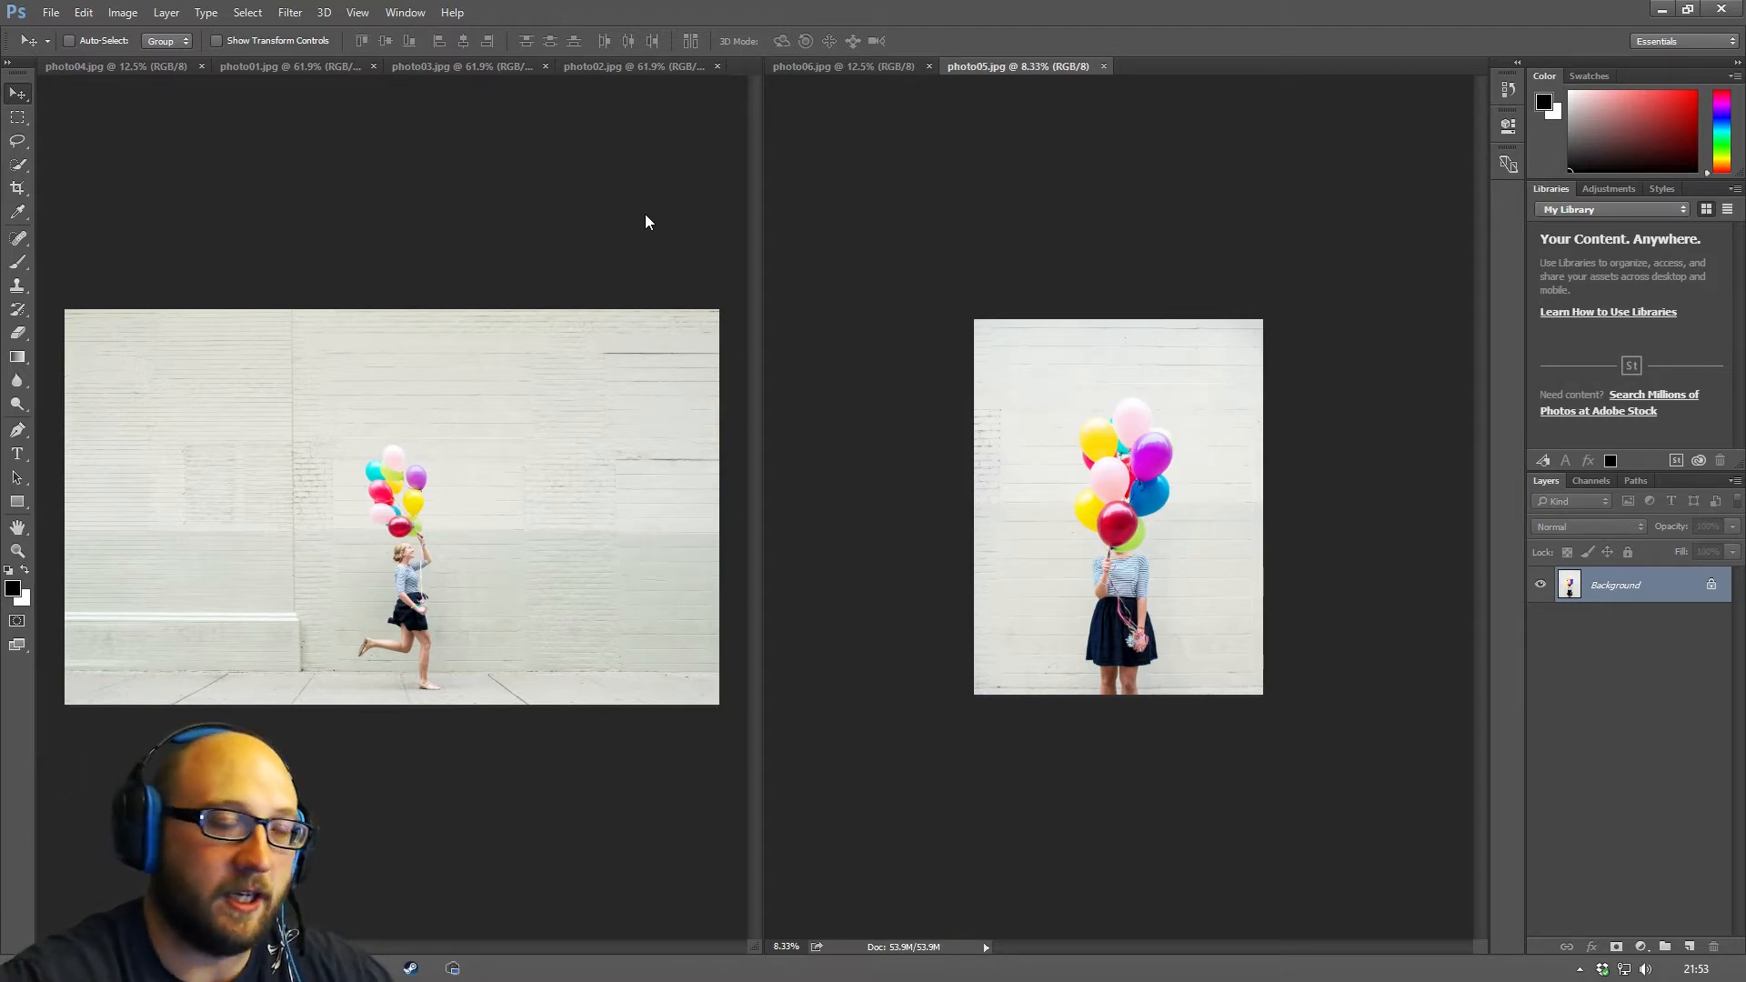
pyautogui.moveTo(526, 248)
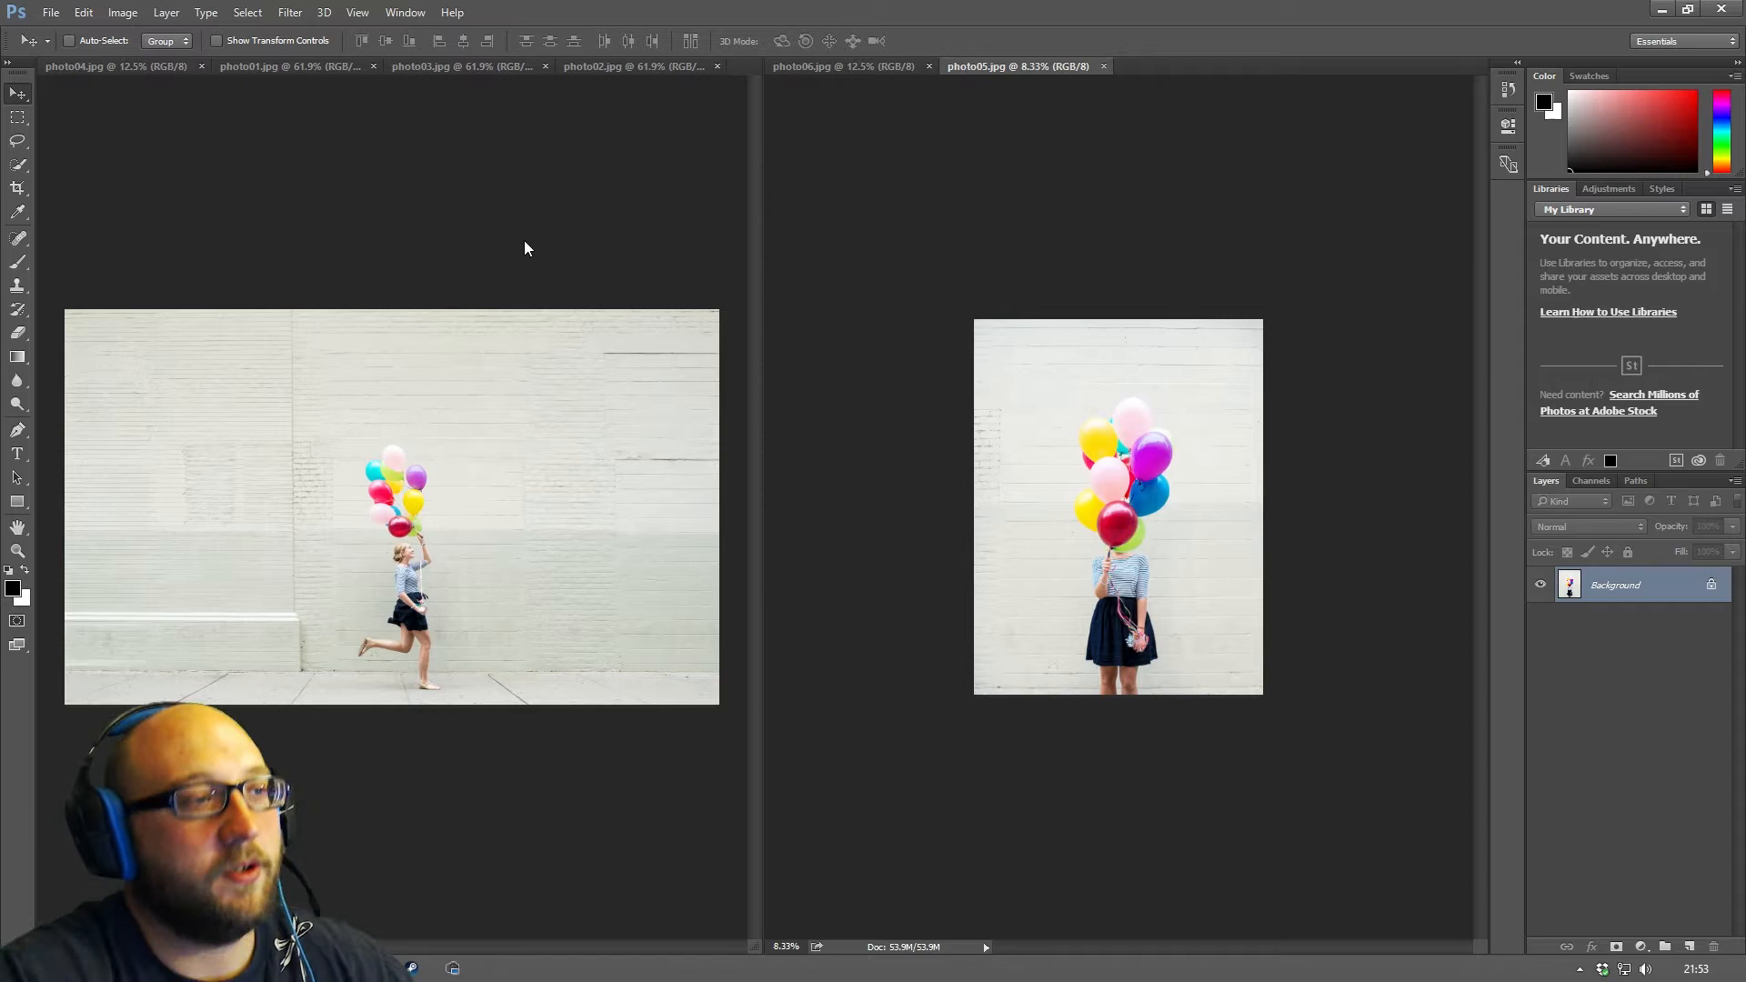
pyautogui.moveTo(421, 324)
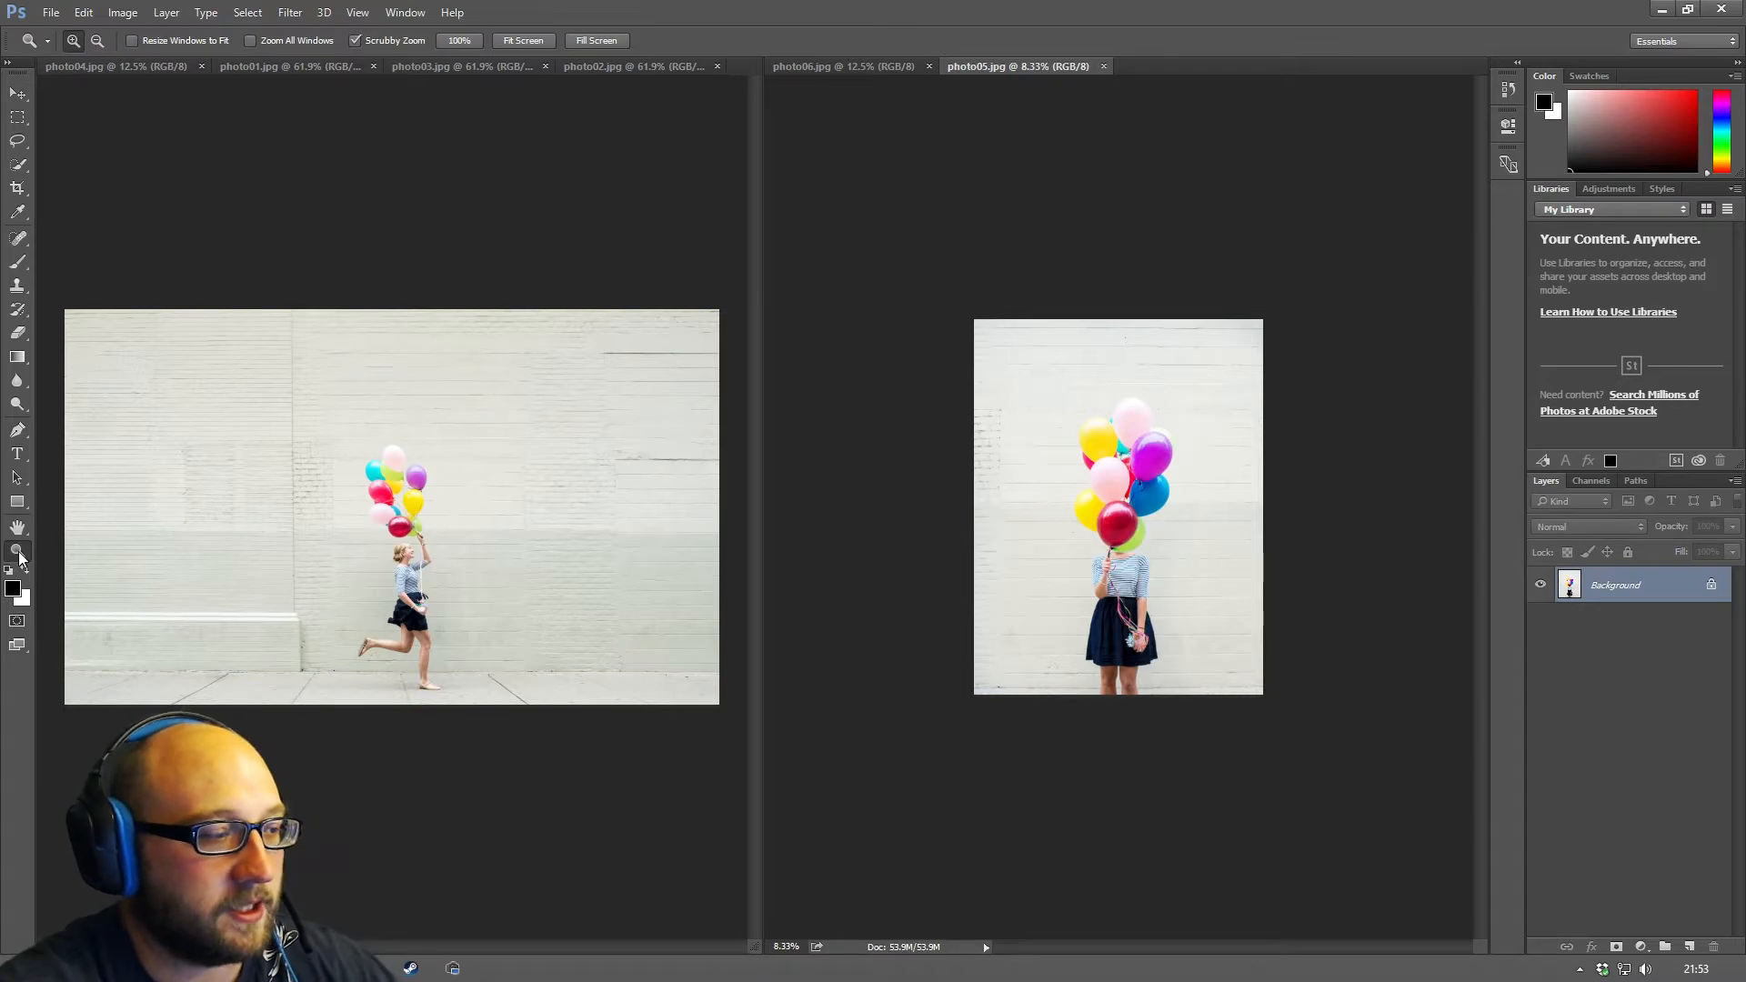
pyautogui.moveTo(18, 551)
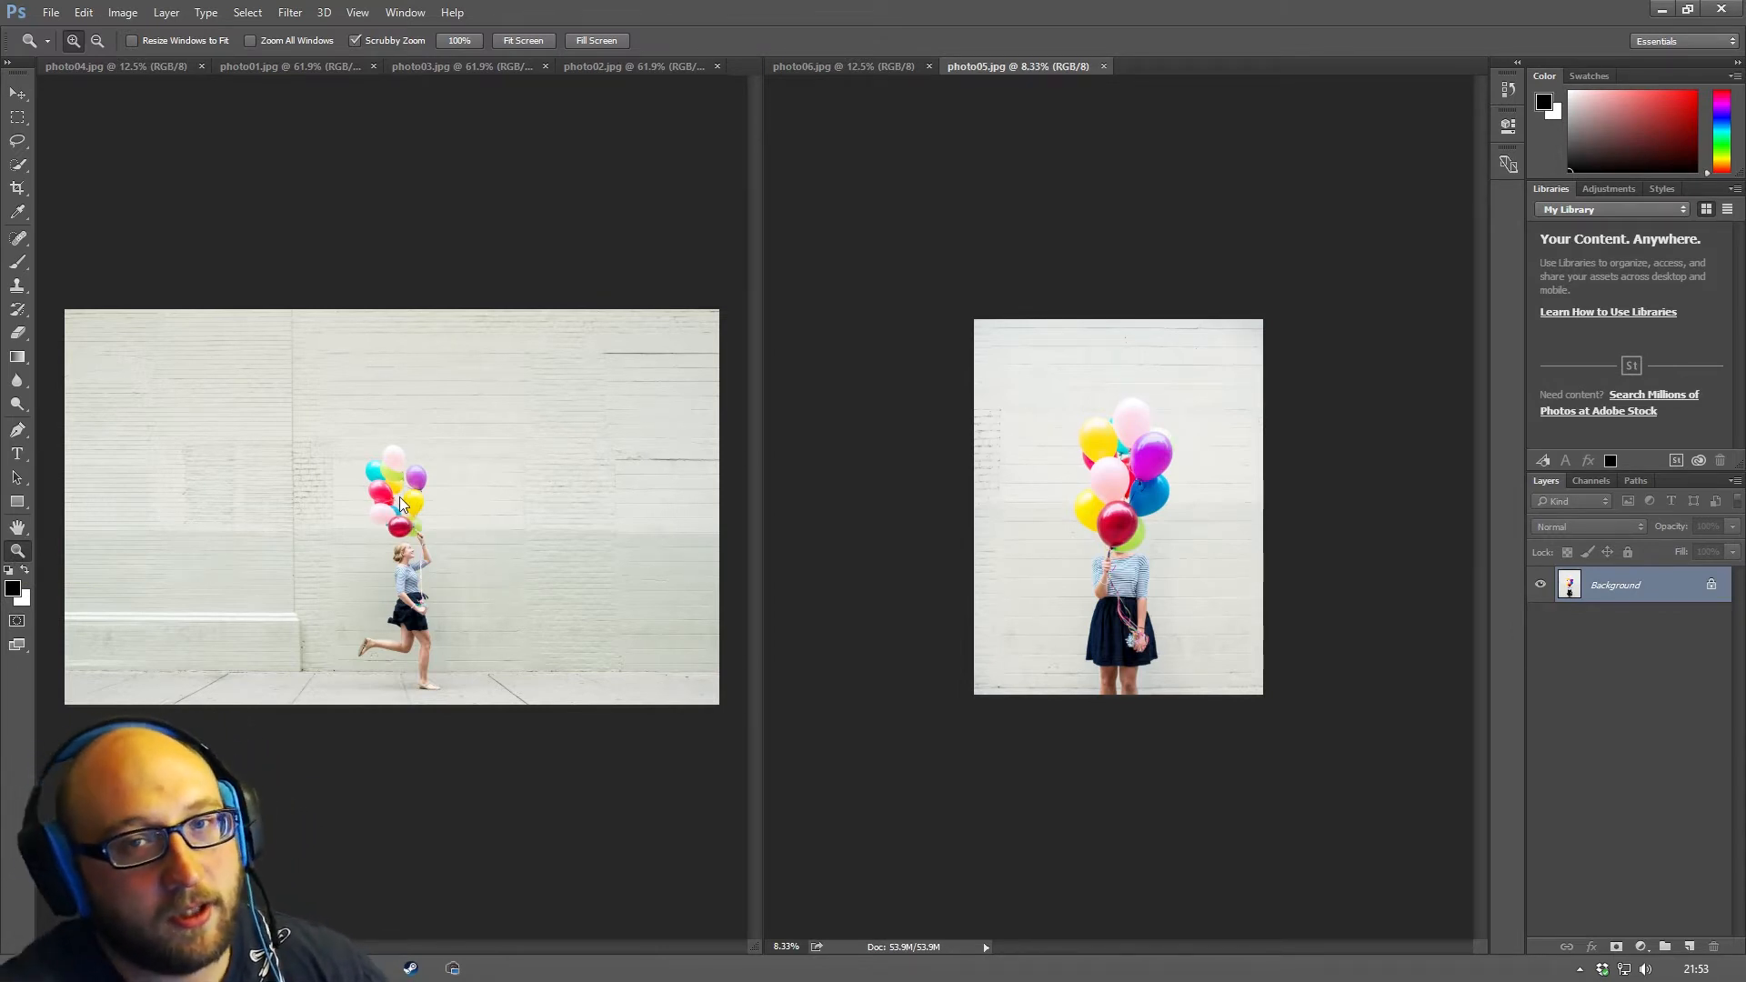
pyautogui.moveTo(455, 206)
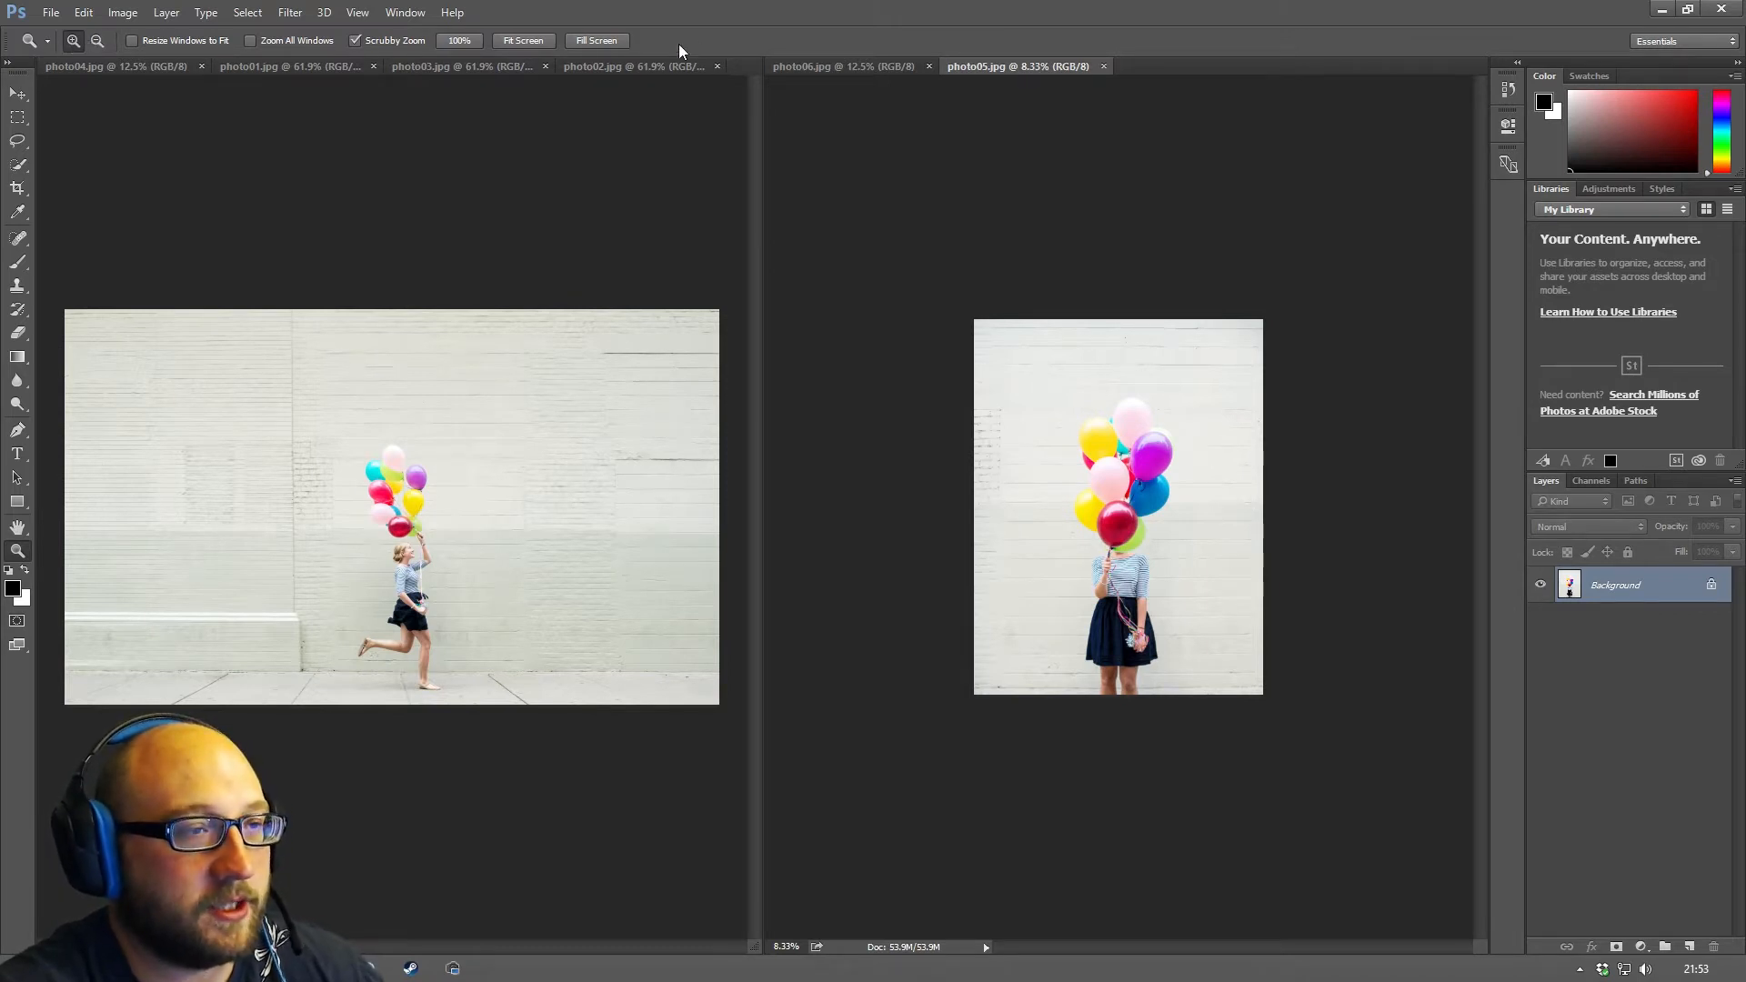
pyautogui.moveTo(108, 140)
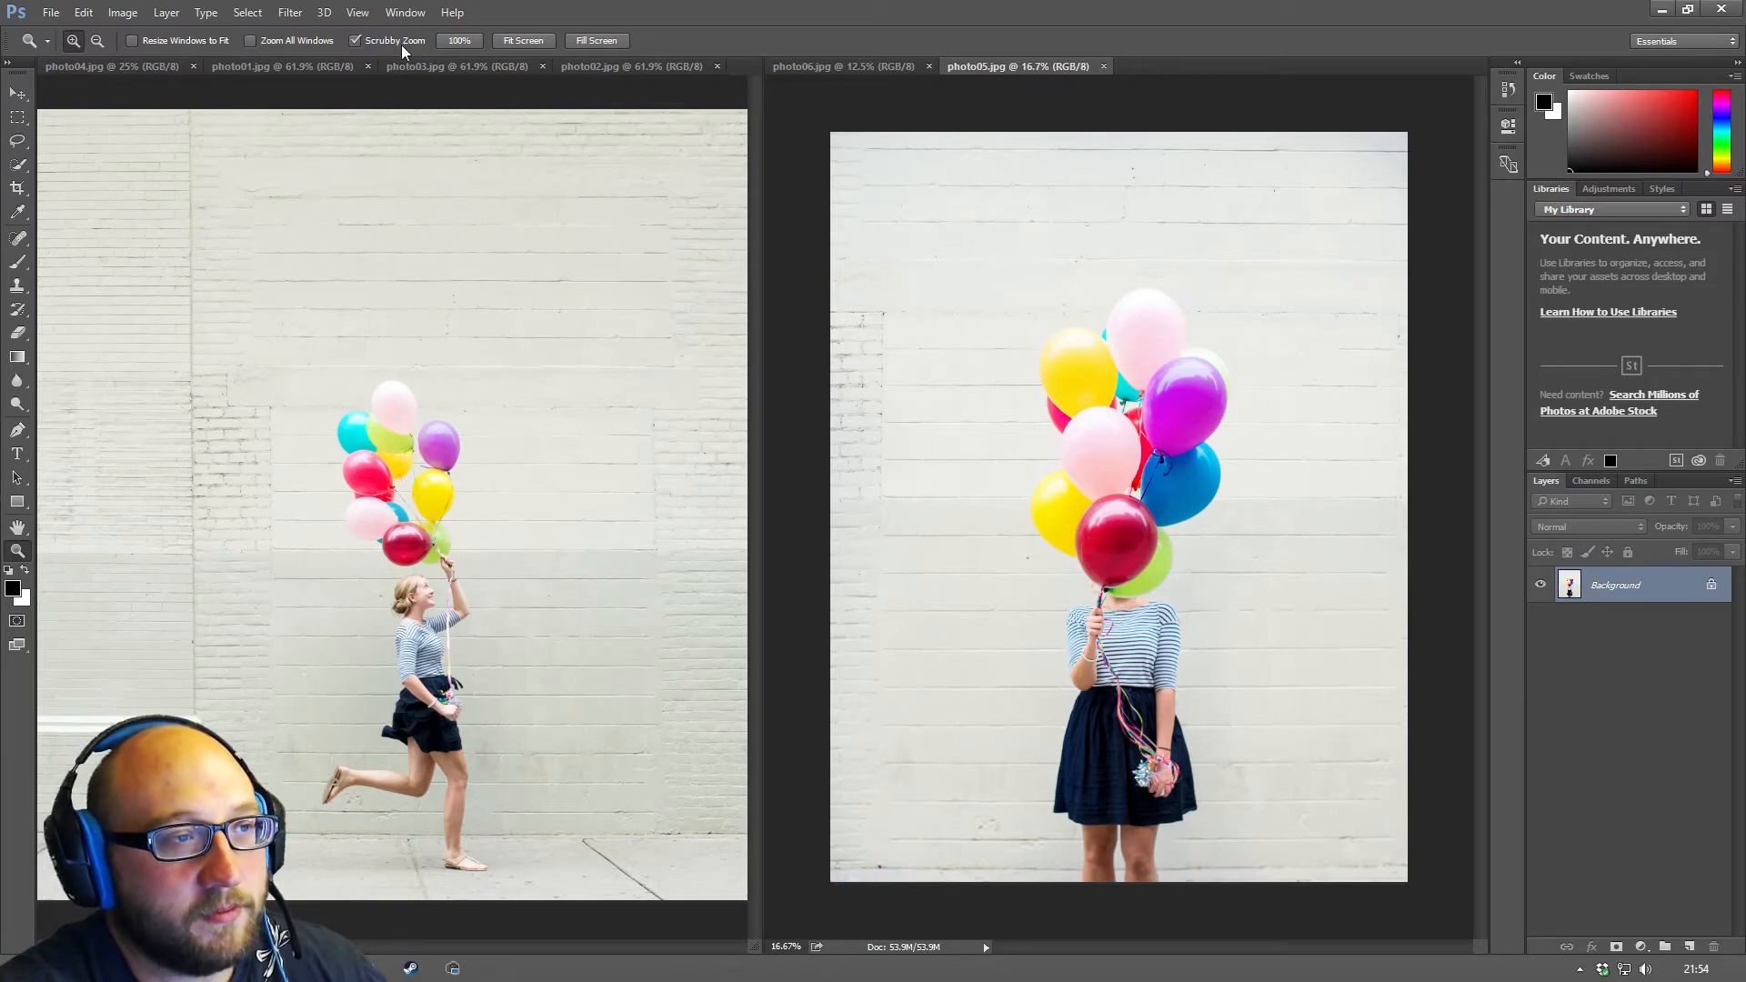
pyautogui.moveTo(1113, 517)
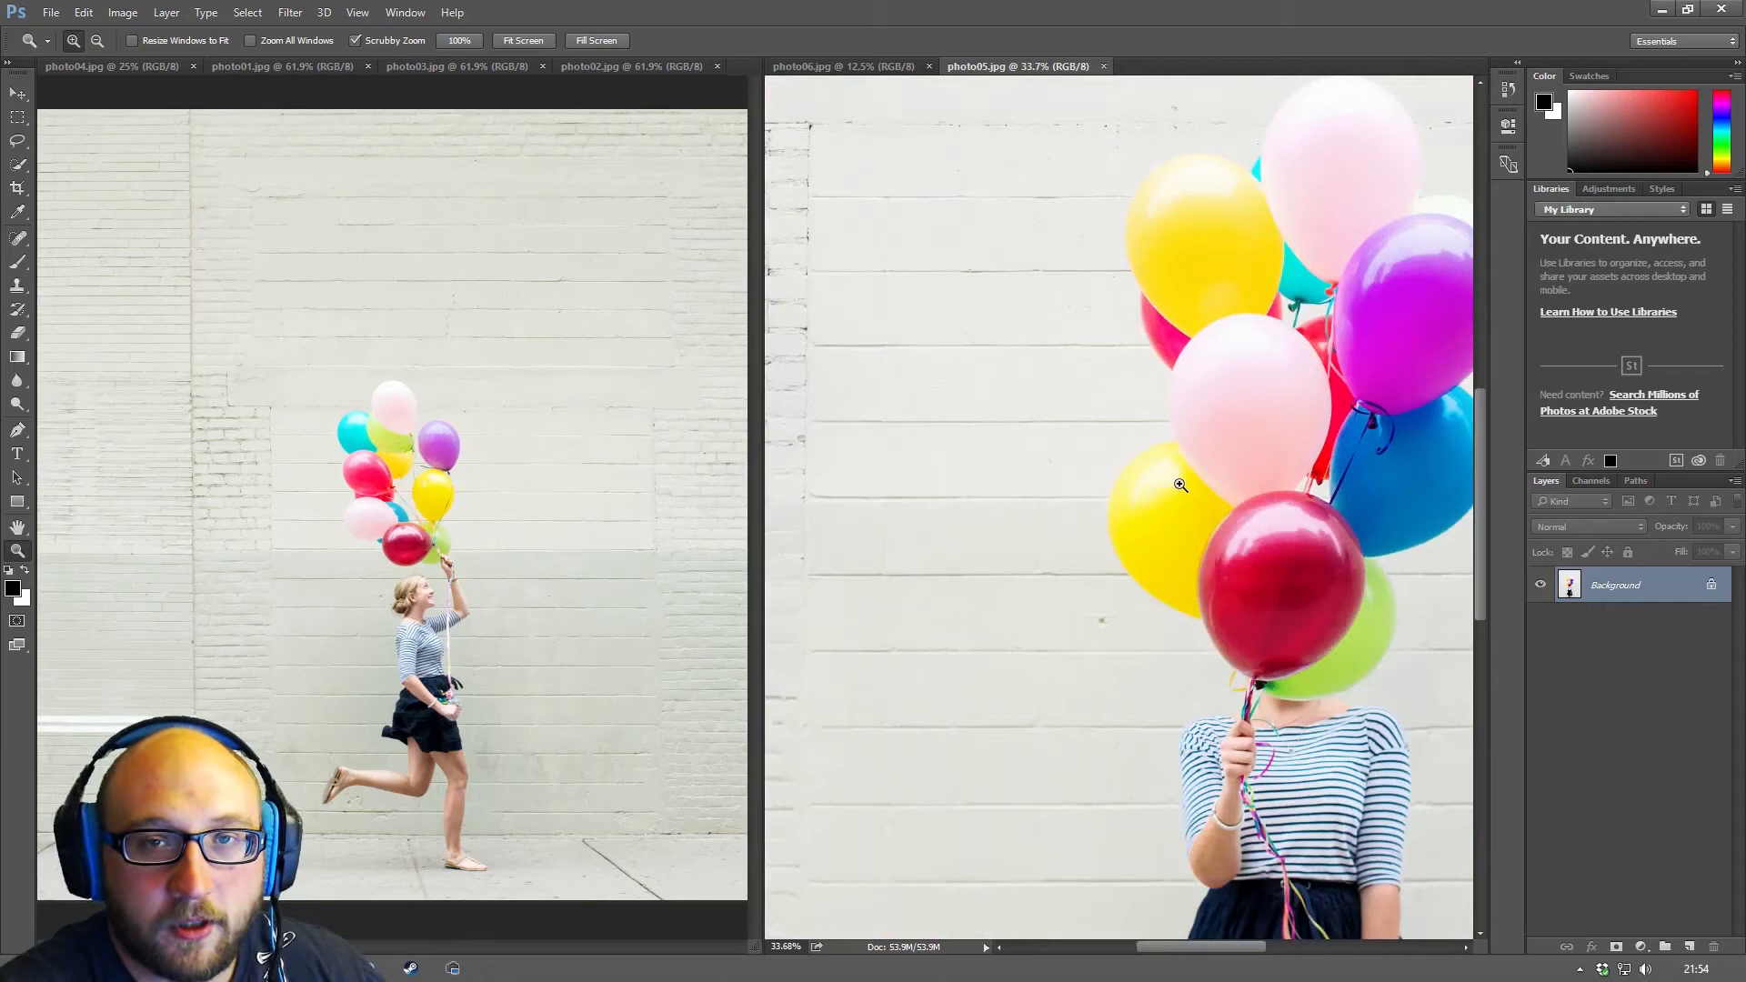
# - Zoom the right photo out via the context menu, then zoom in one step
pyautogui.rightClick(1180, 484)
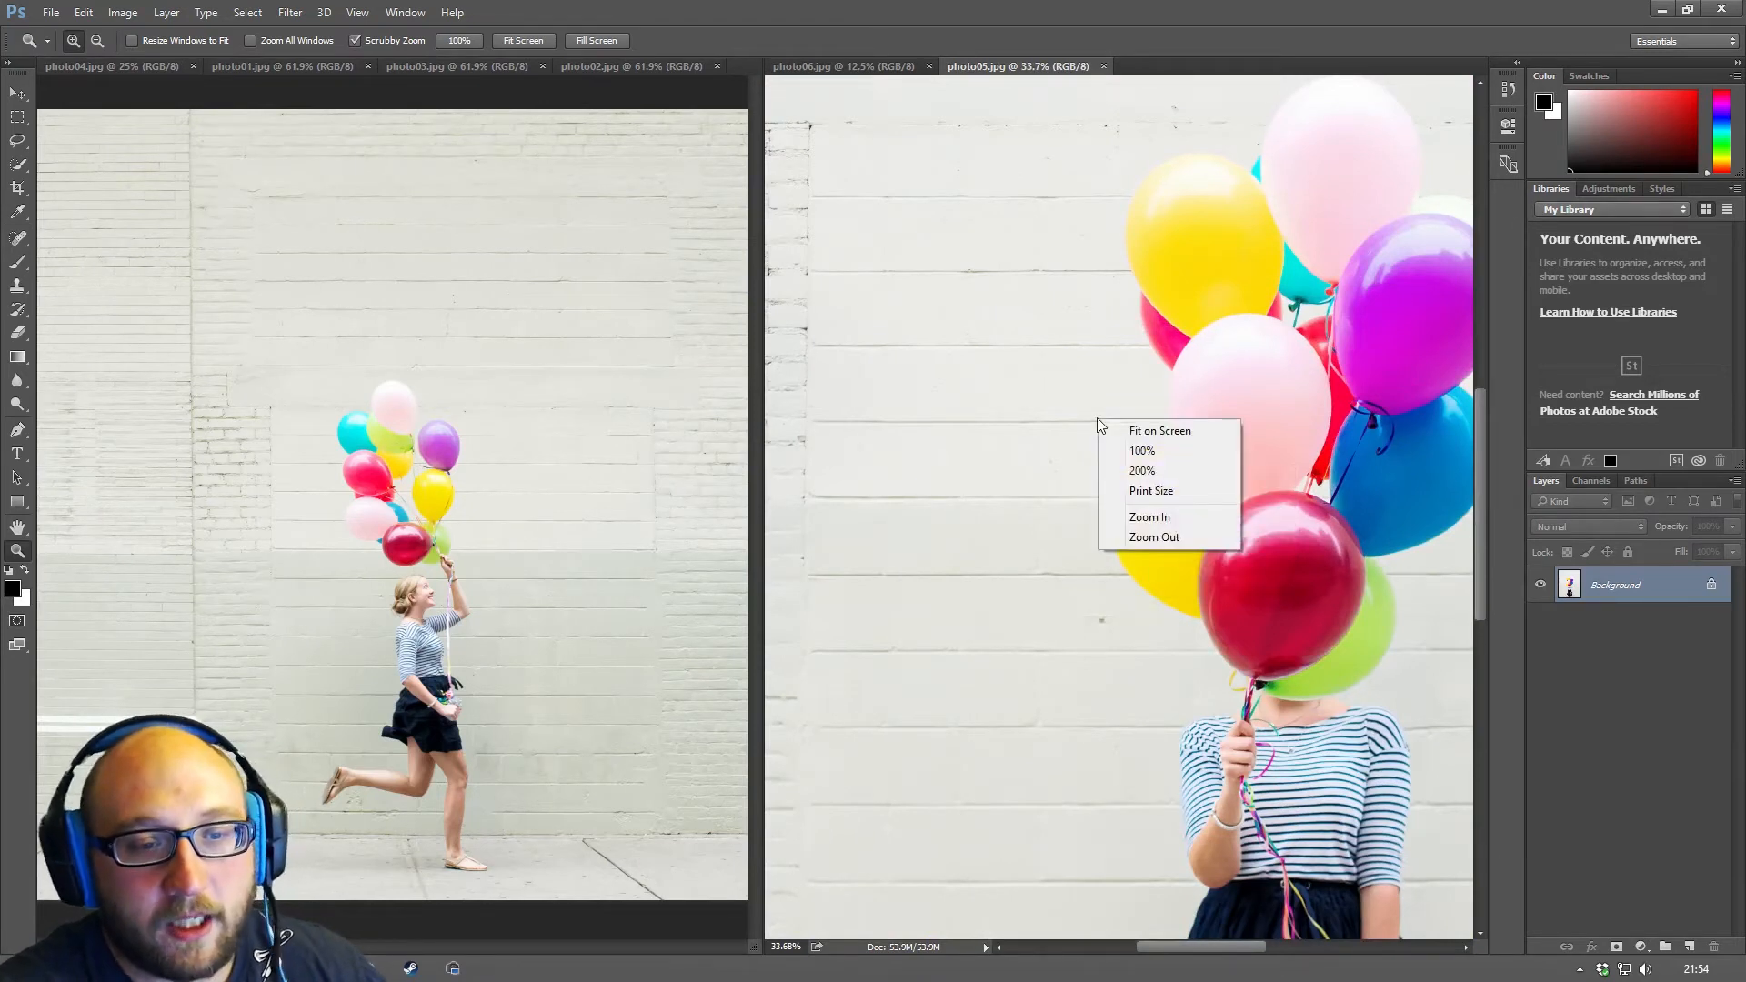
pyautogui.moveTo(1156, 538)
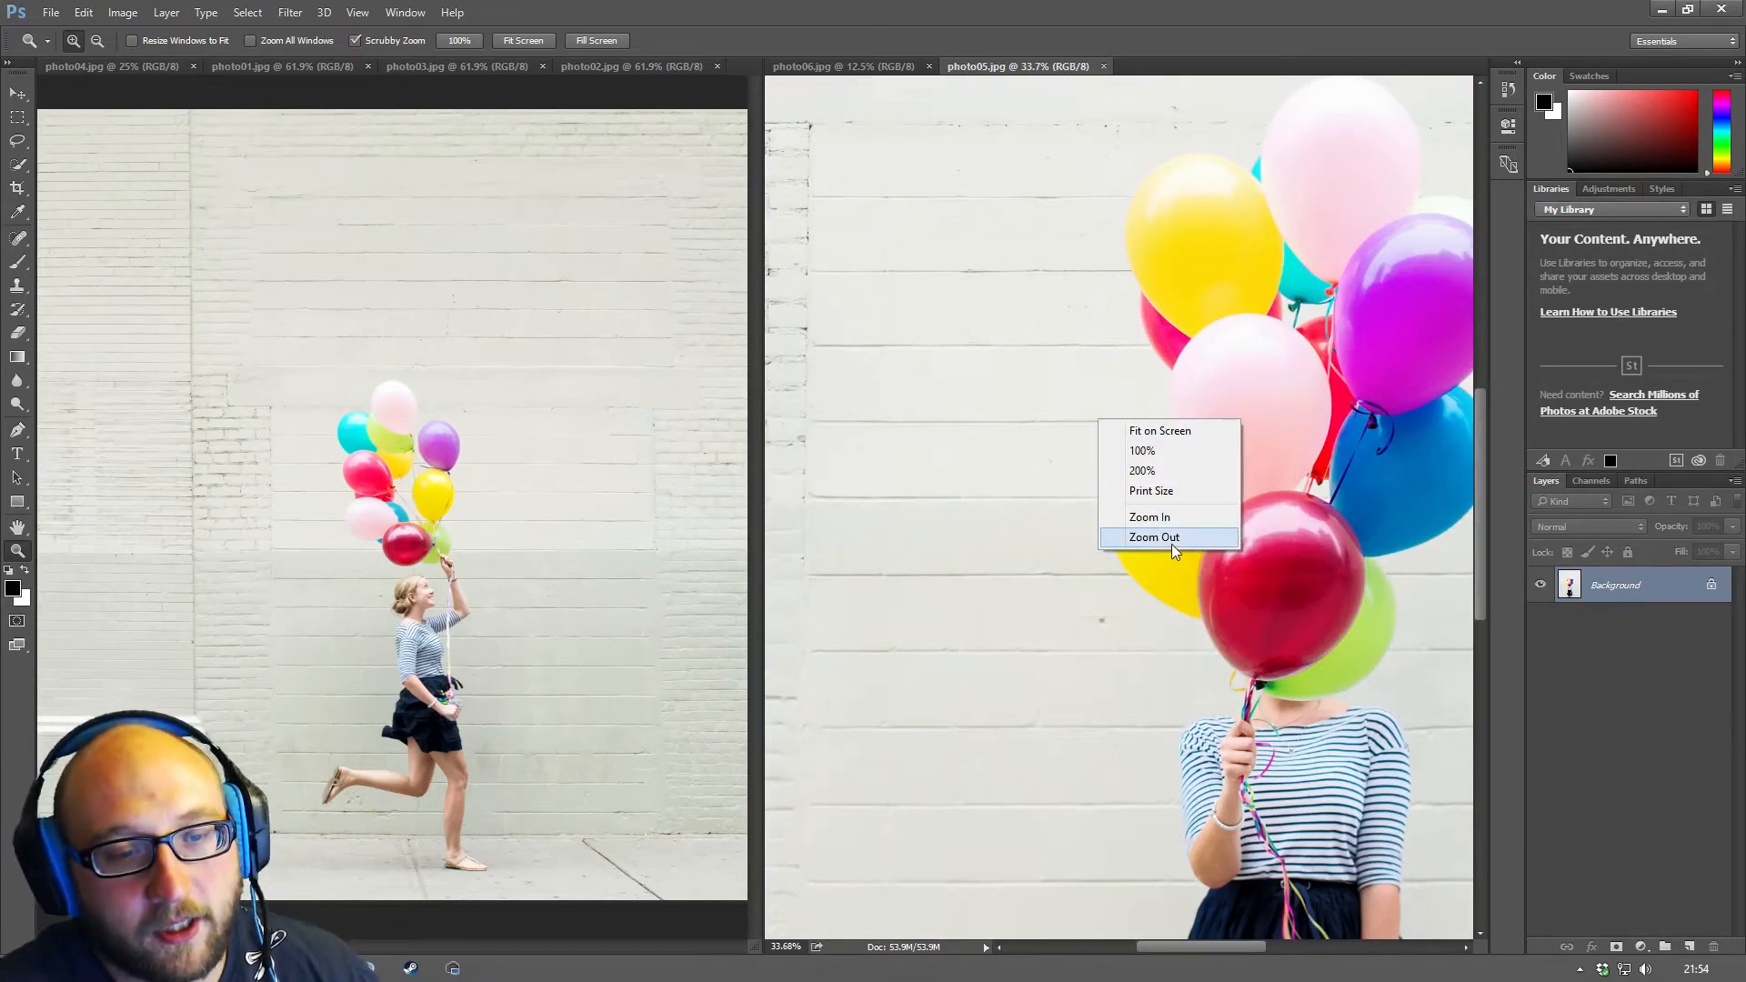
pyautogui.click(1155, 537)
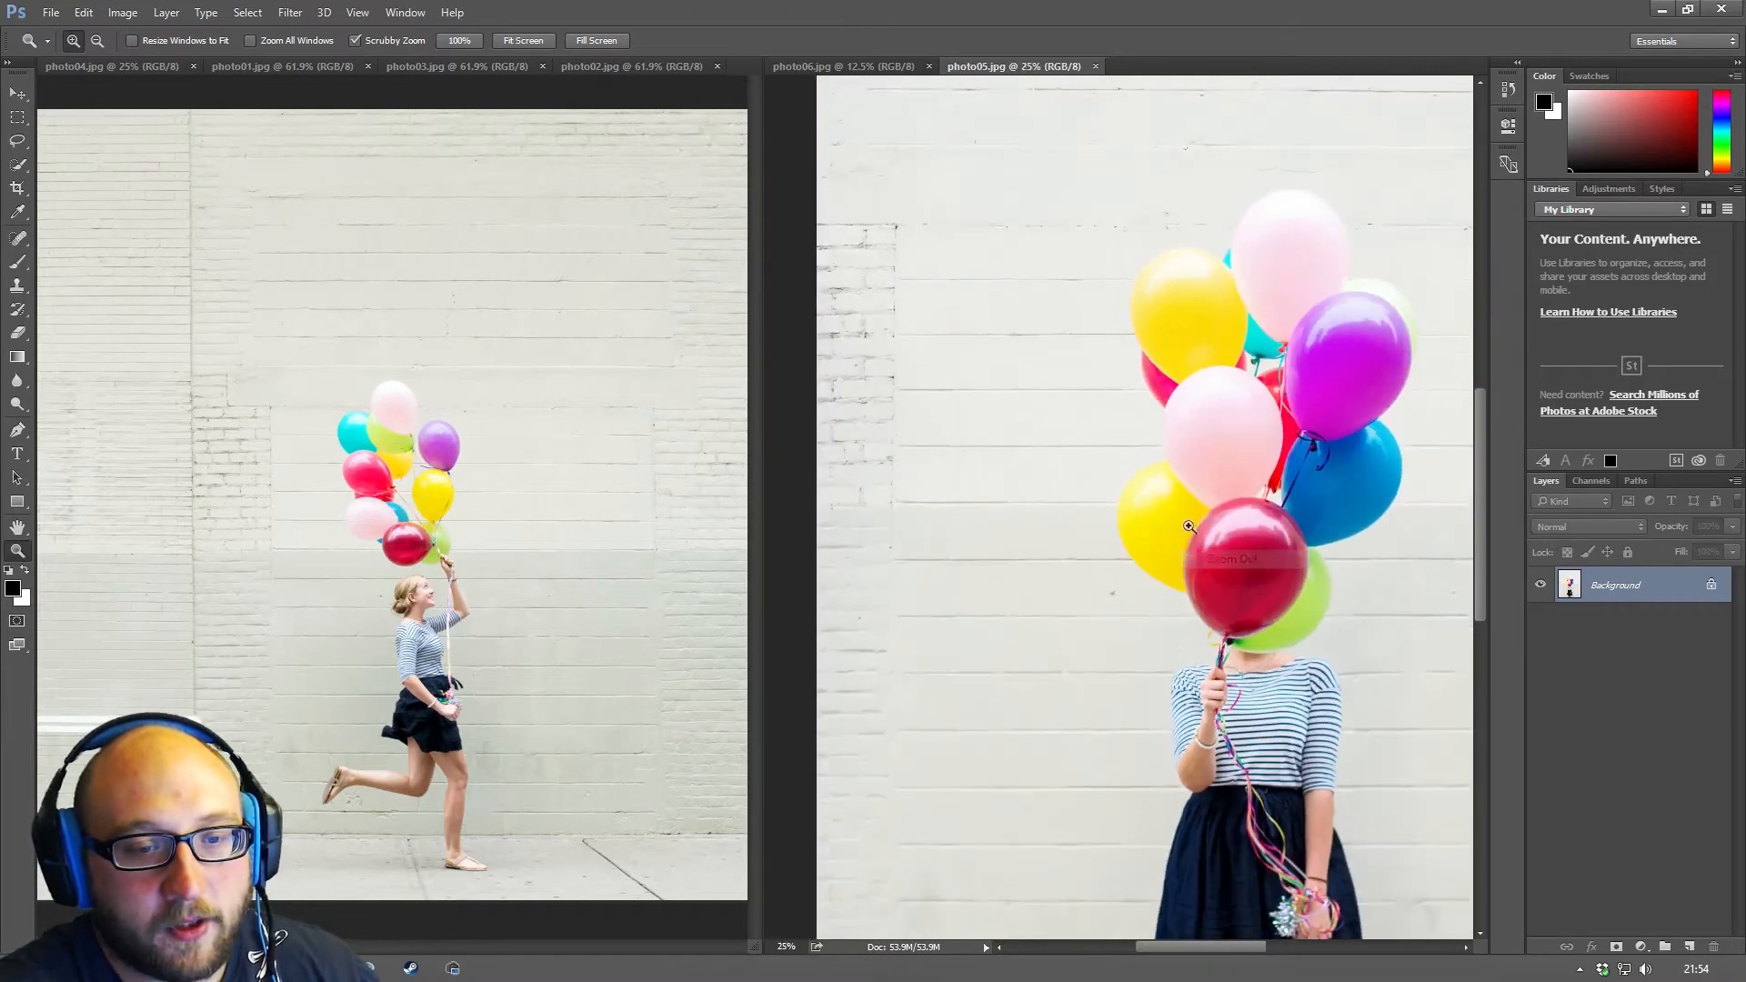
pyautogui.rightClick(1188, 528)
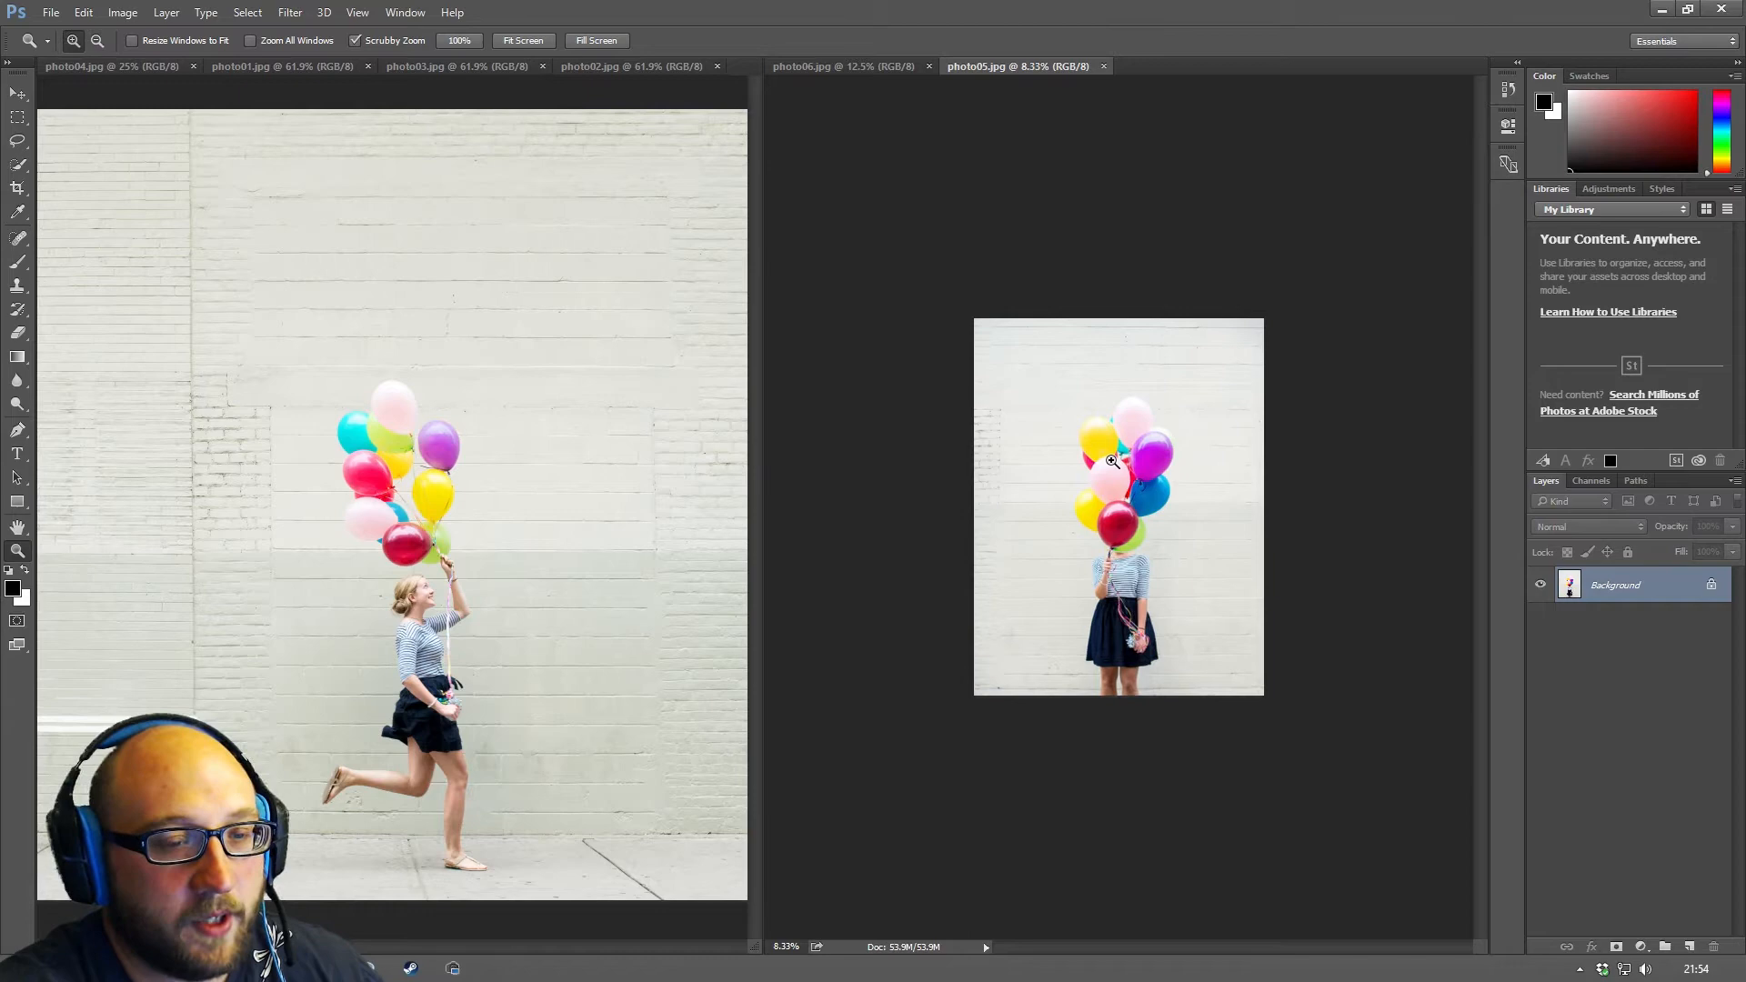
pyautogui.click(73, 40)
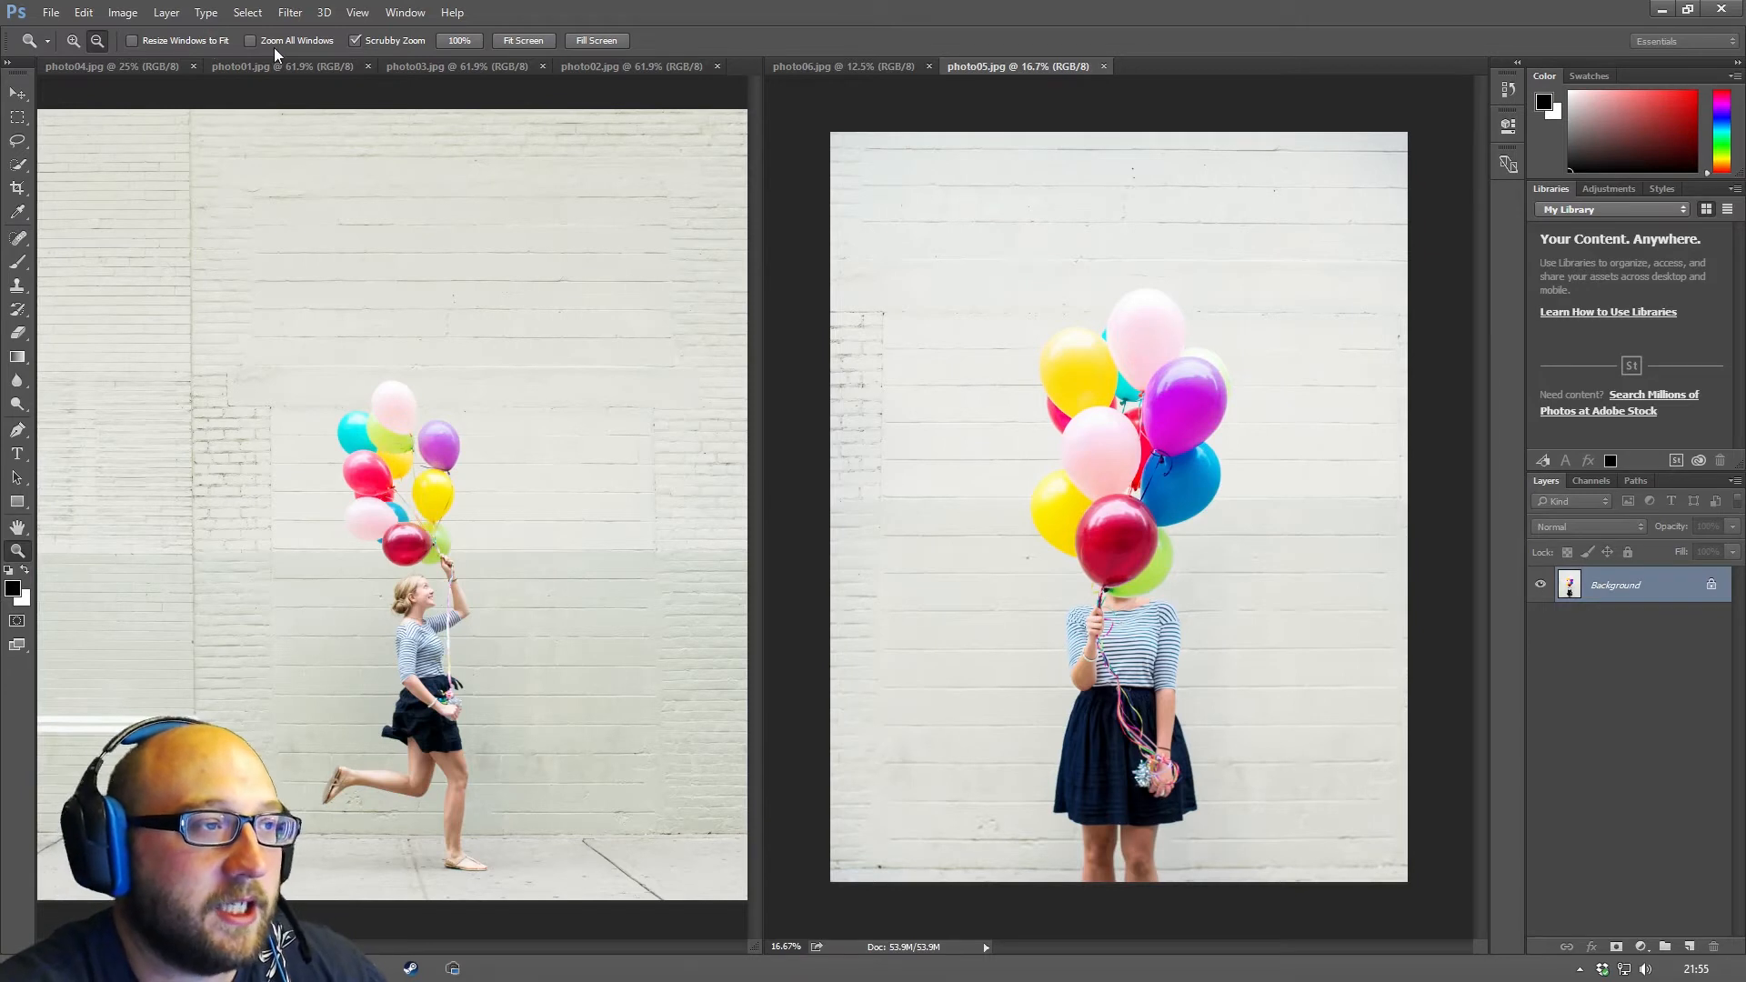
# - Enable Zoom All Windows, return to photo05 and zoom it out two steps to the full figure
pyautogui.click(252, 40)
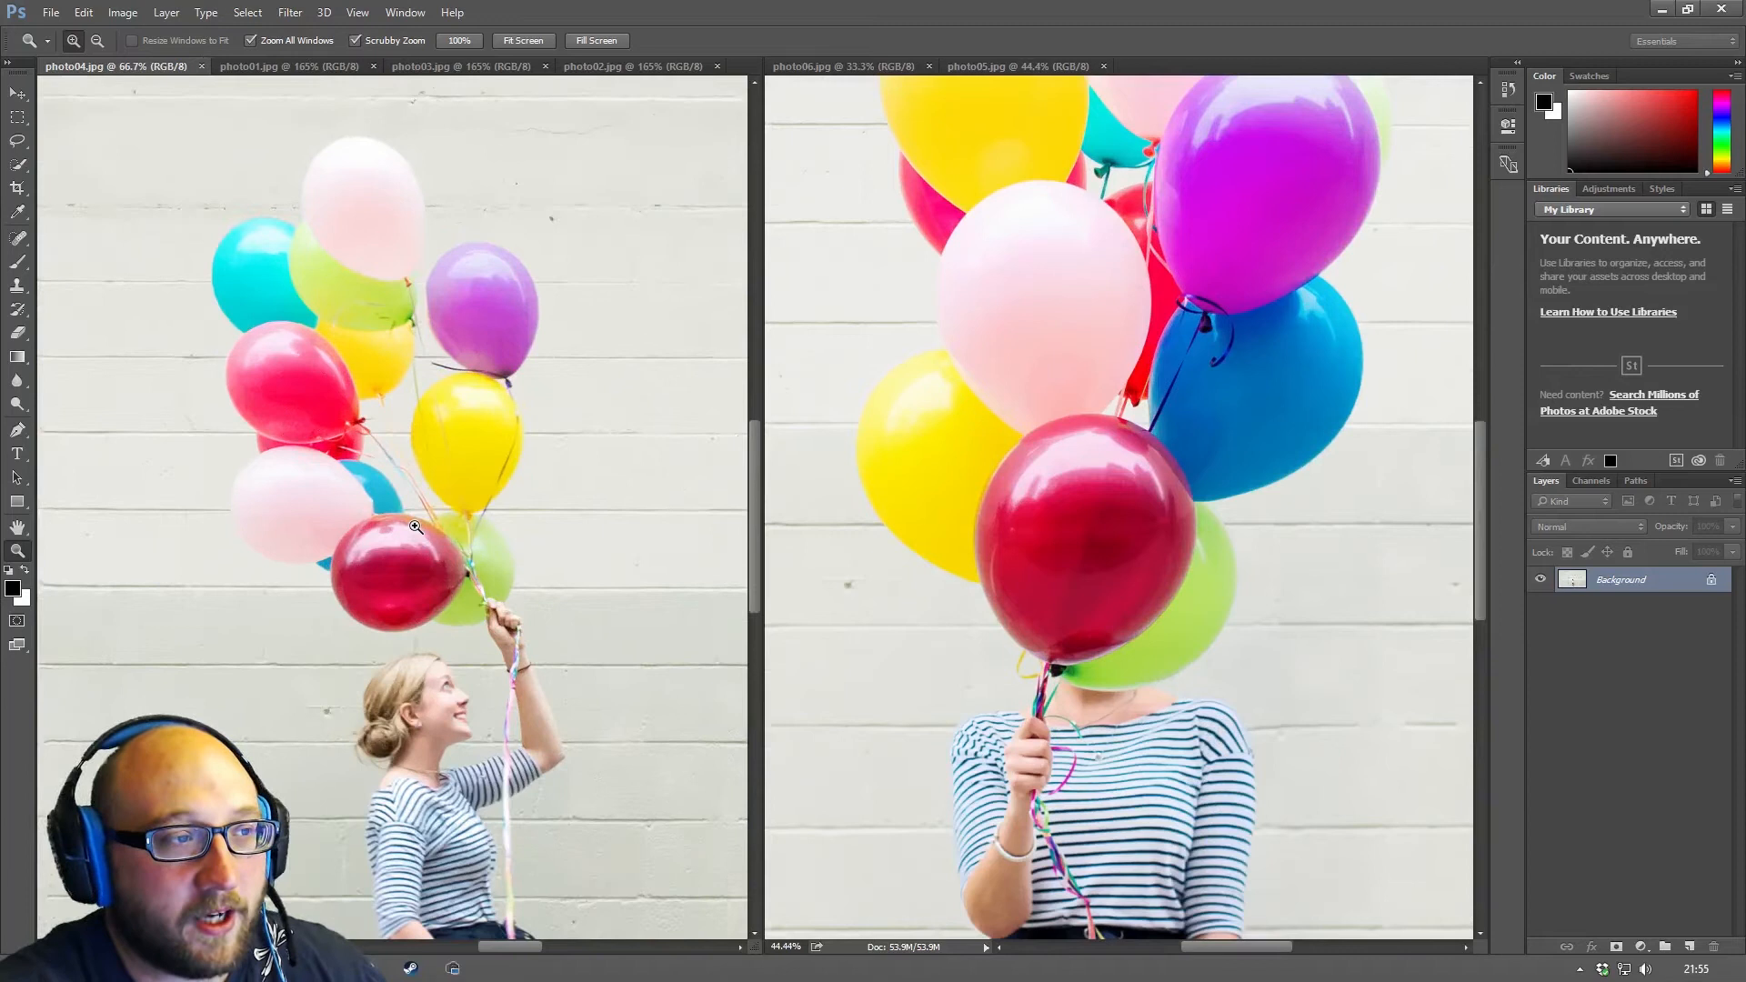
pyautogui.moveTo(688, 245)
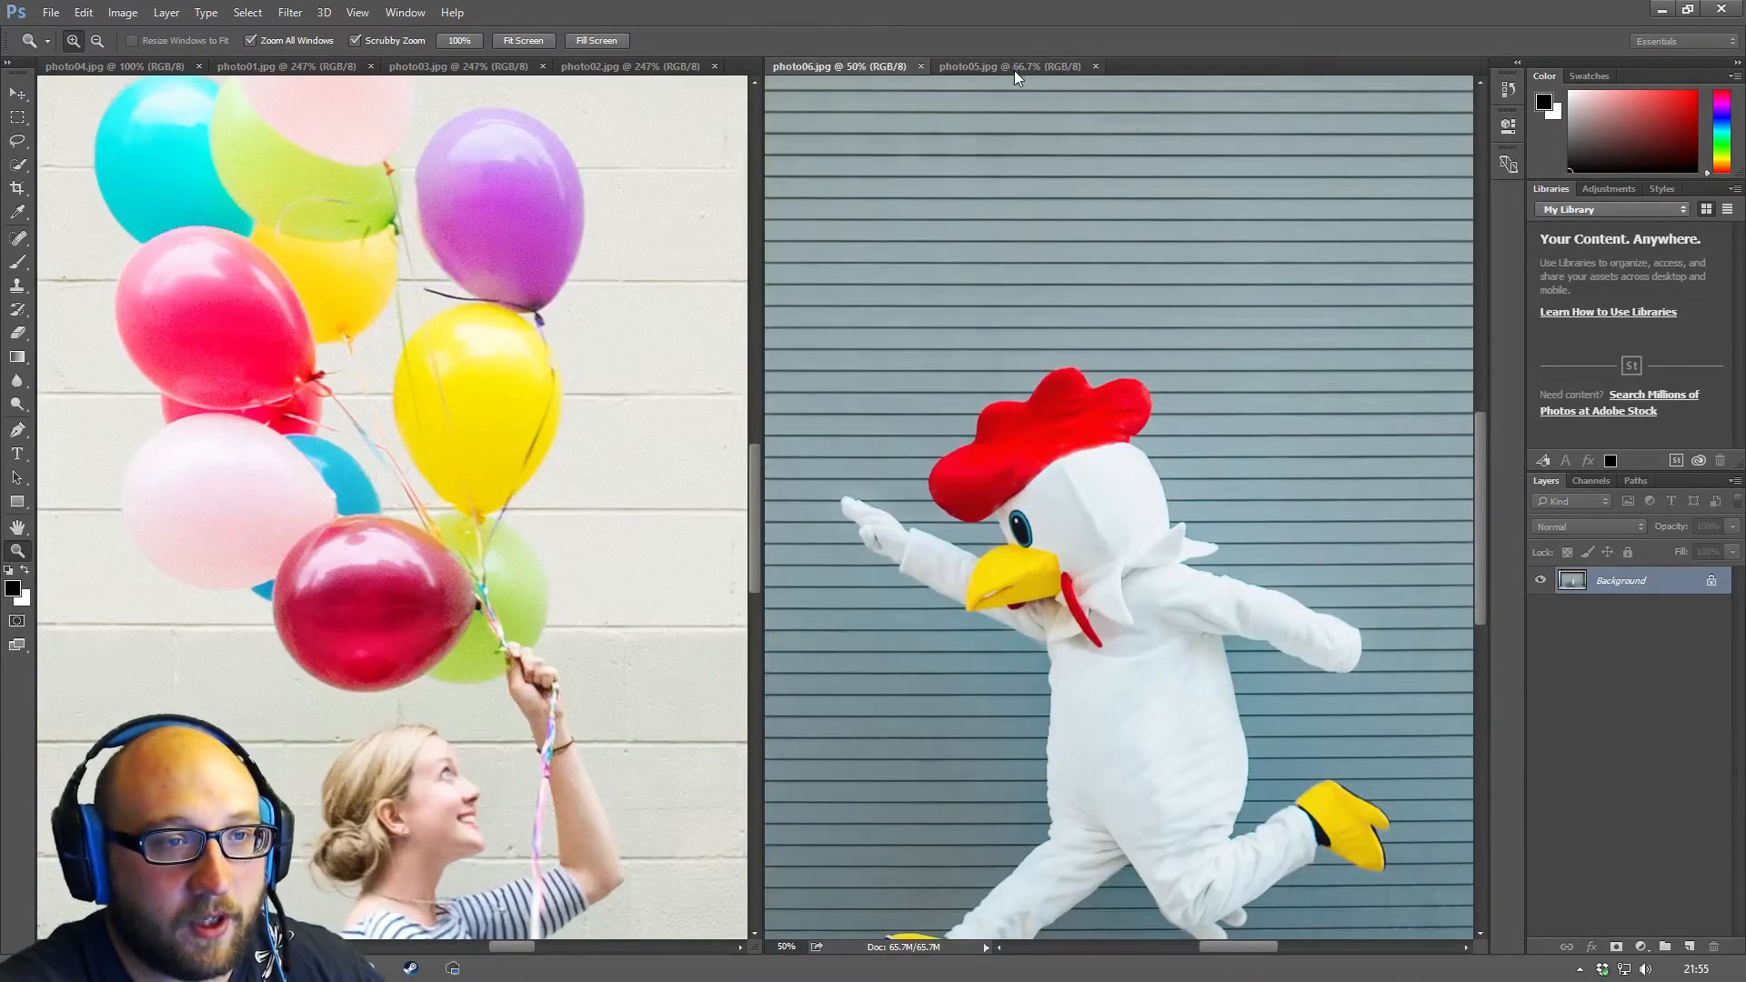
pyautogui.click(1002, 66)
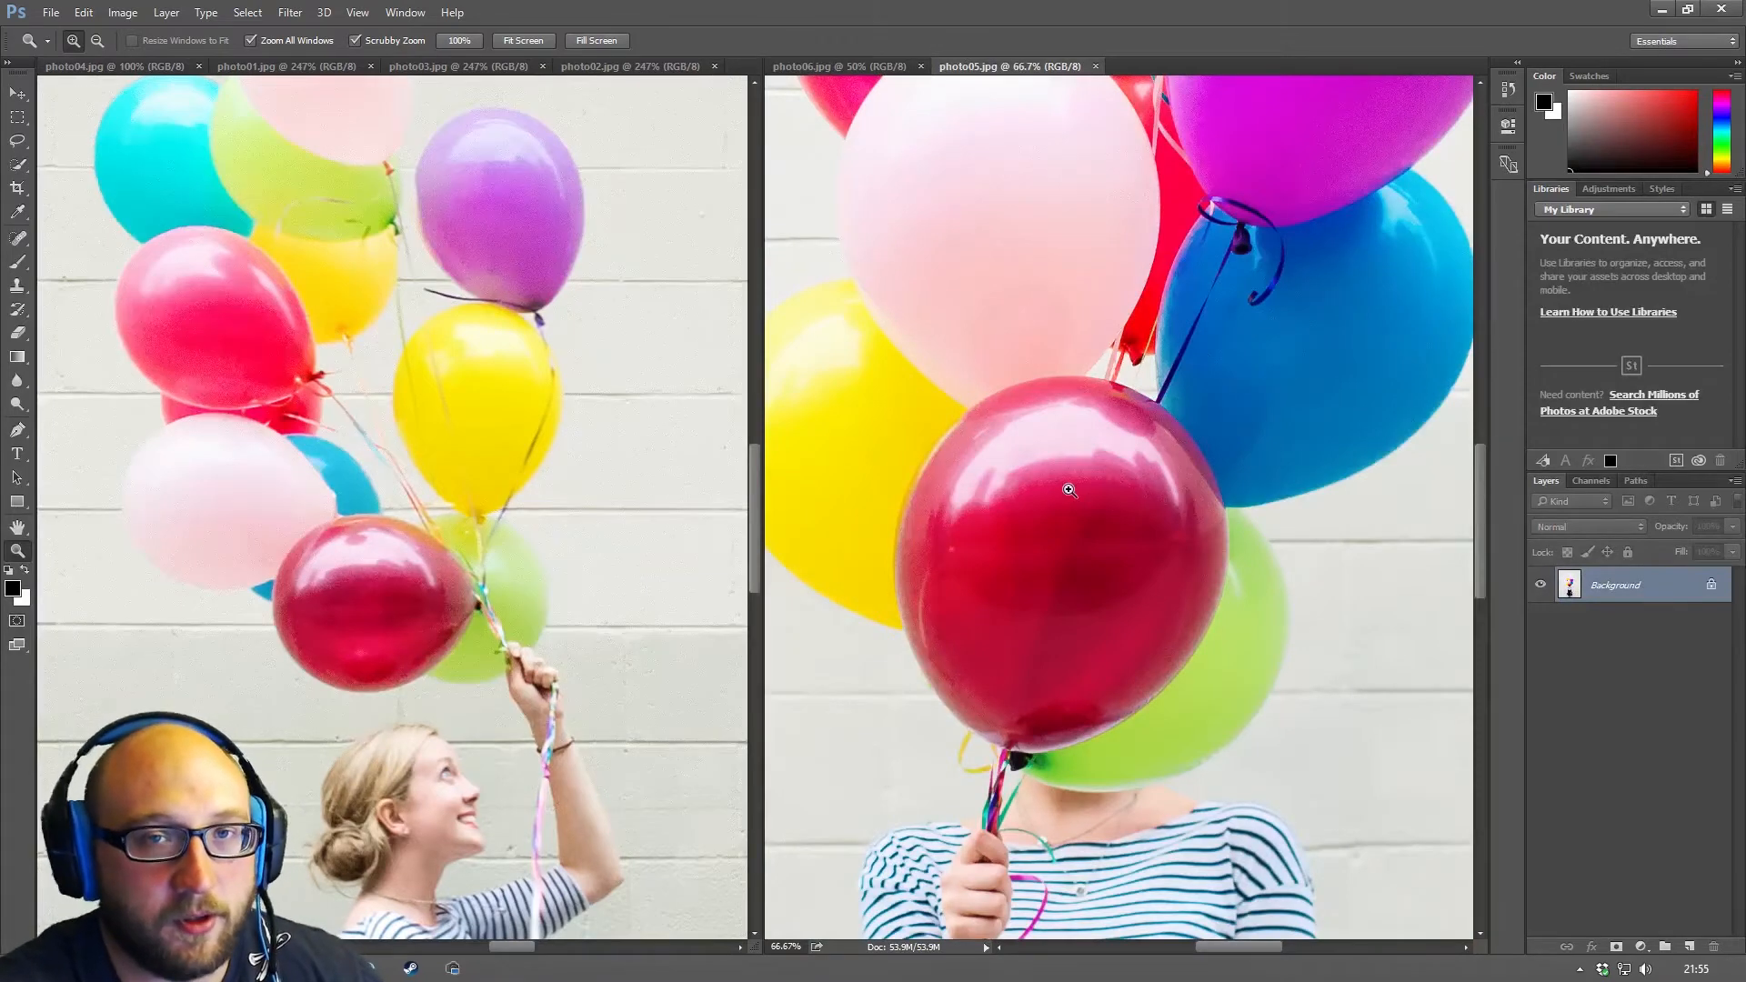
pyautogui.rightClick(1068, 489)
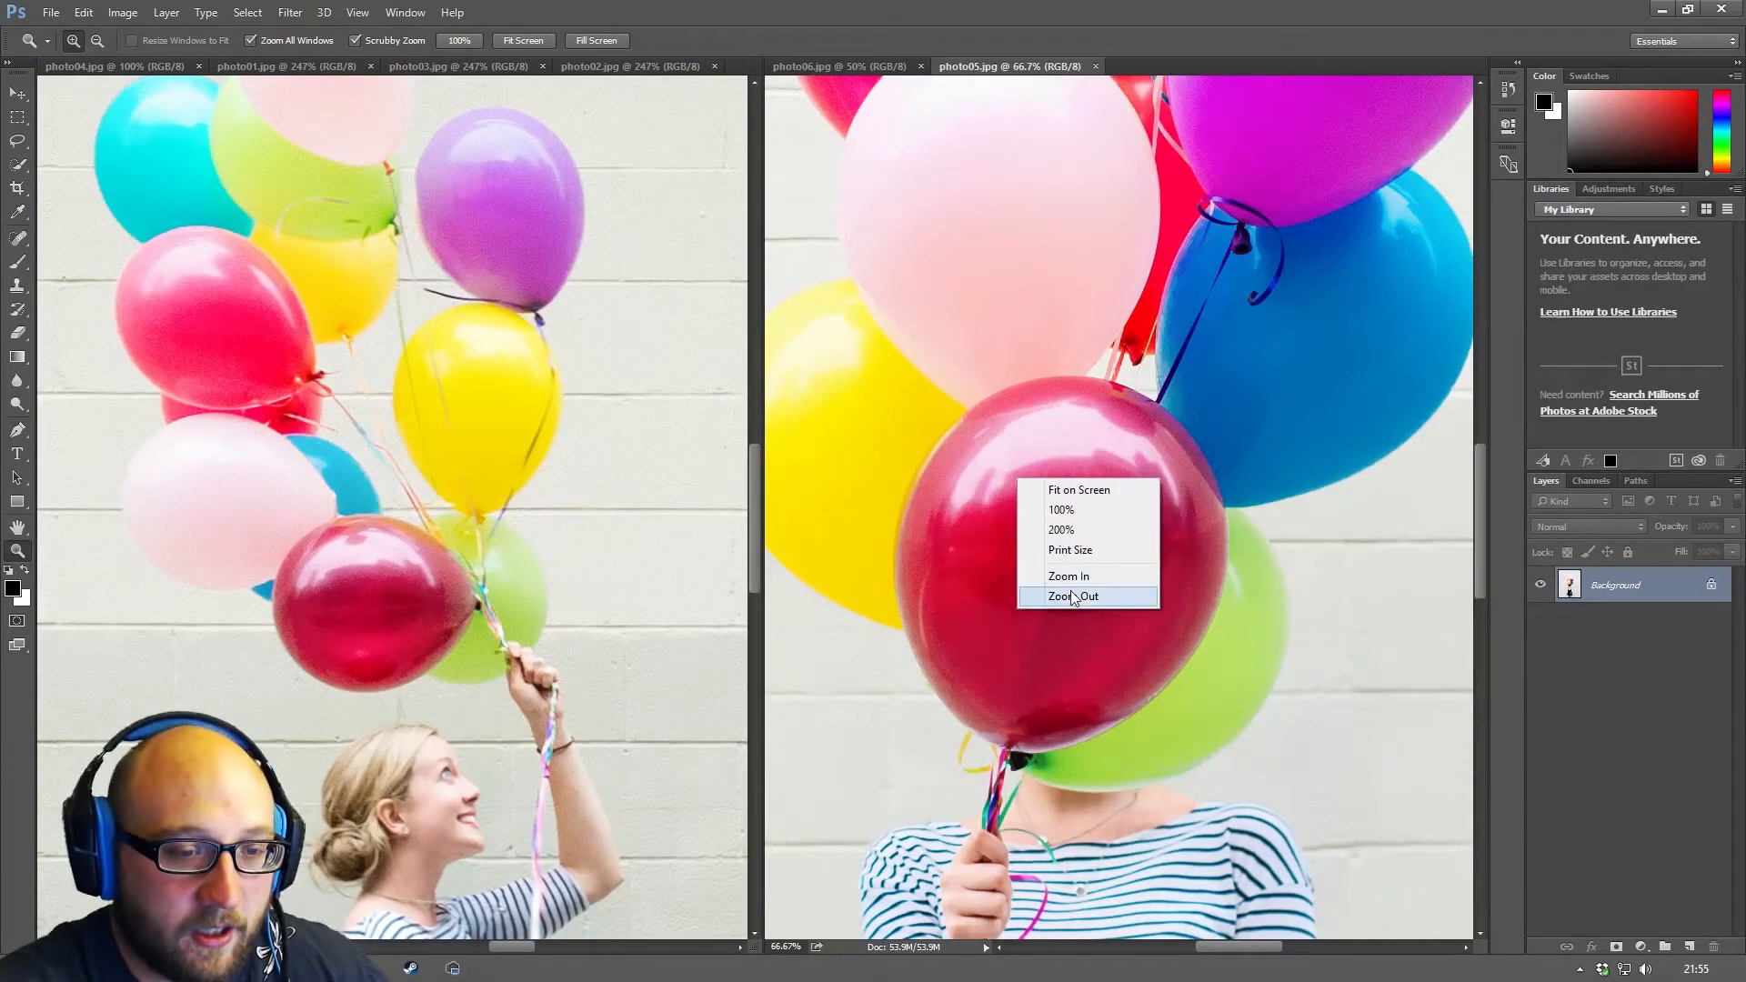
pyautogui.click(1071, 596)
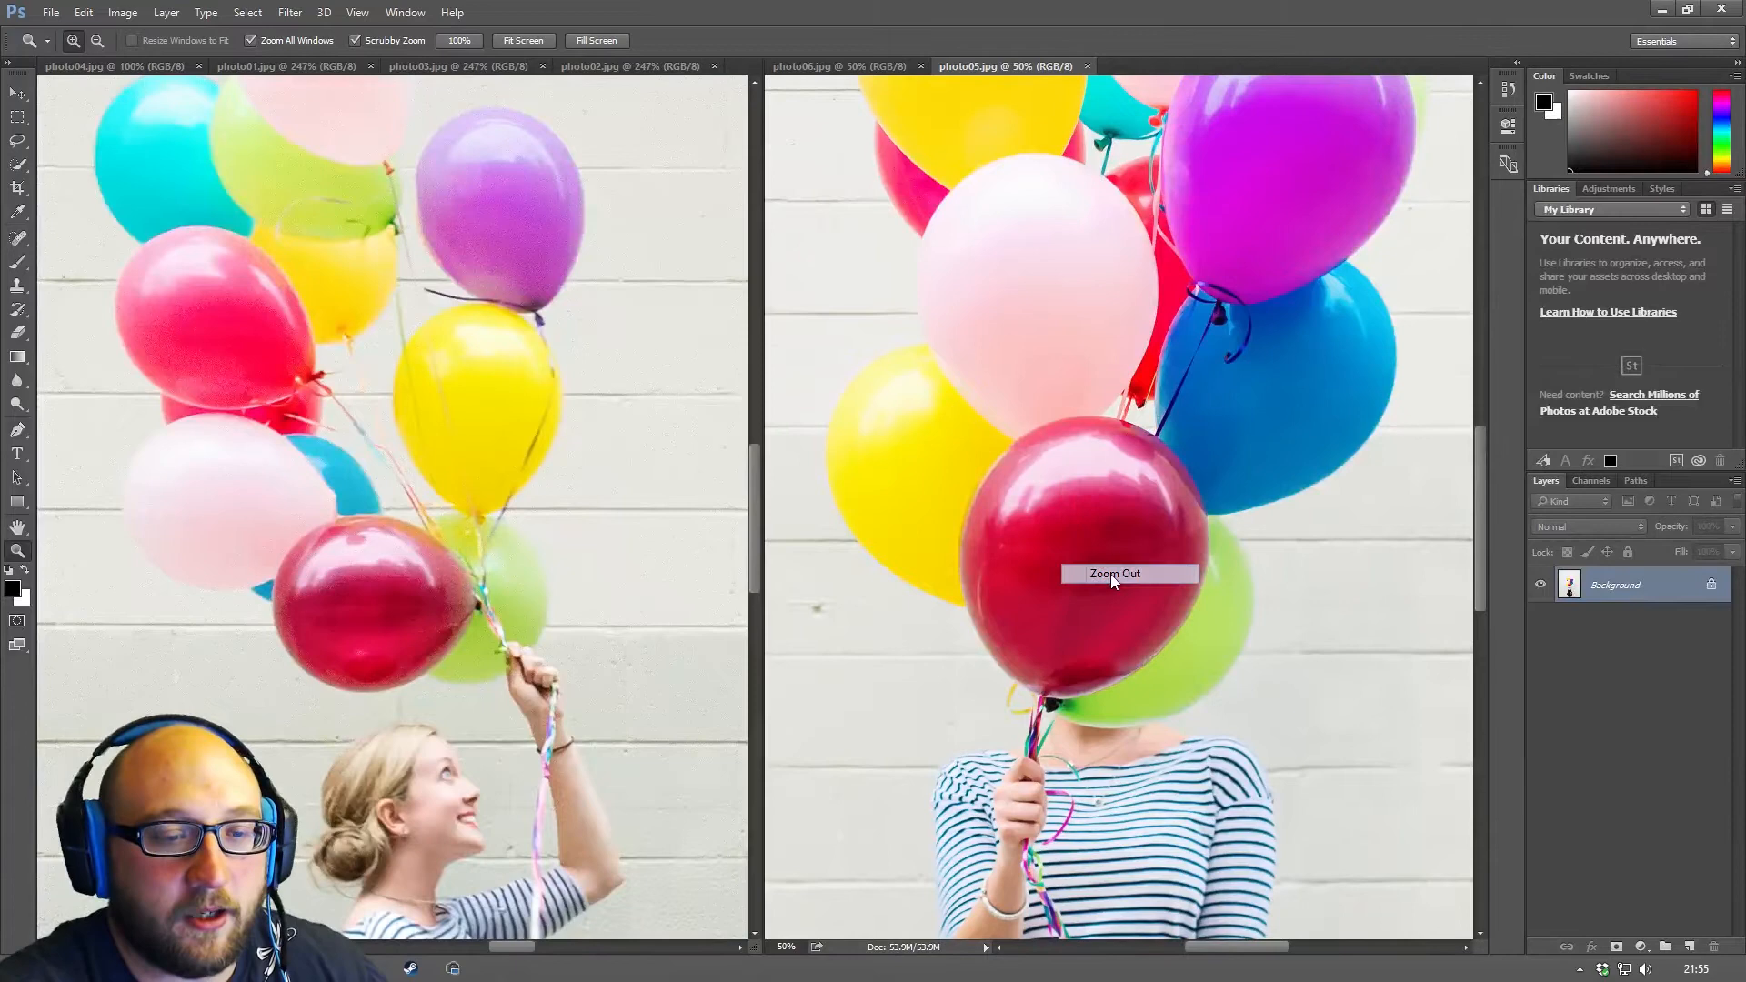
pyautogui.click(1113, 573)
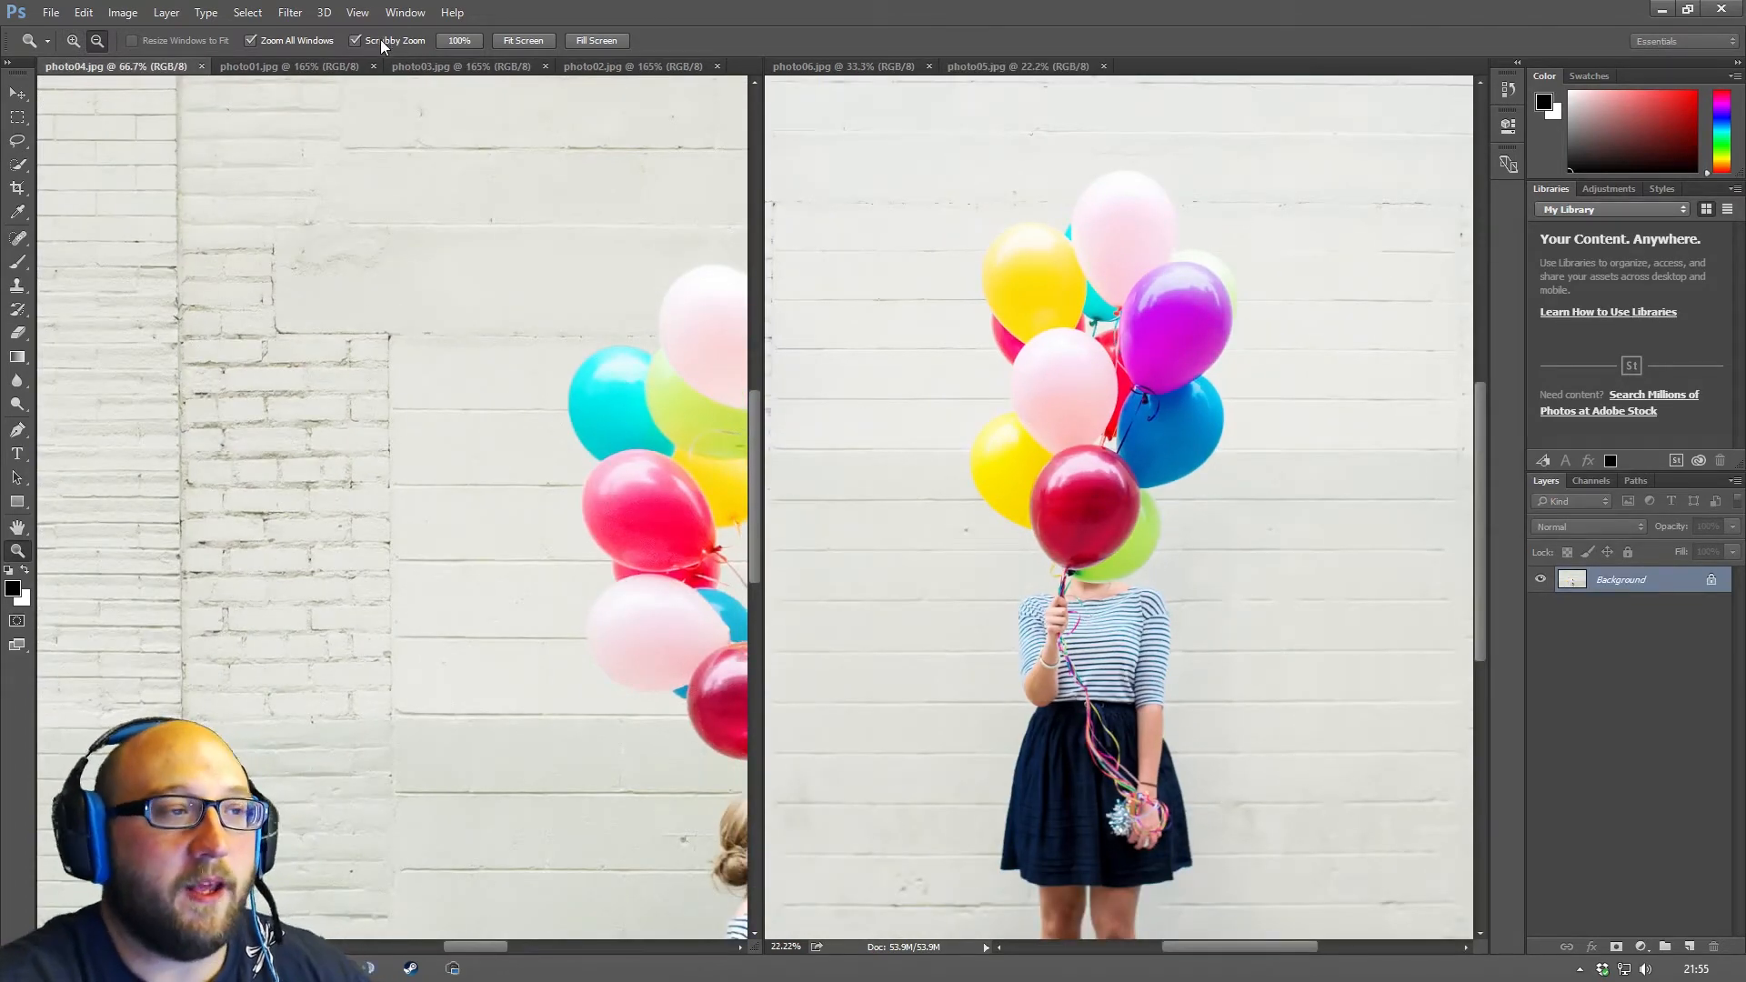
# - Turn off Scrubby Zoom and marquee-zoom onto the balloon bunch in photo05, about 152%
pyautogui.click(354, 40)
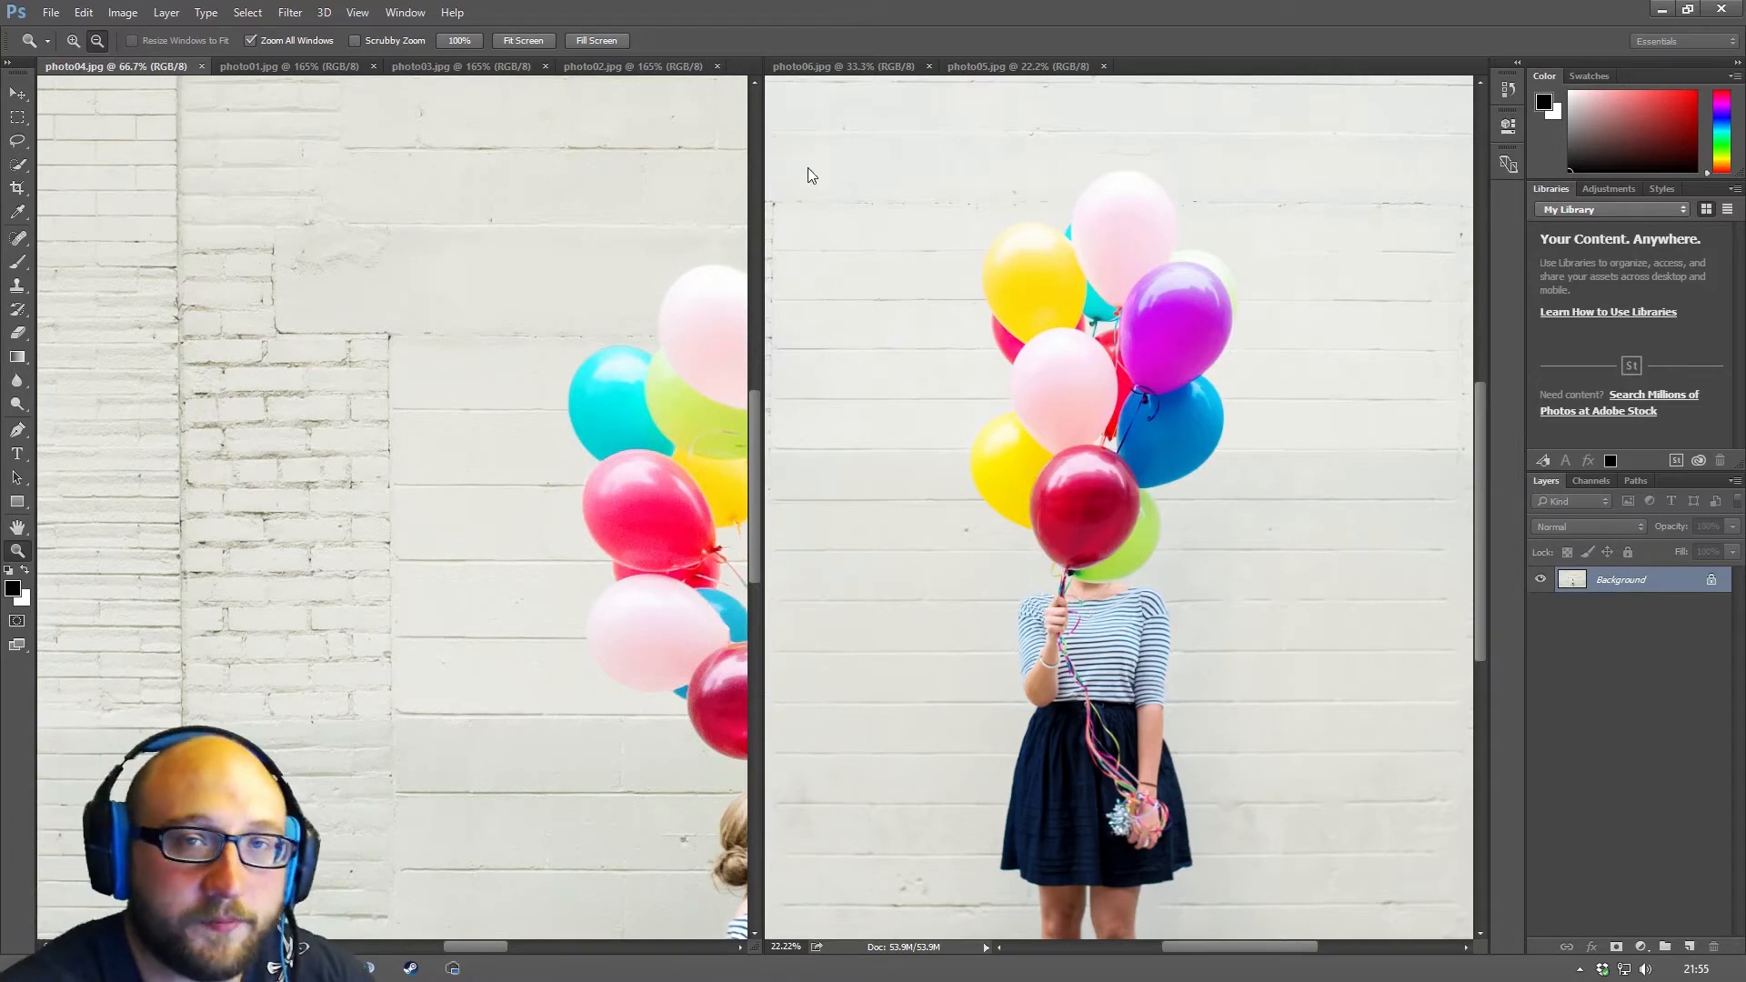
pyautogui.moveTo(955, 208)
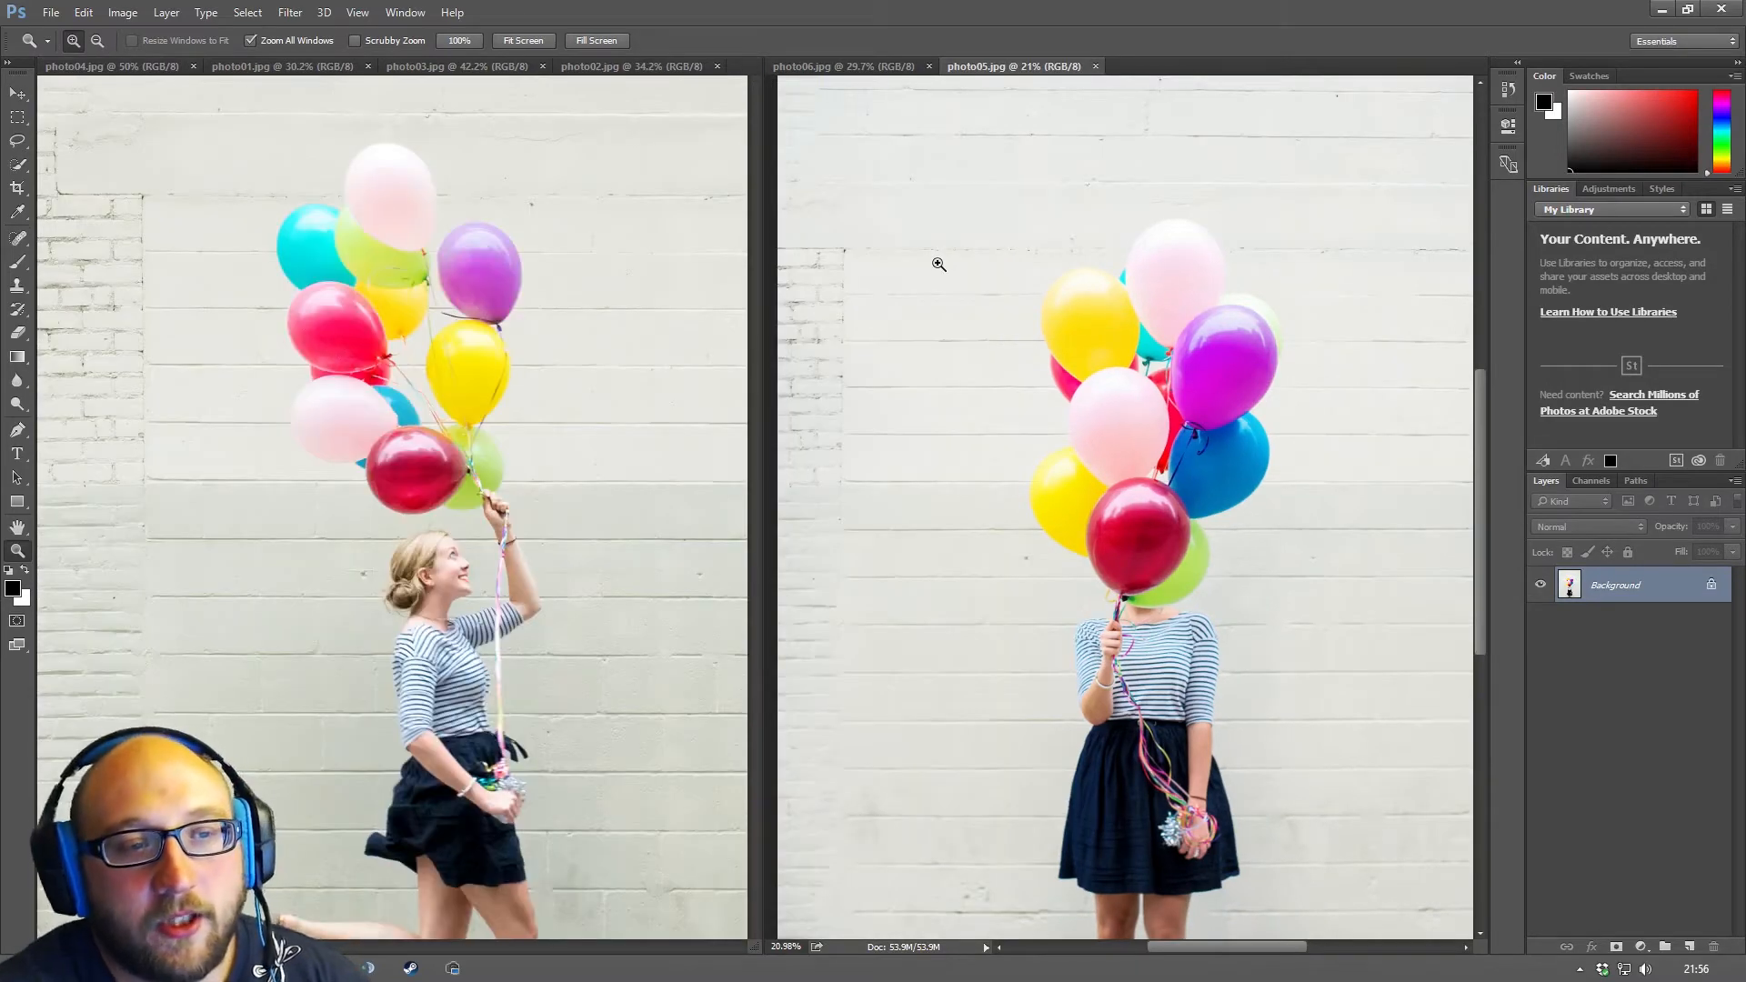
pyautogui.moveTo(904, 208)
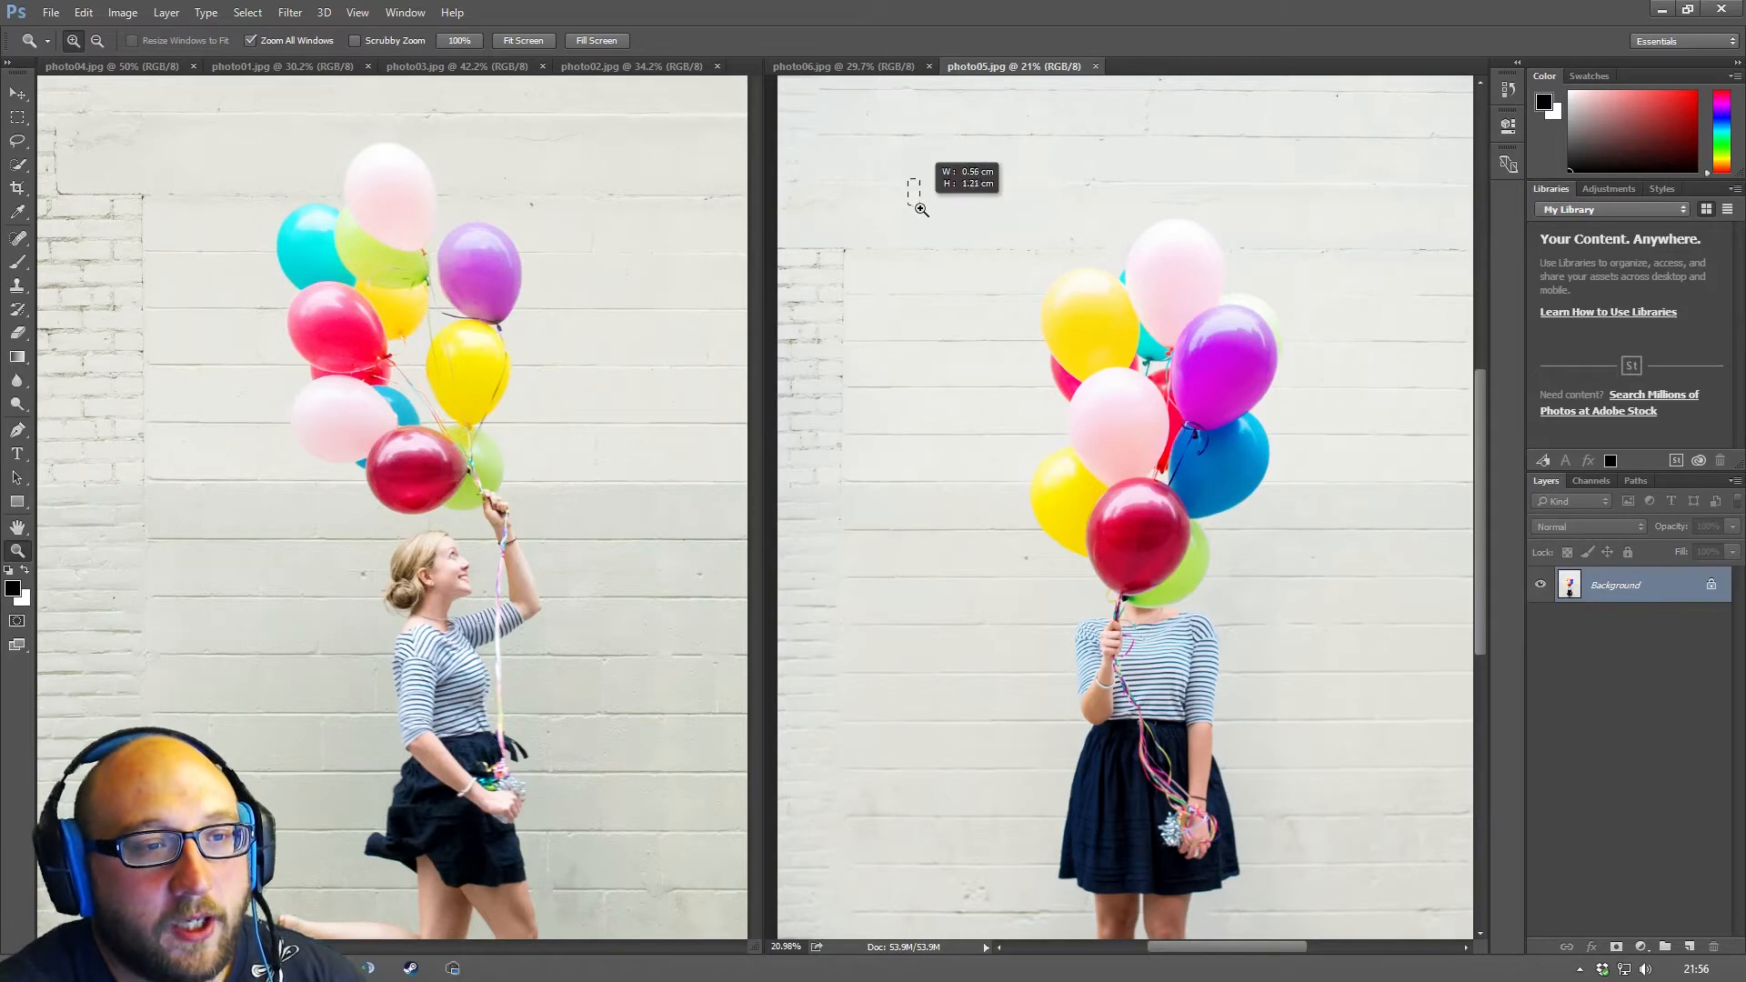
pyautogui.moveTo(912, 180); pyautogui.dragTo(1208, 524)
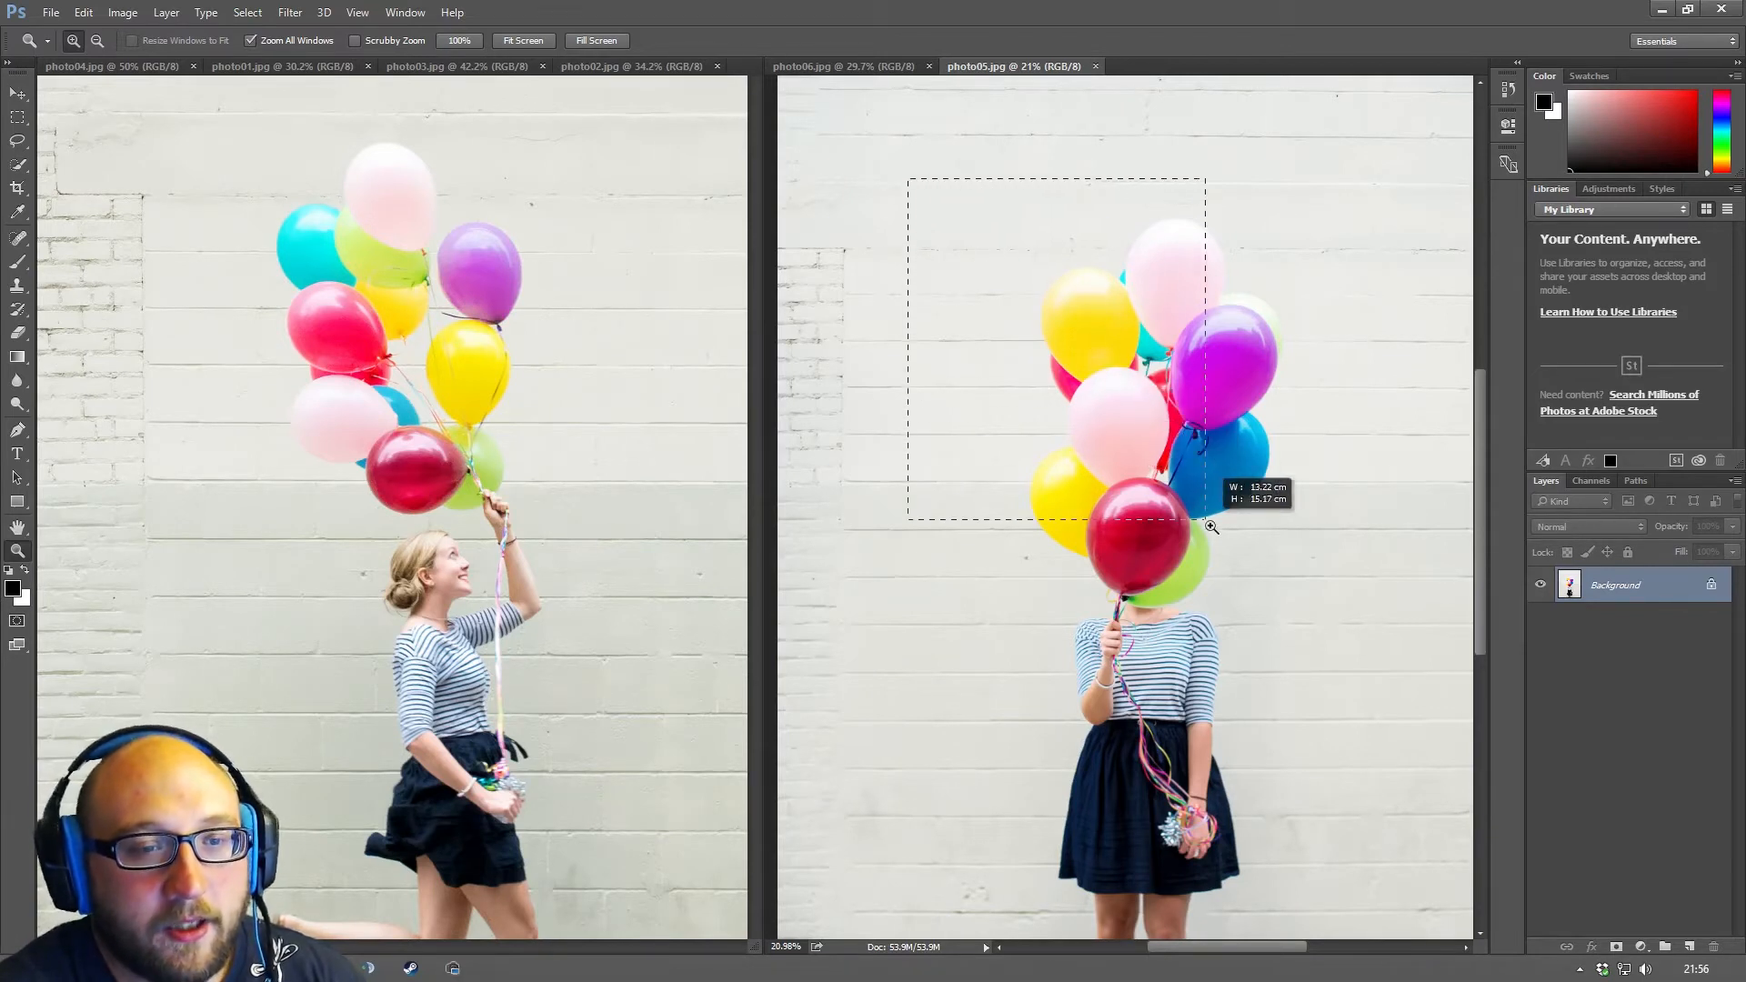
pyautogui.moveTo(1212, 528); pyautogui.dragTo(1159, 405)
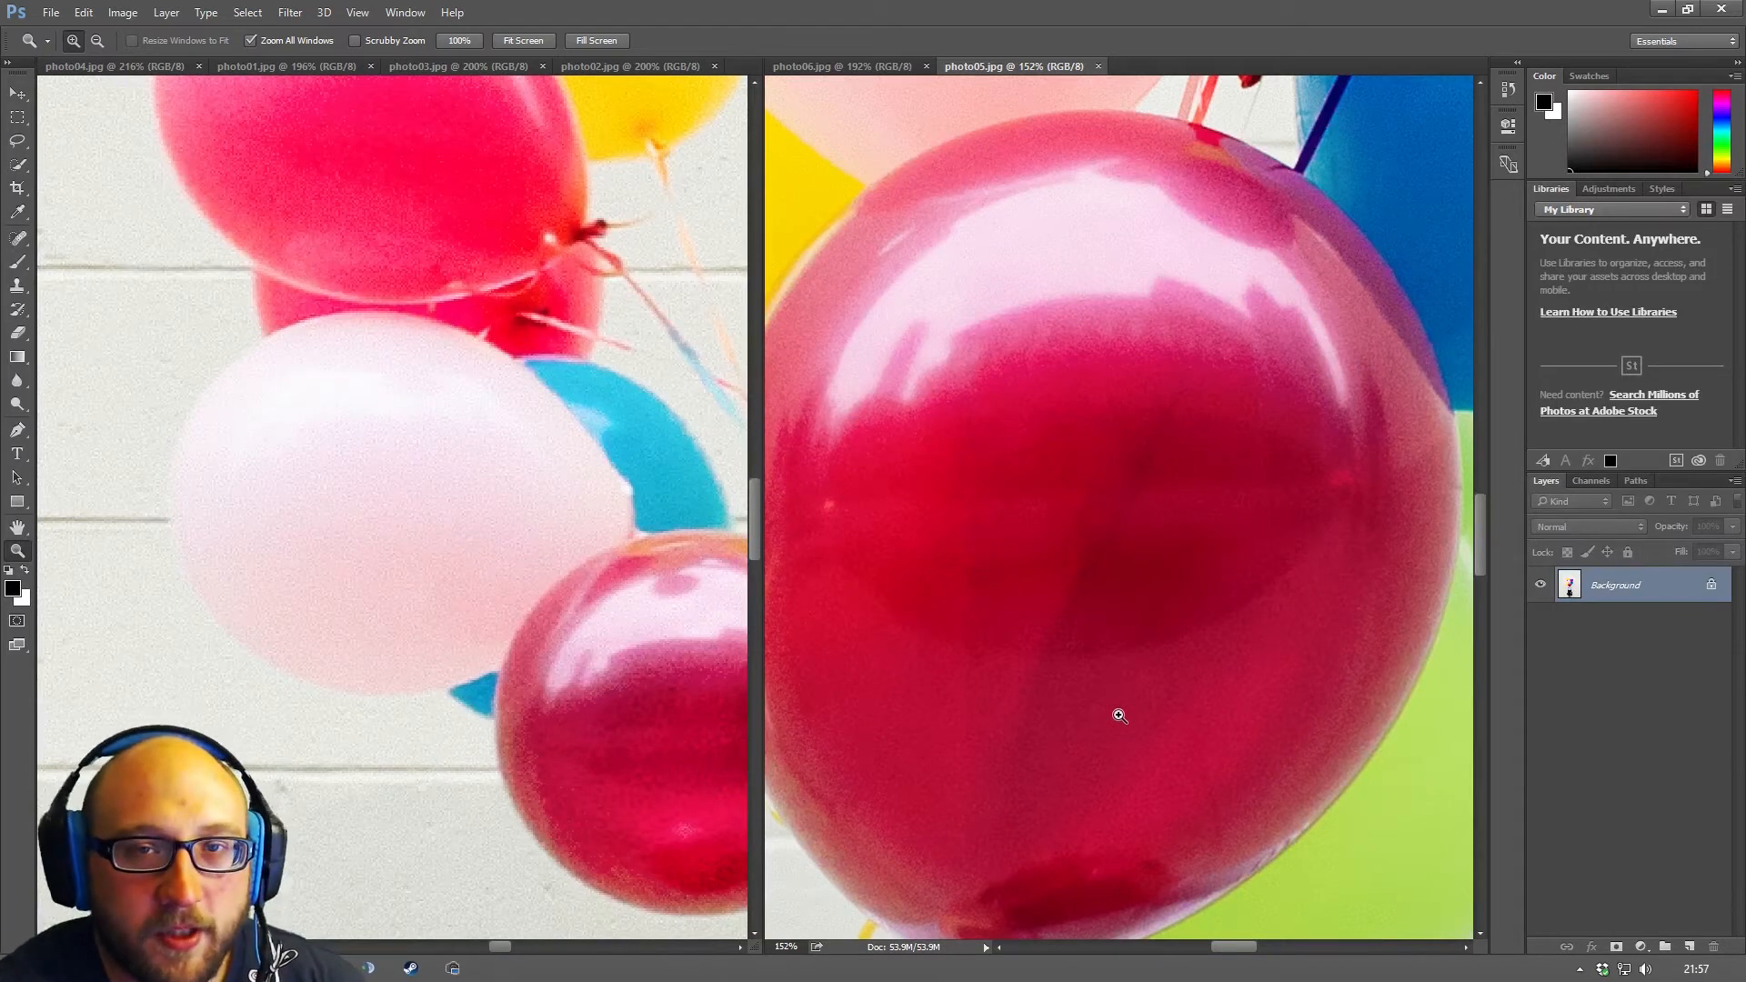
pyautogui.moveTo(1117, 469)
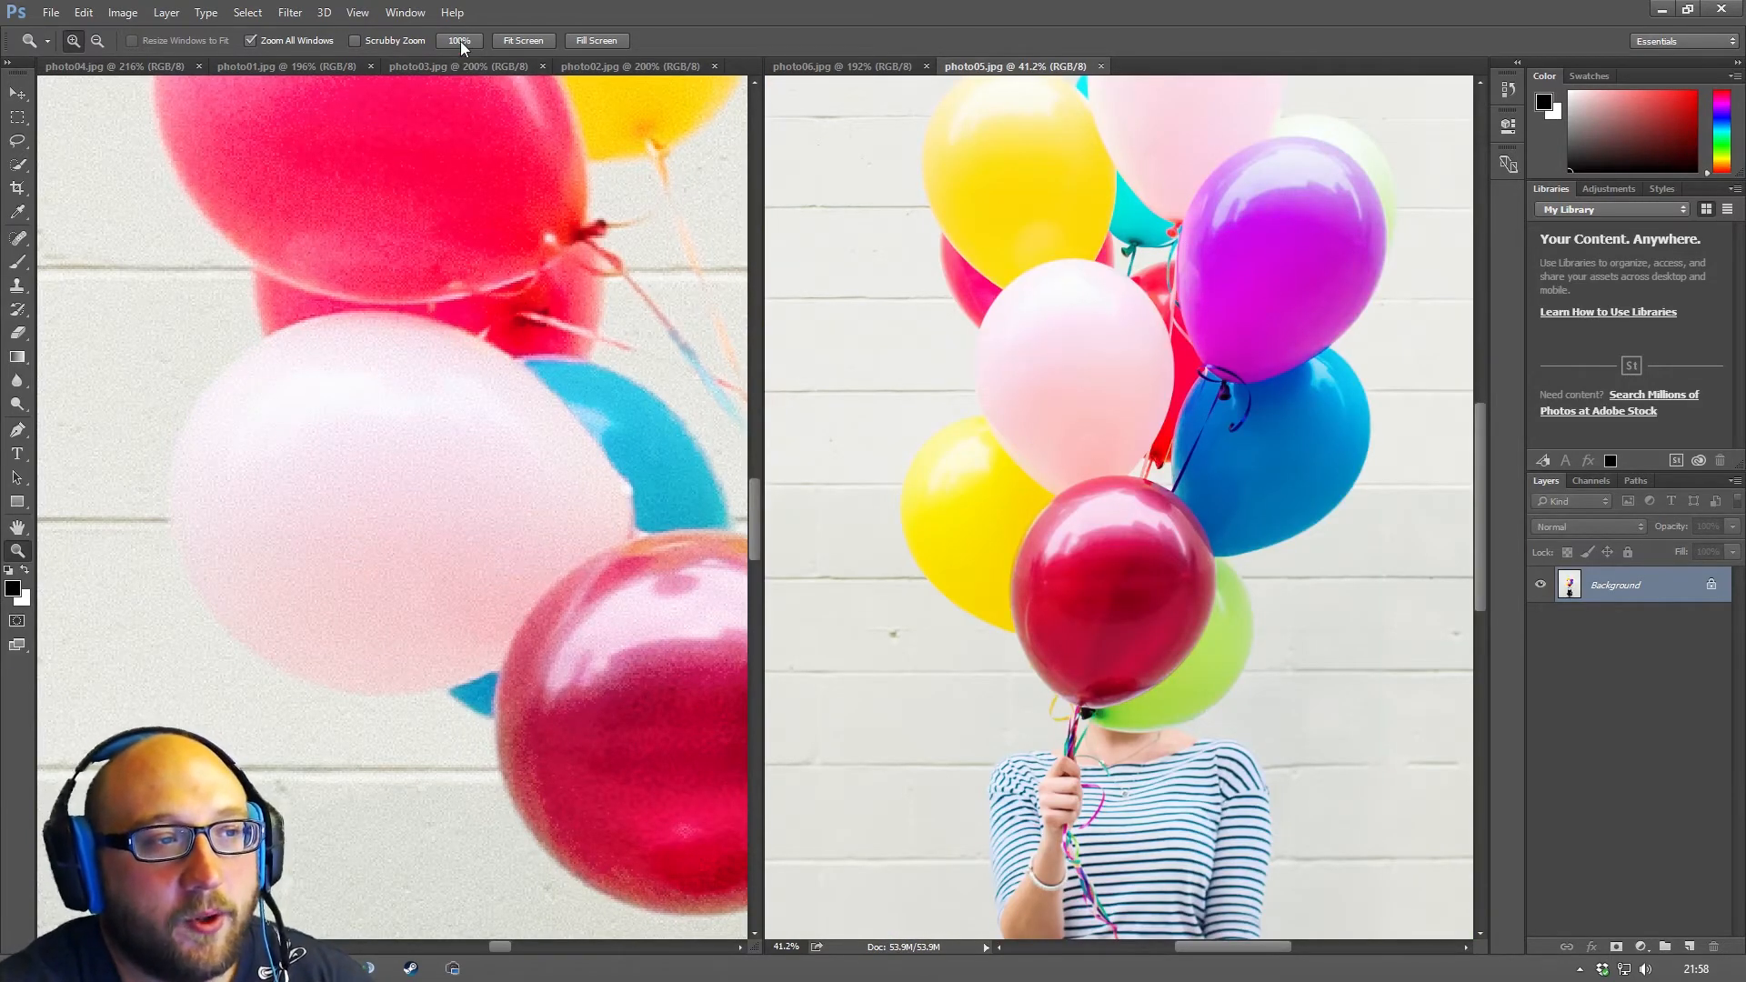
pyautogui.moveTo(524, 40)
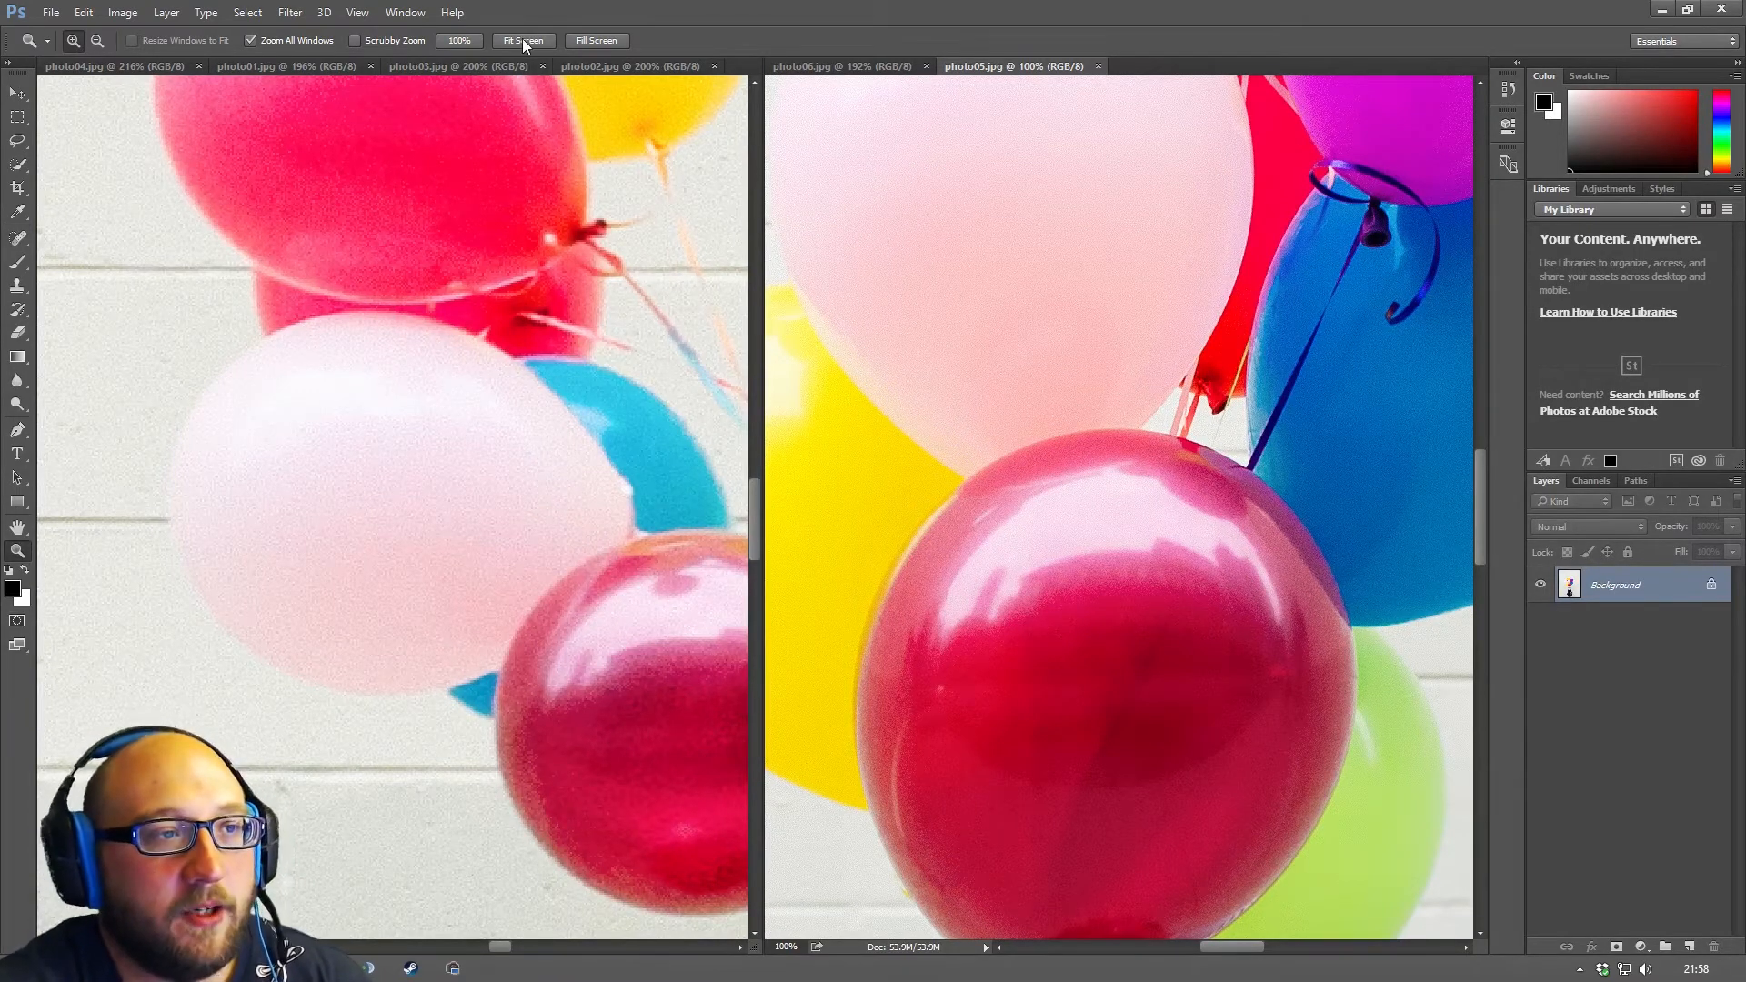
# - Fit photo05 on screen, then zoom in one step to about 33.3%
pyautogui.click(523, 40)
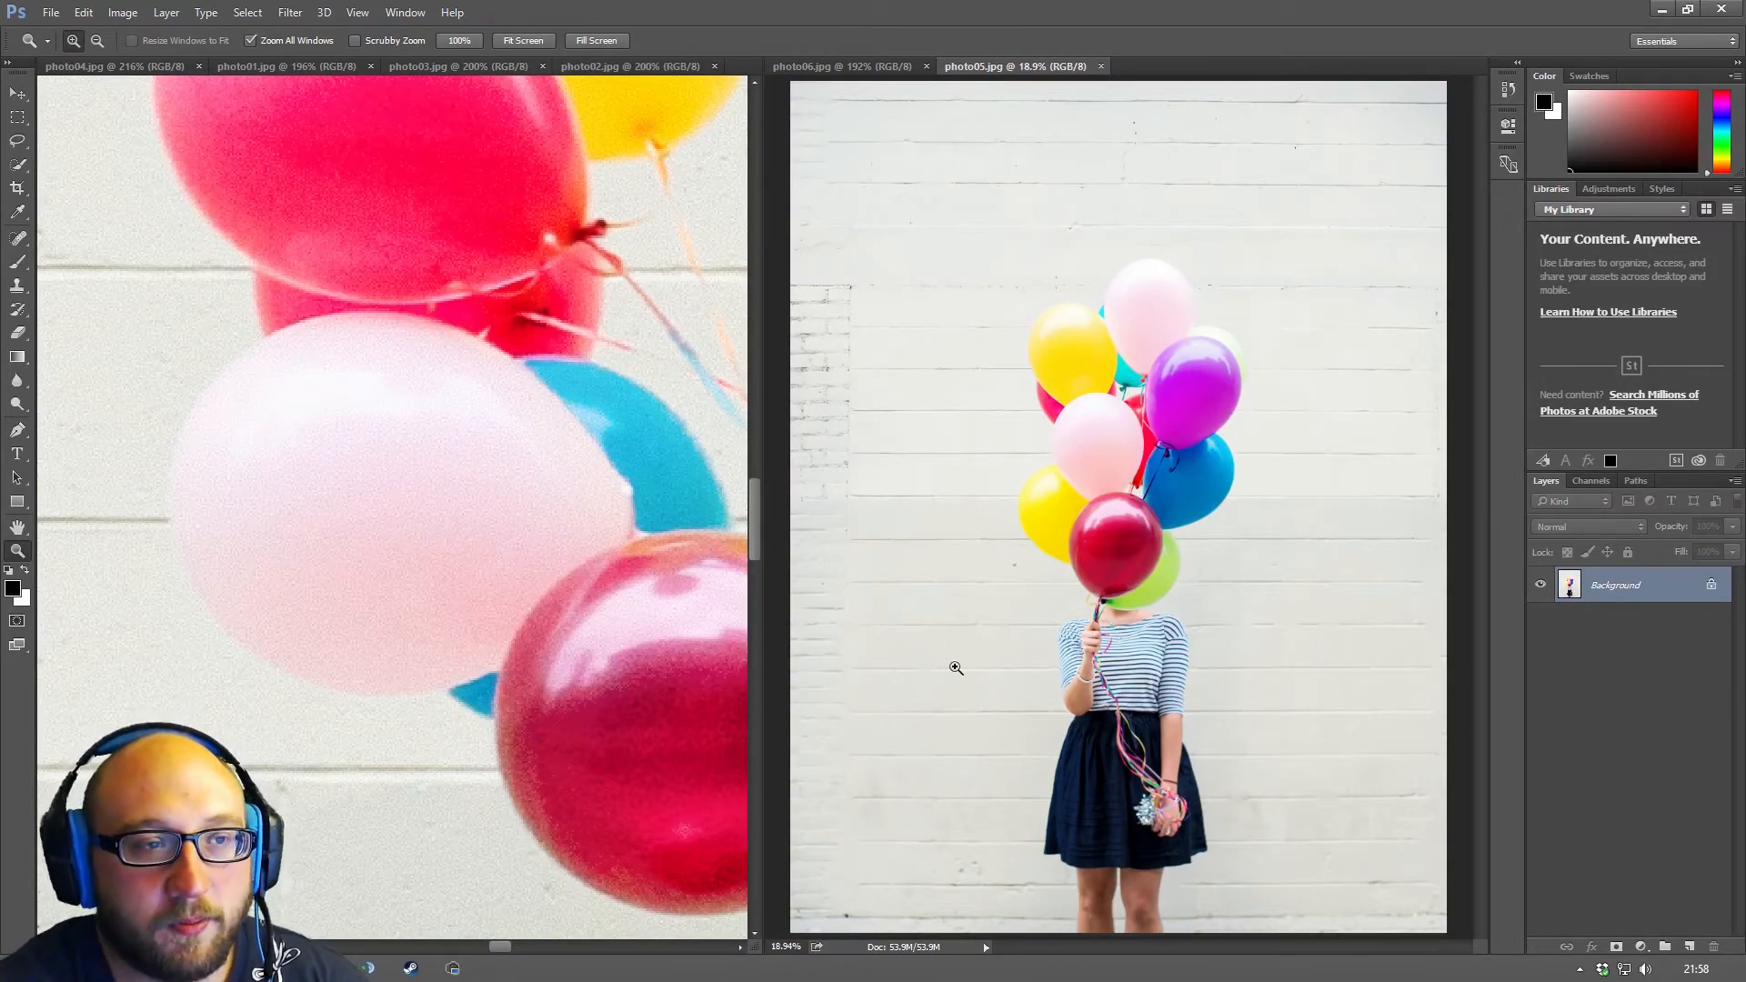
pyautogui.click(597, 40)
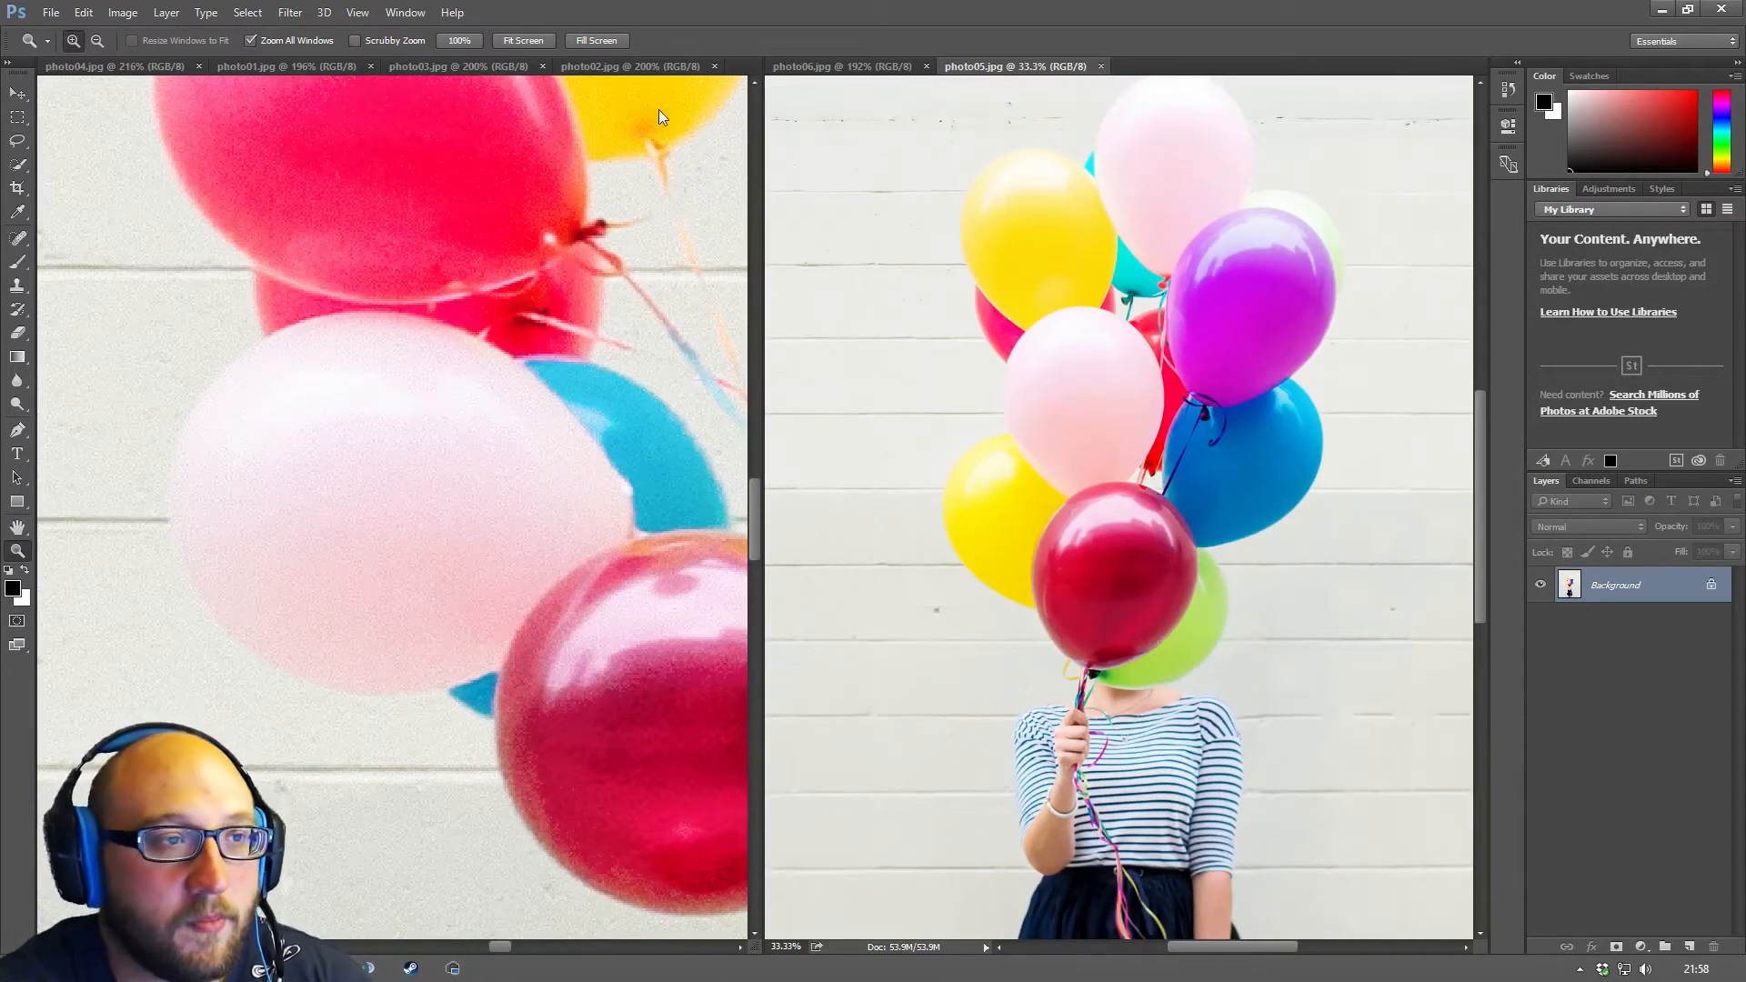
pyautogui.moveTo(596, 40)
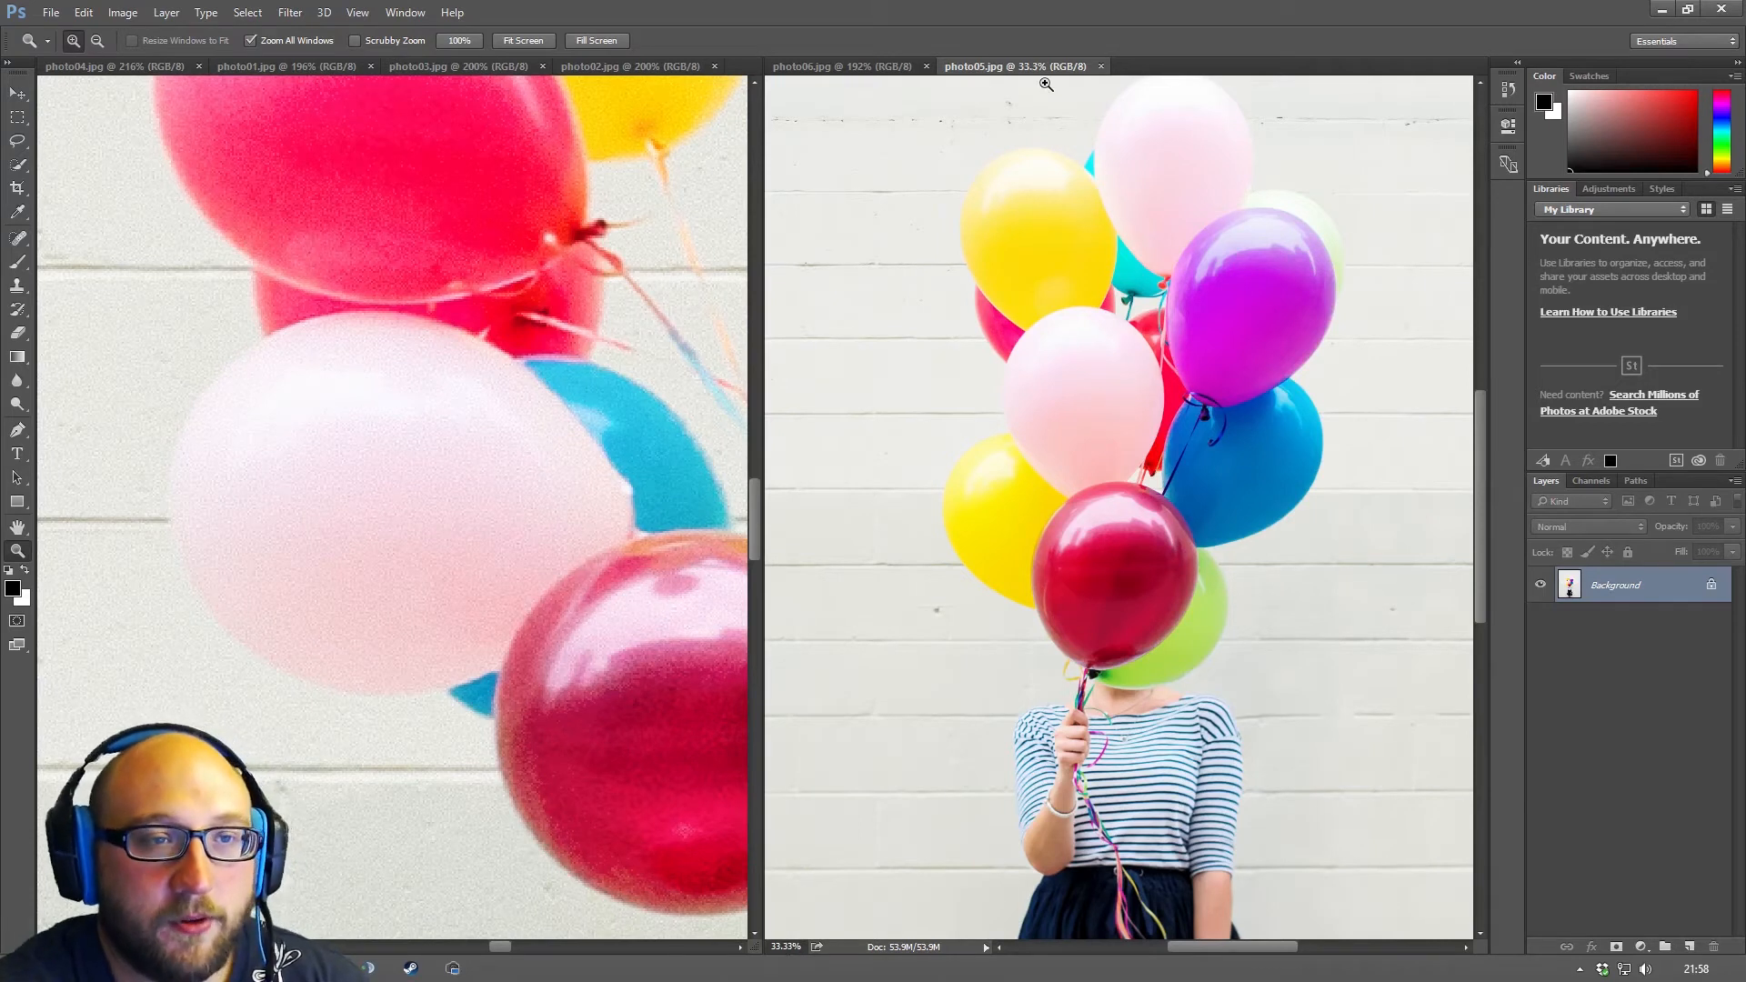
pyautogui.moveTo(1040, 67)
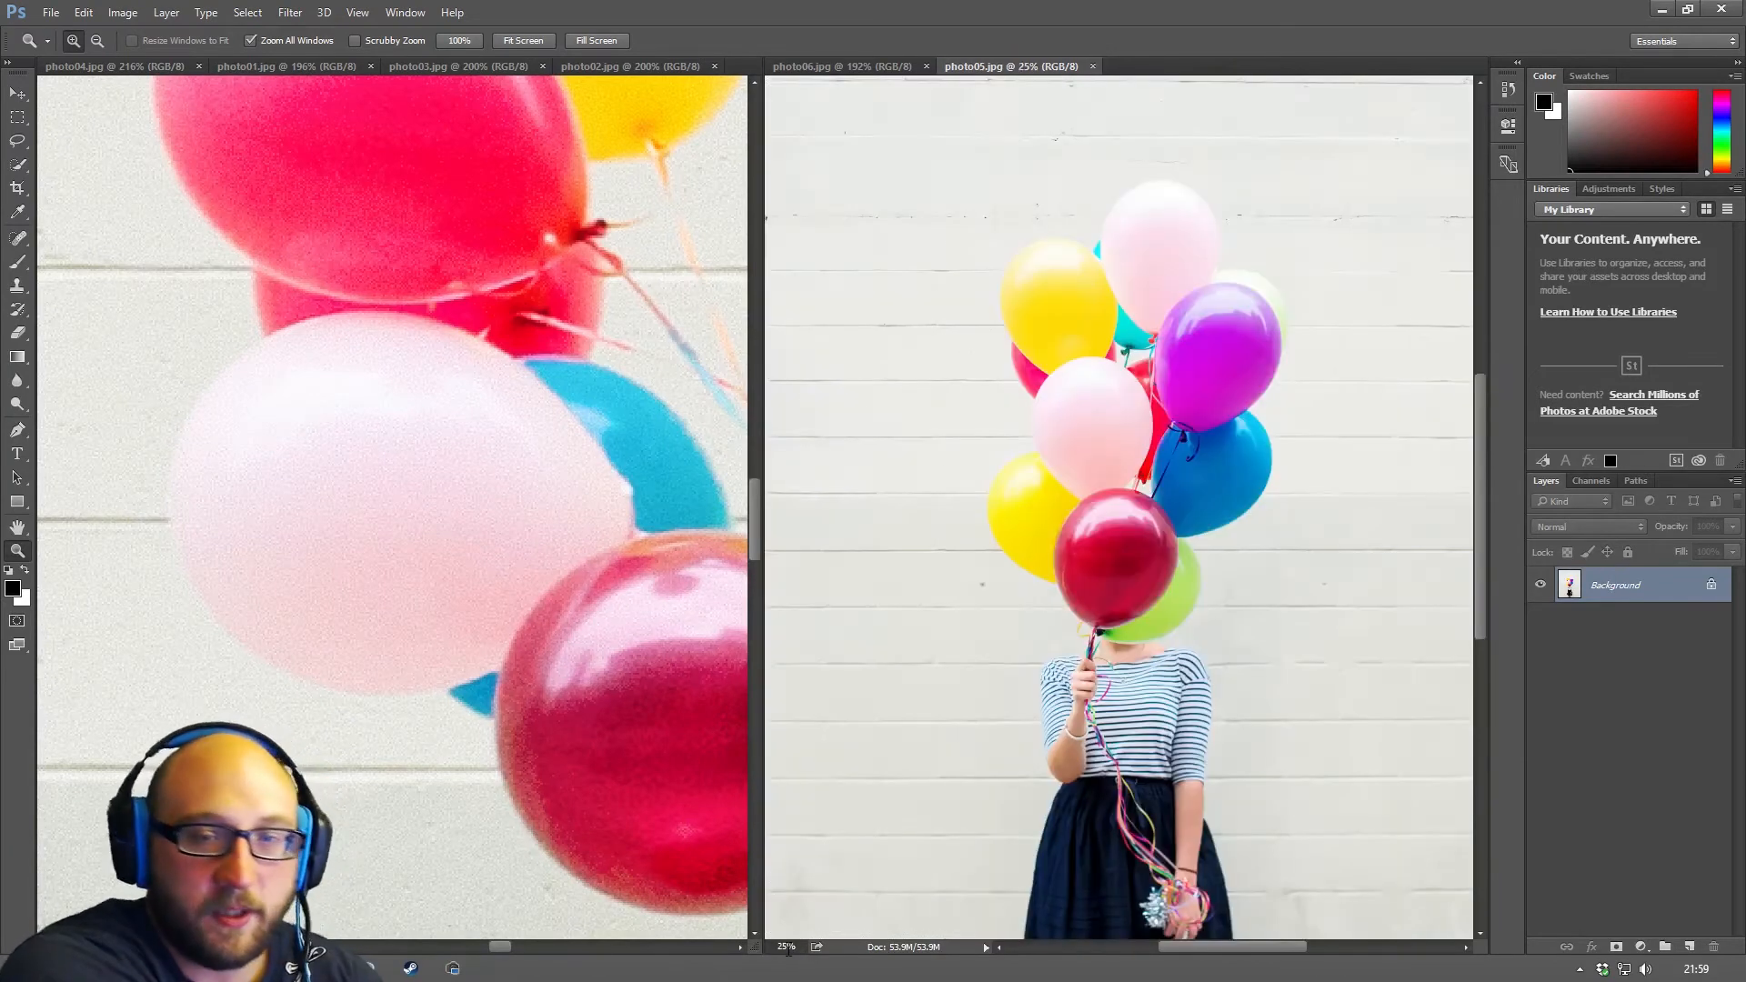
pyautogui.moveTo(811, 367)
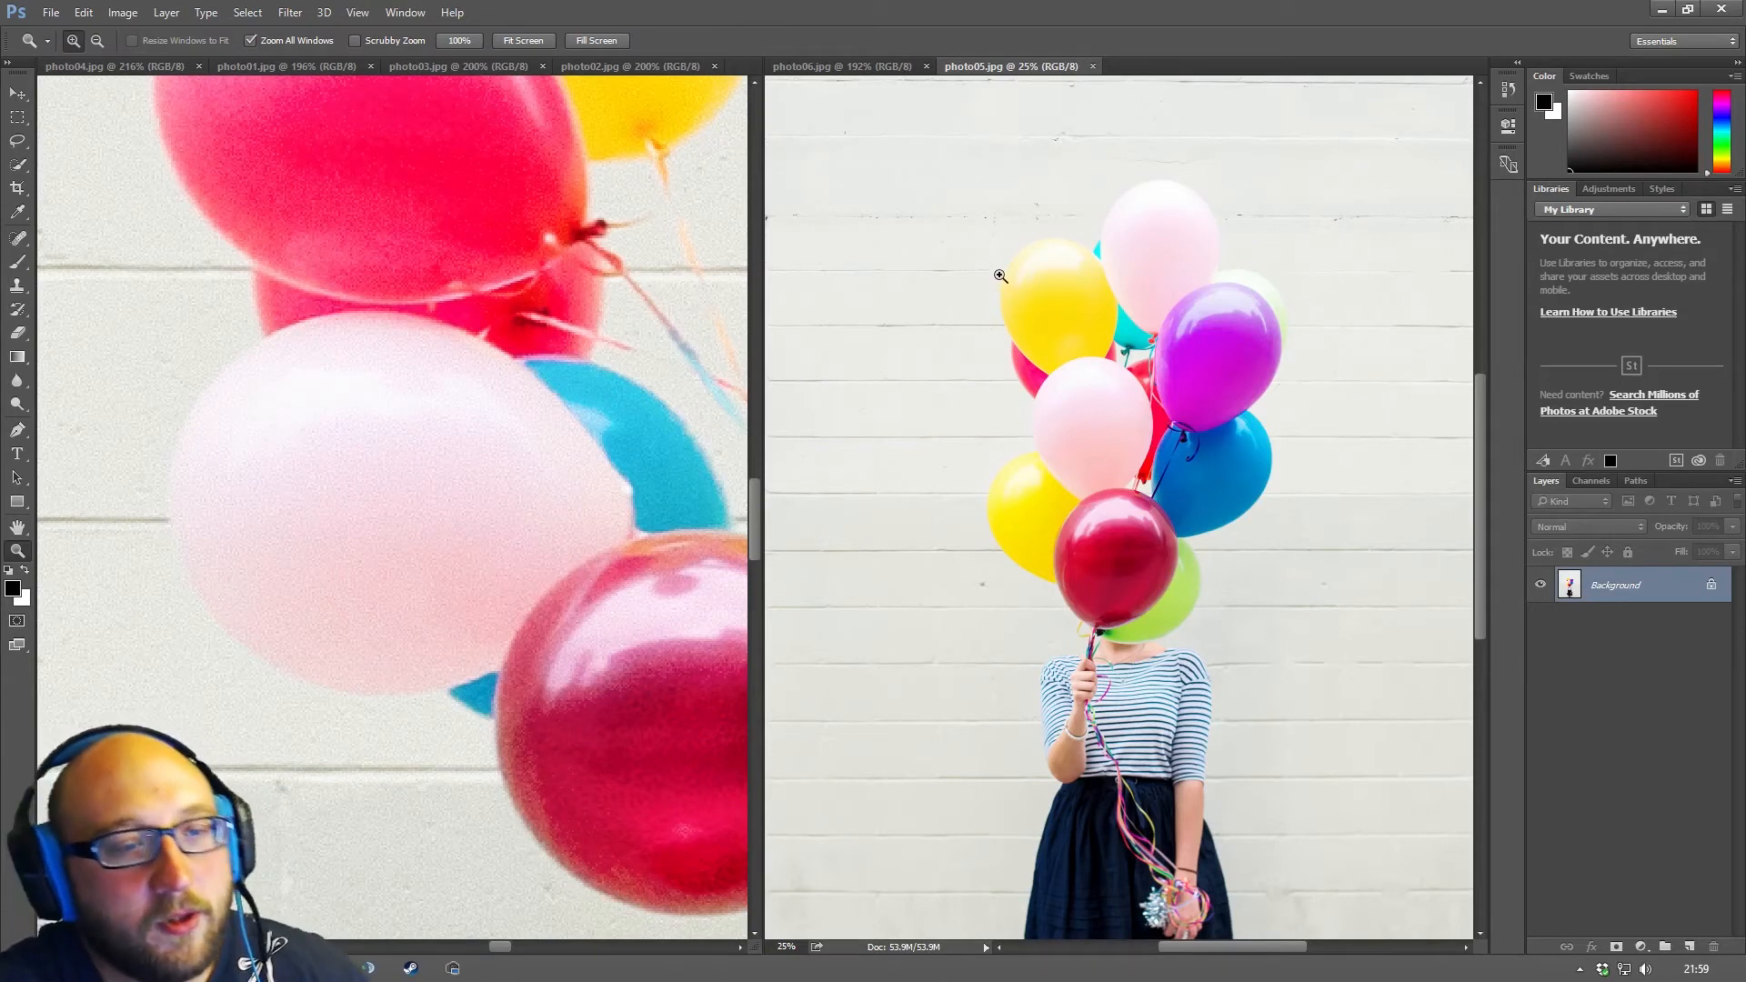
pyautogui.moveTo(1070, 388)
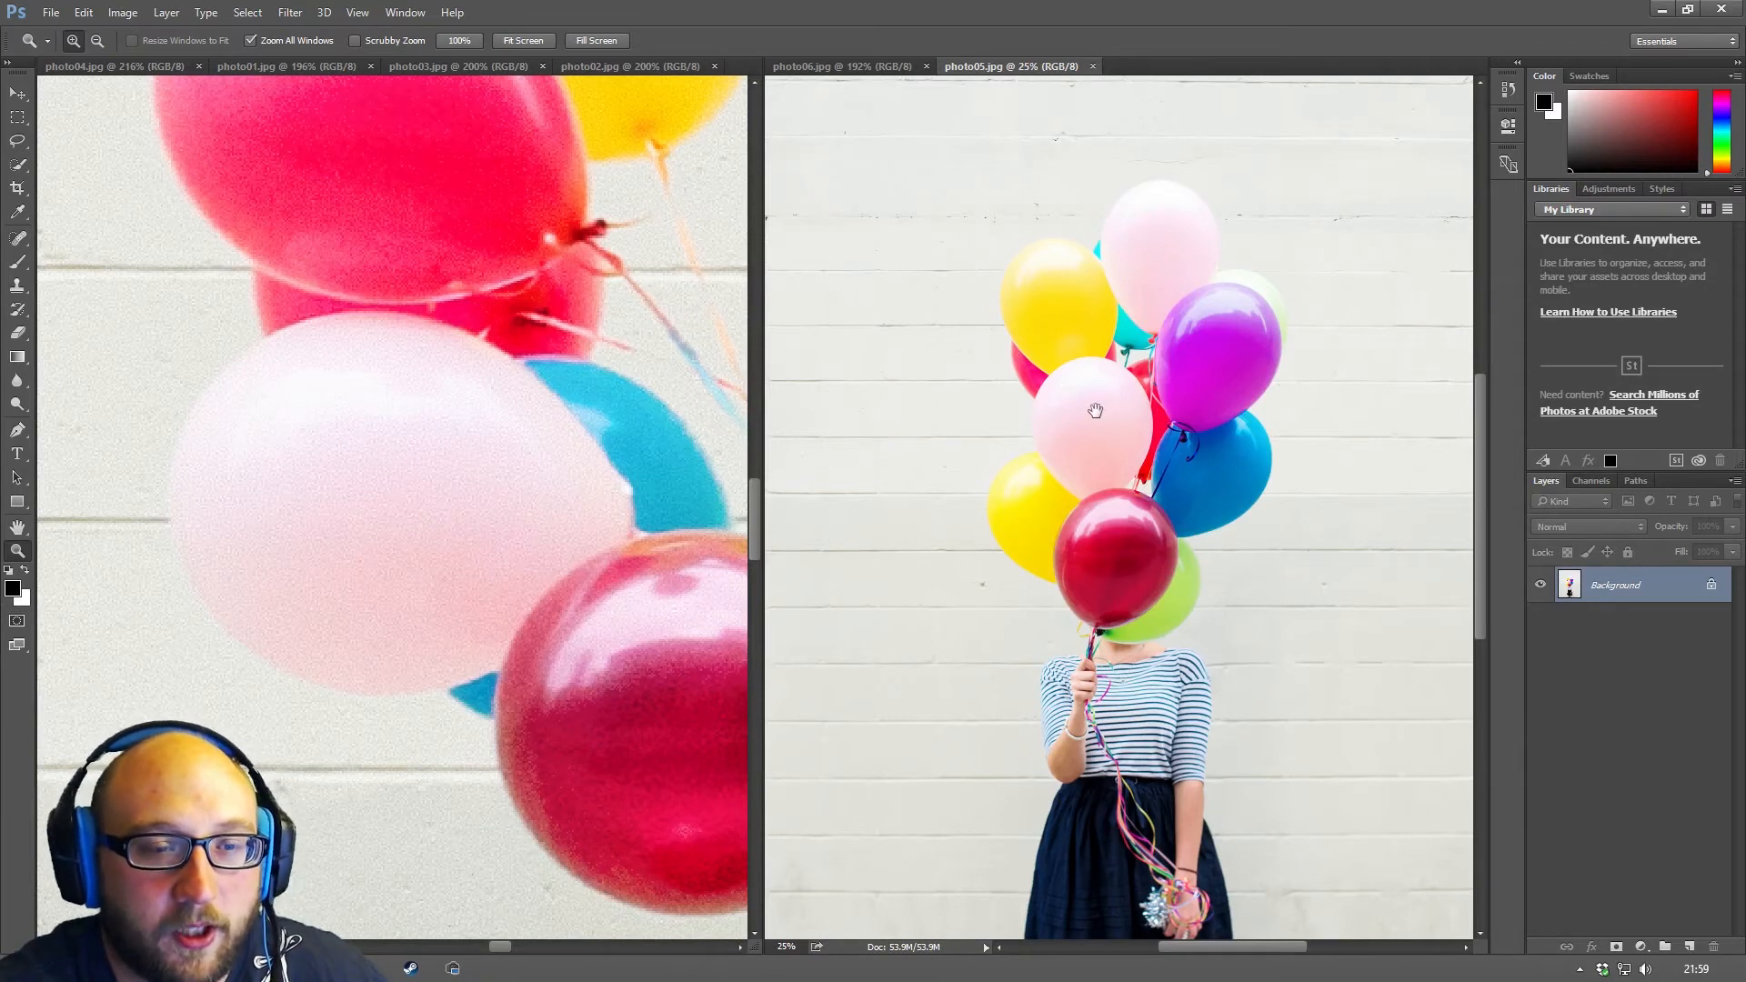
pyautogui.moveTo(593, 504)
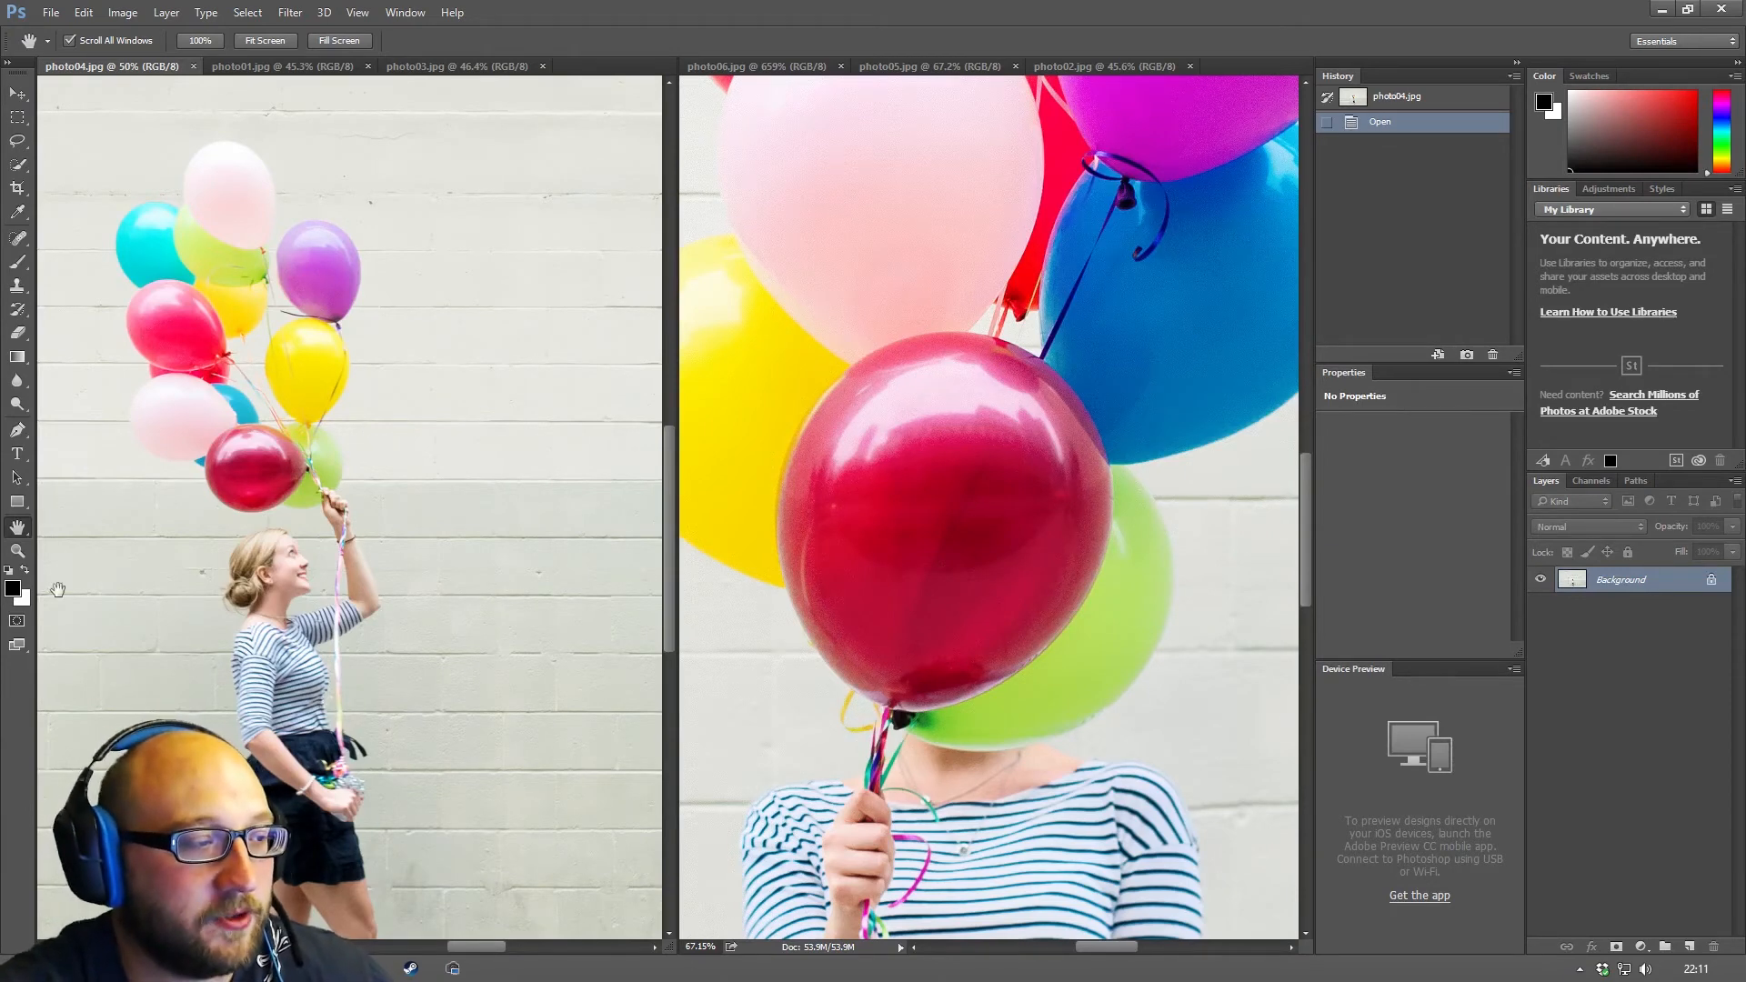
pyautogui.moveTo(18, 526)
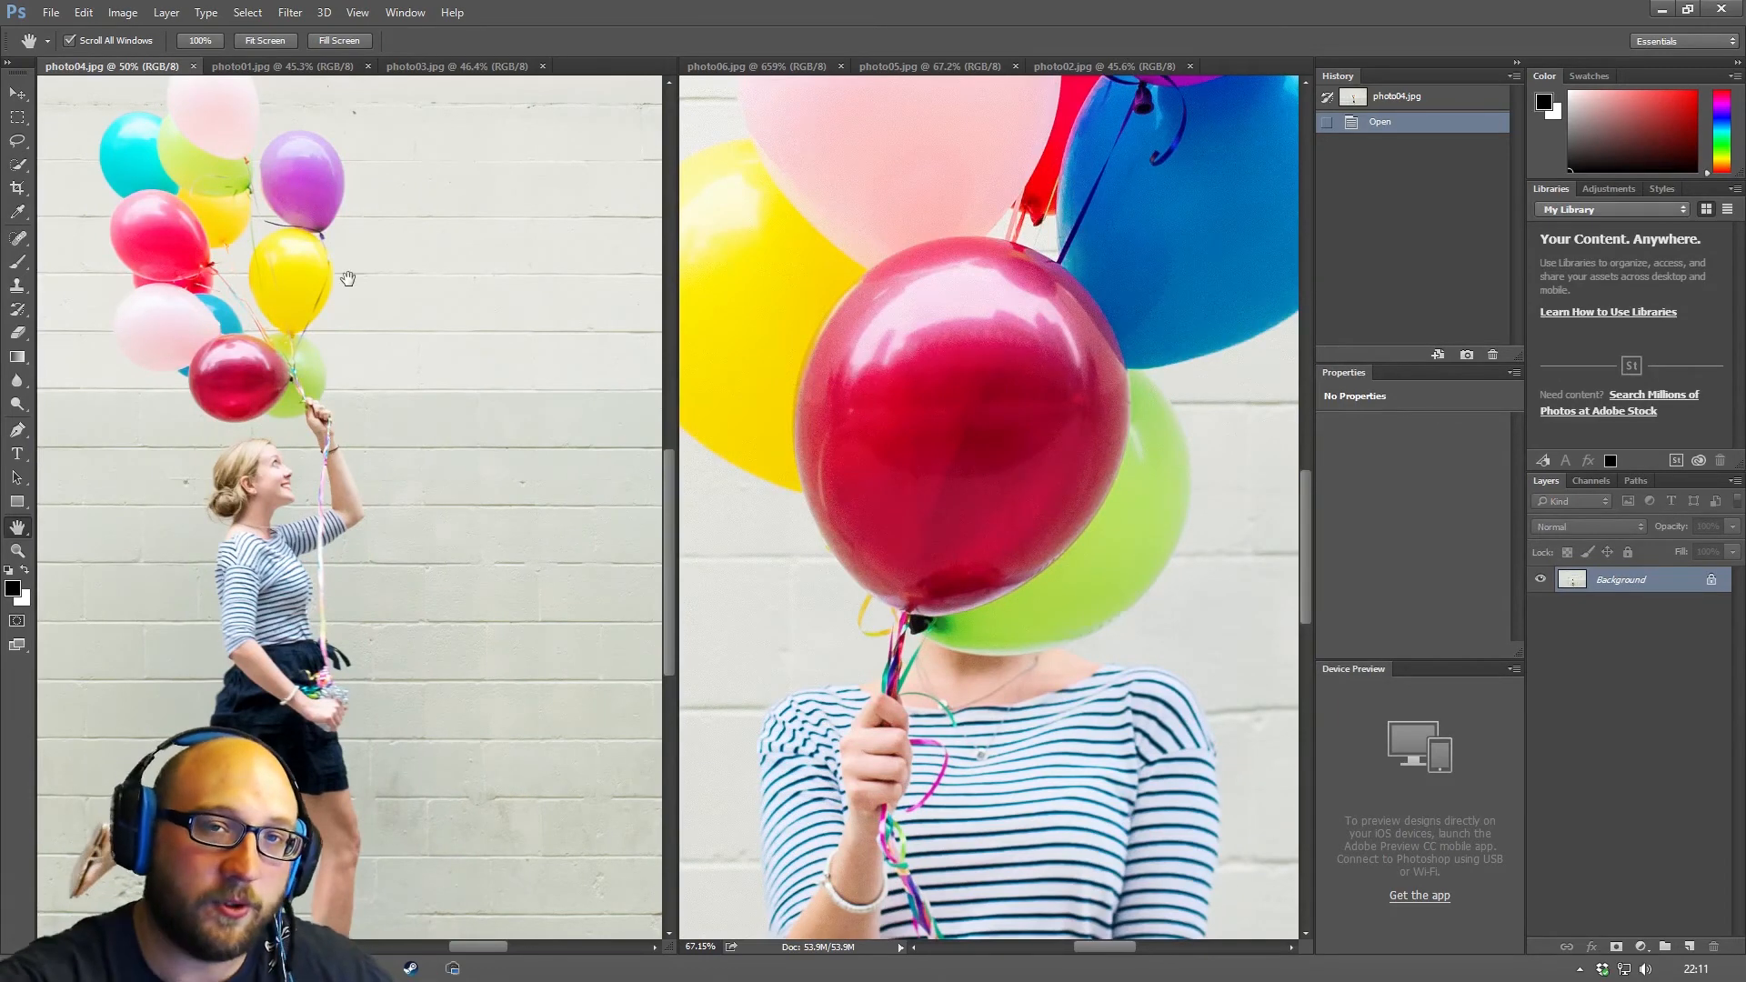
pyautogui.moveTo(291, 248)
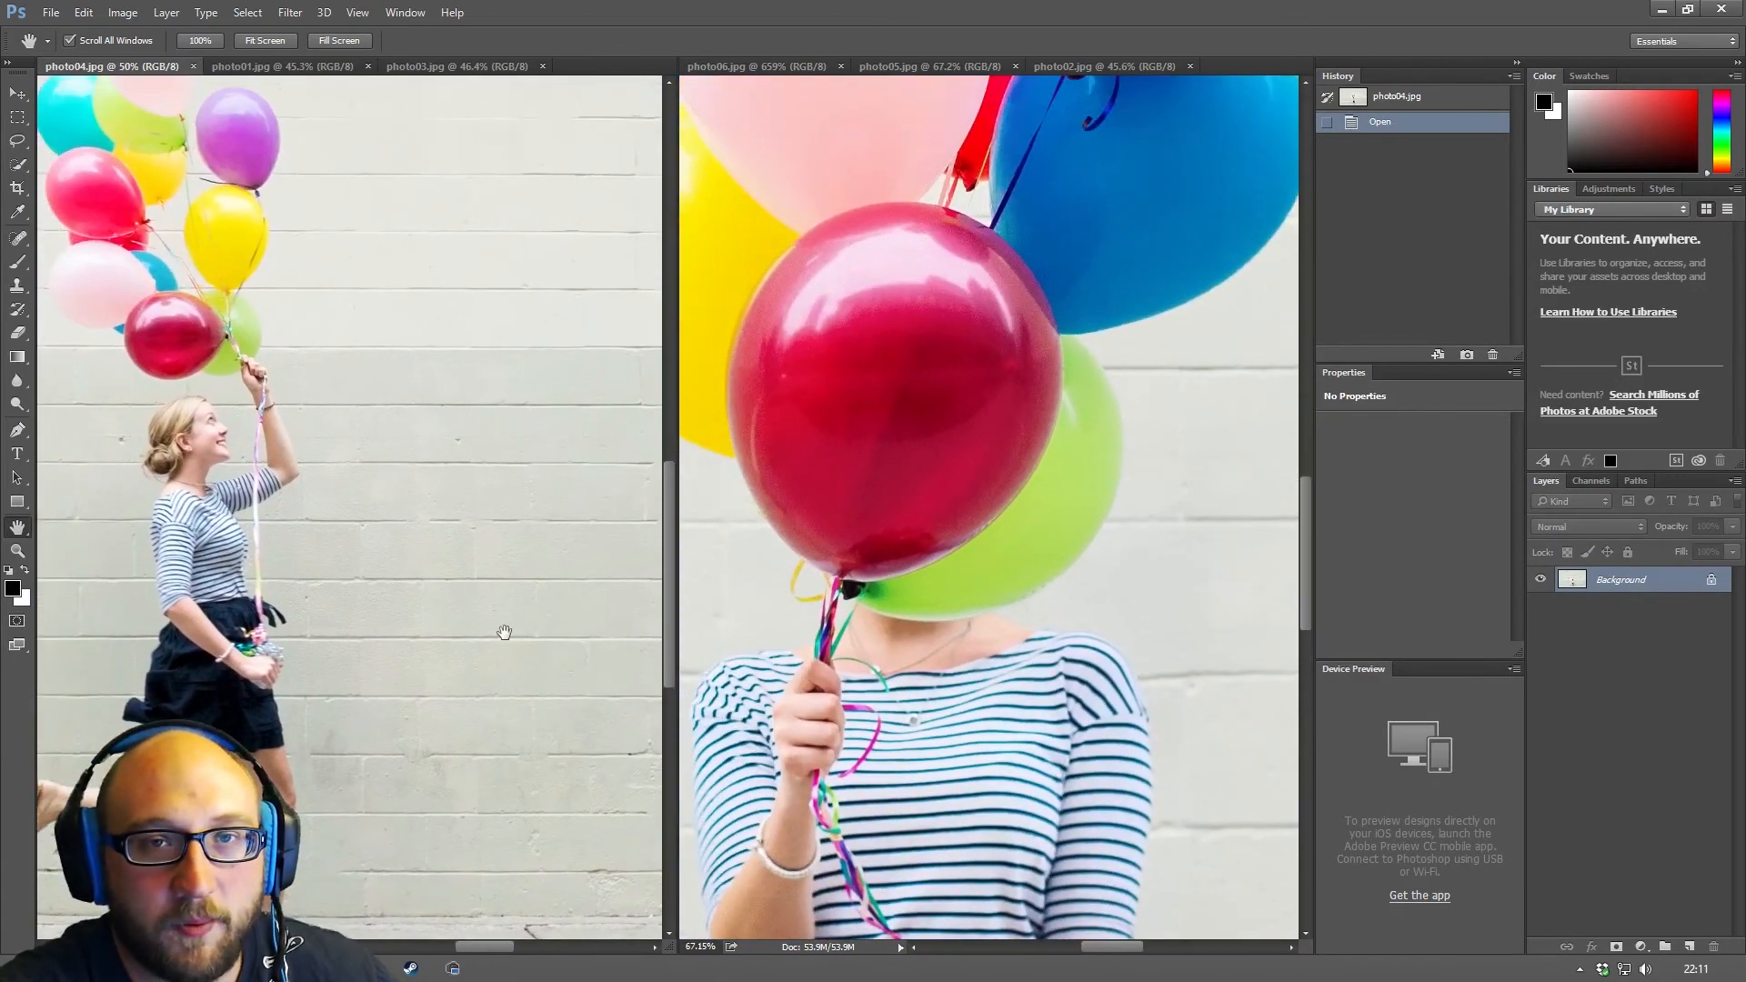
# - Pan both photos together with Scroll All Windows, then fit the walking-woman photo on screen
pyautogui.moveTo(504, 633); pyautogui.dragTo(531, 365)
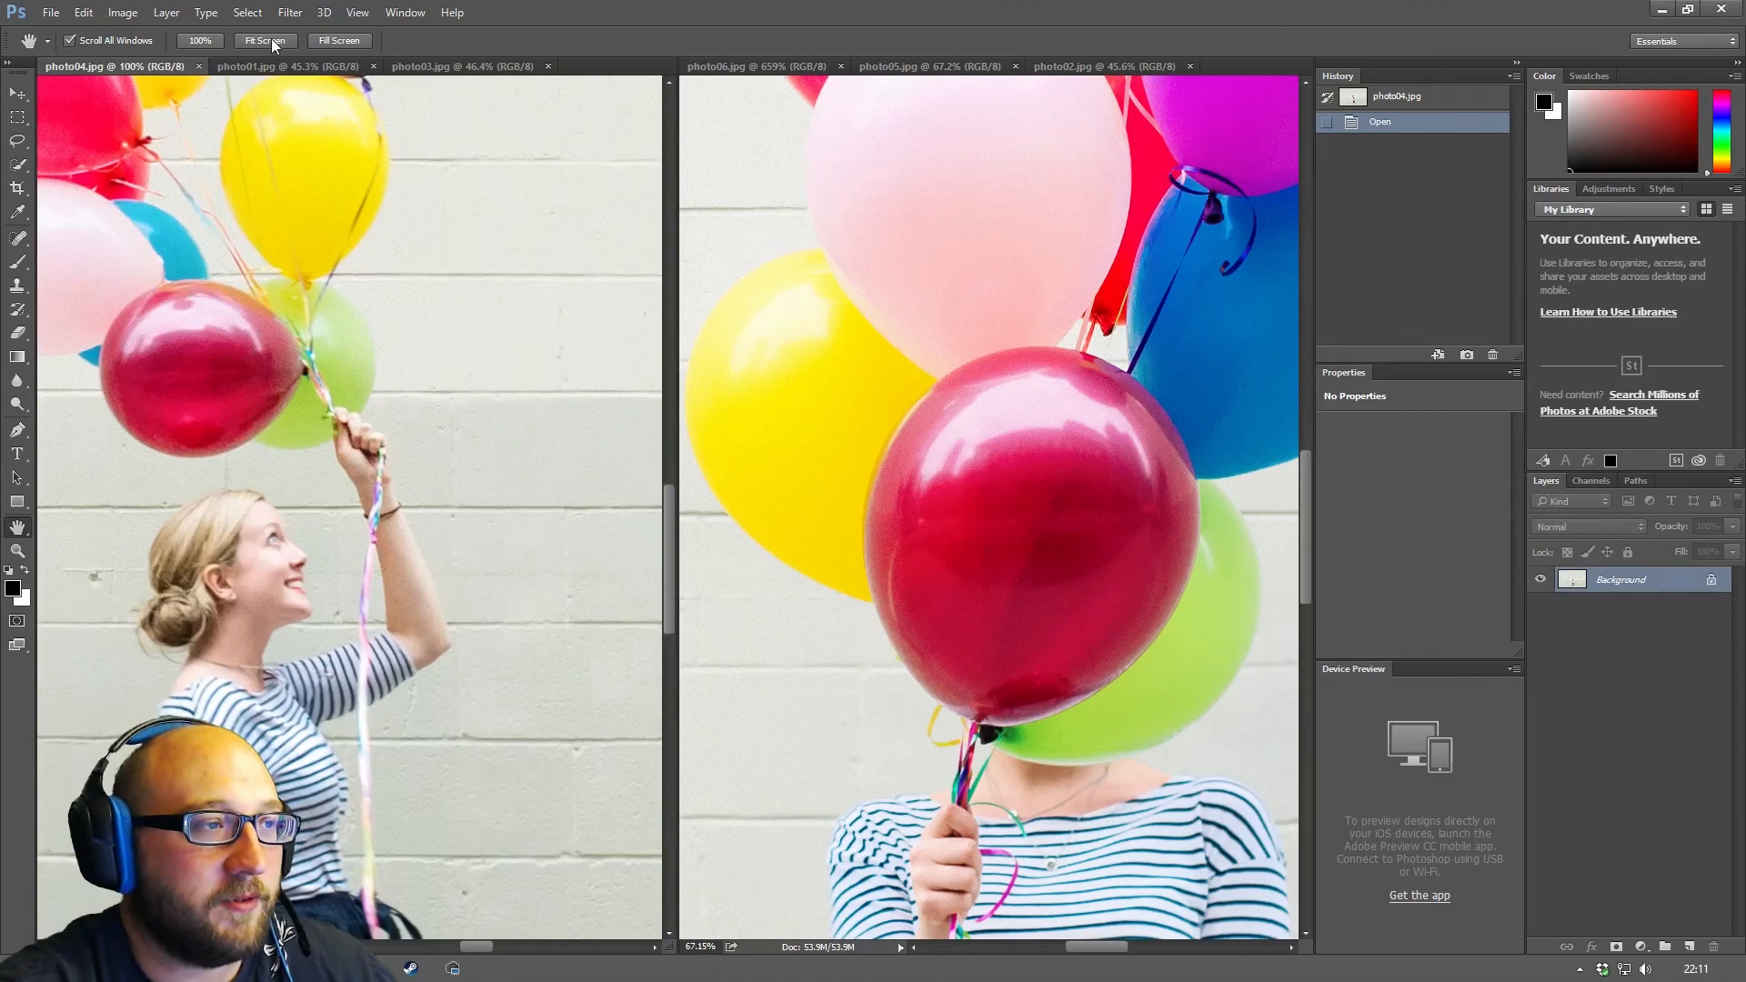
pyautogui.click(200, 40)
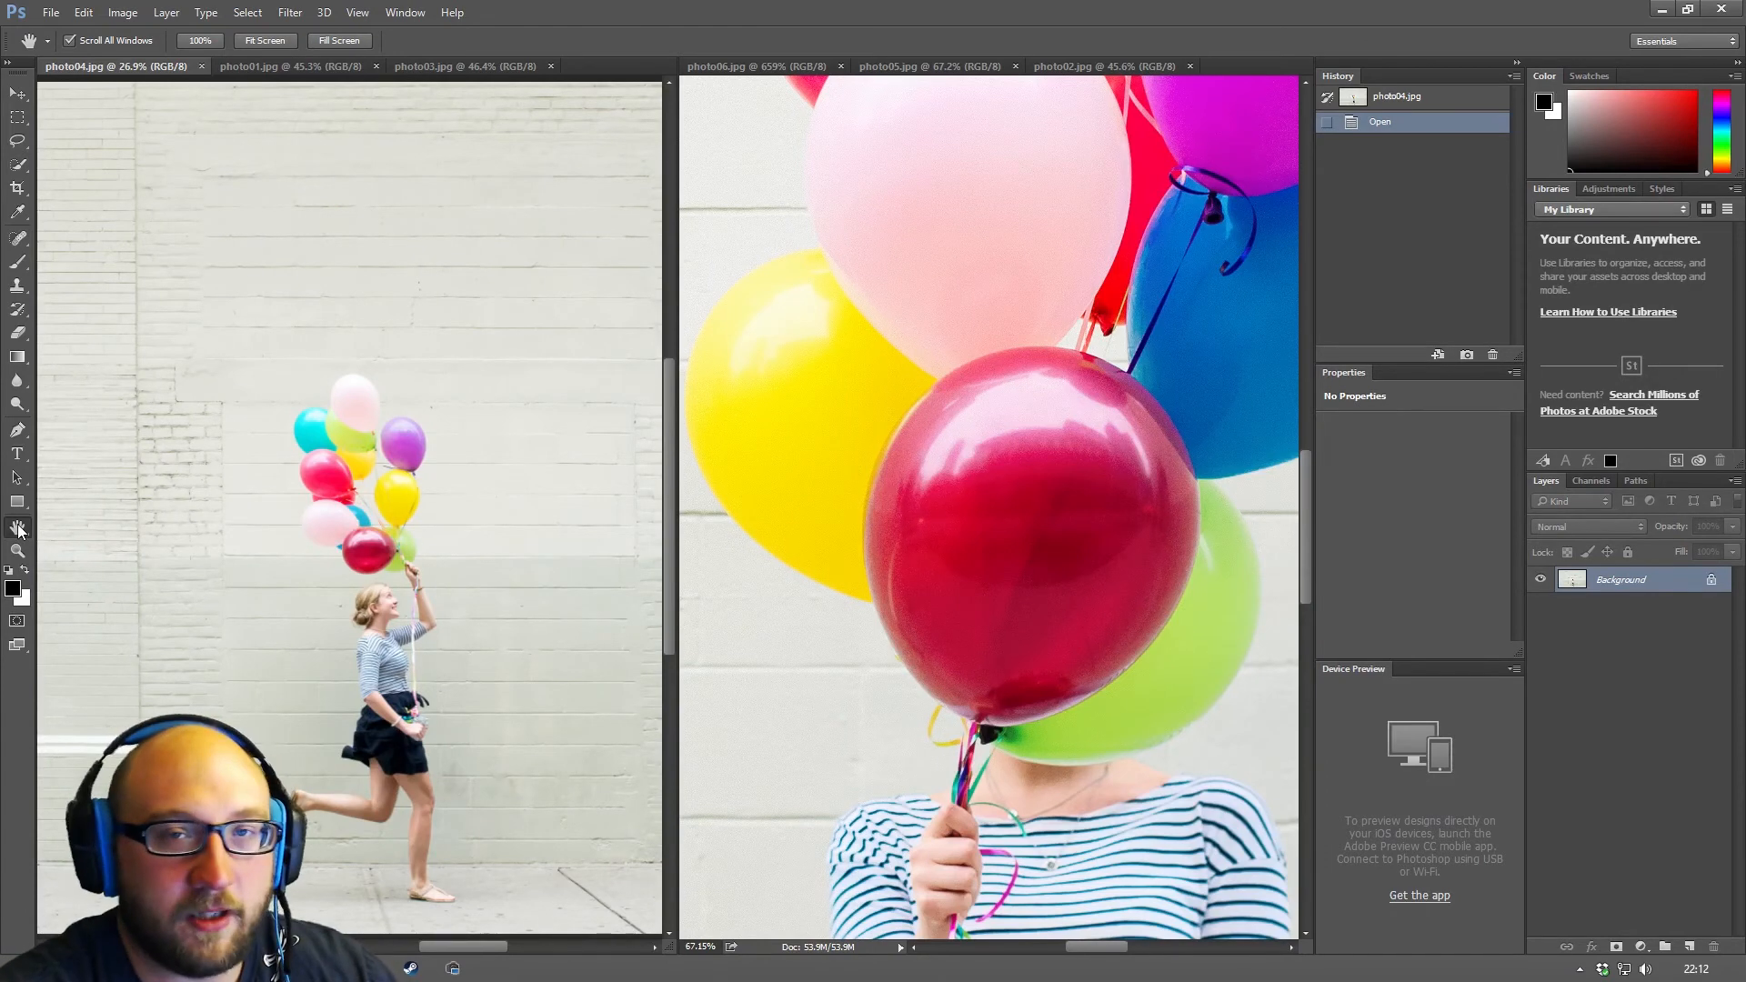
# - Switch to the Rotate View tool and rotate both views about 42°, then nearly upside down
pyautogui.click(18, 527)
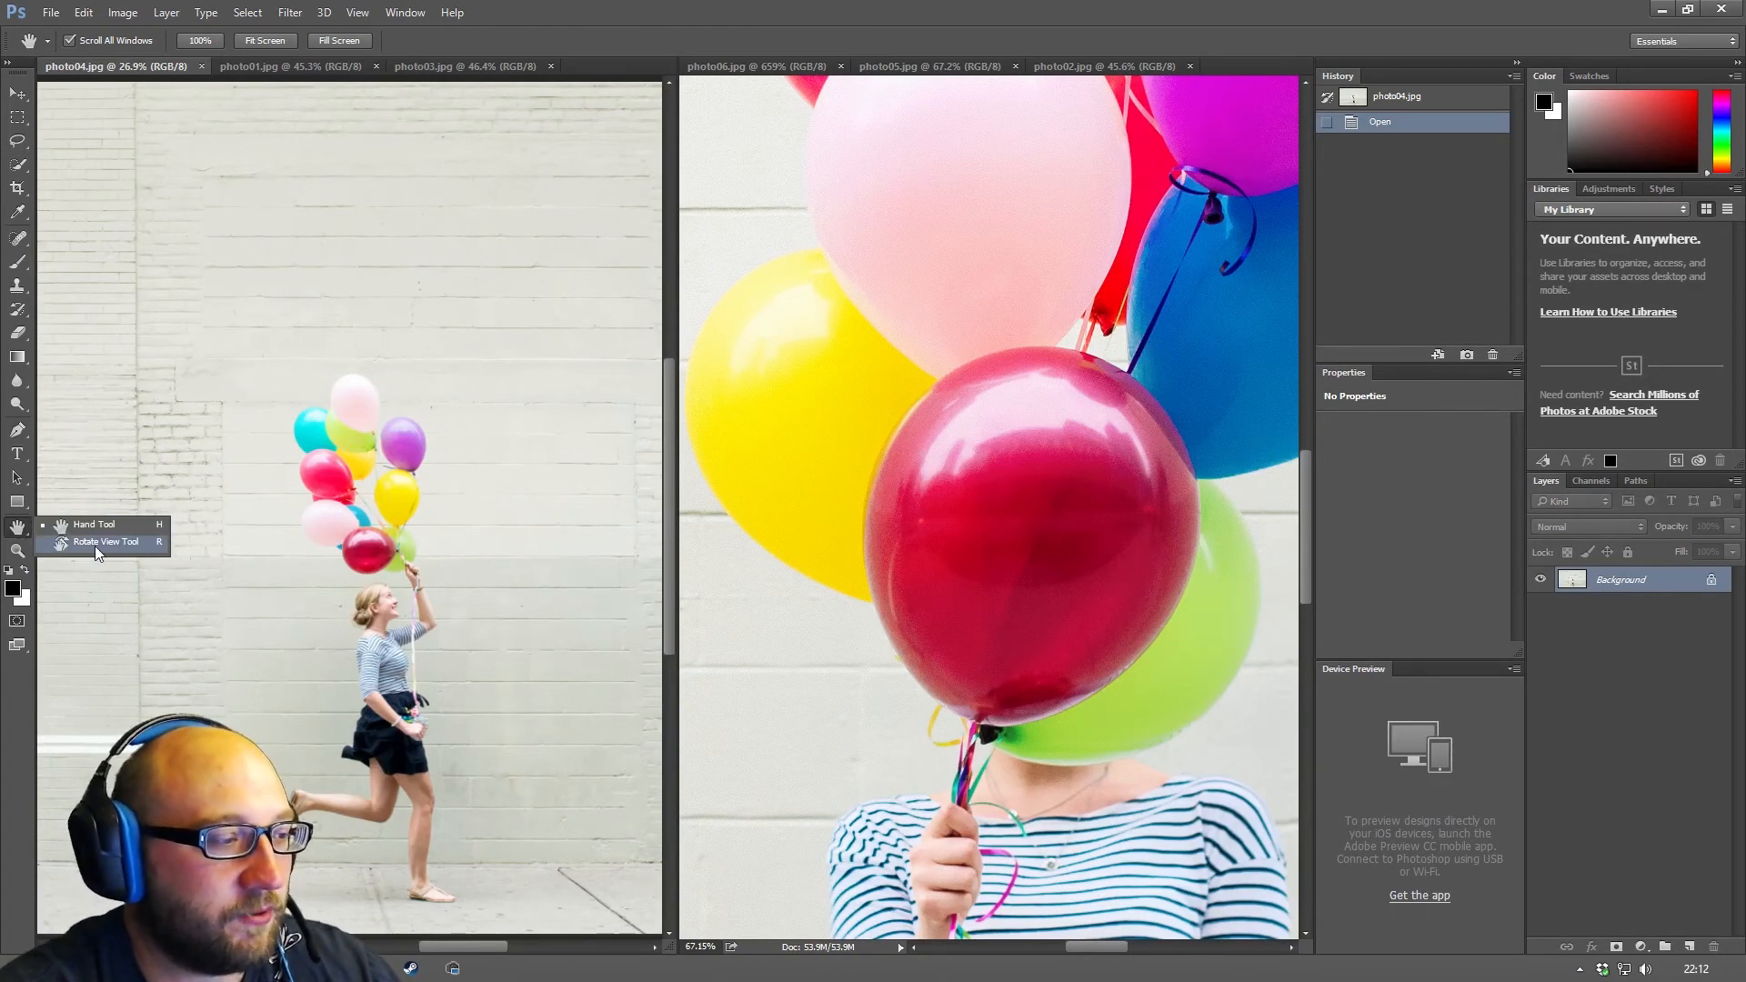
pyautogui.click(106, 542)
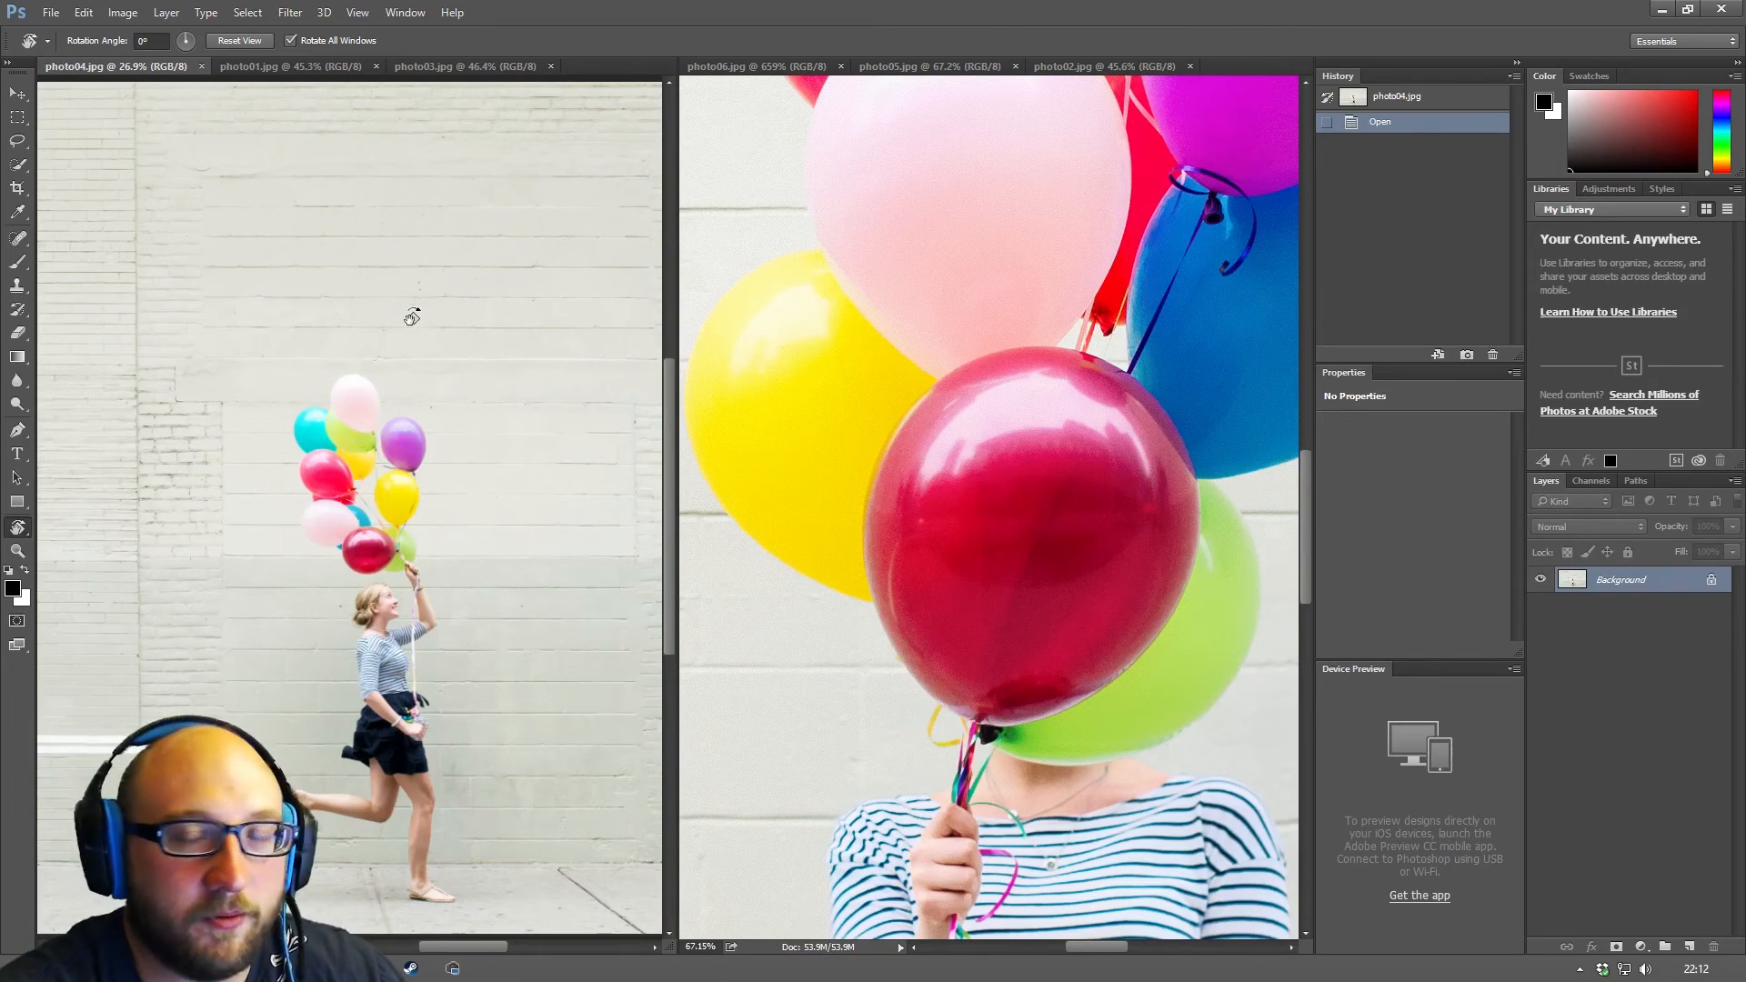
pyautogui.moveTo(421, 231)
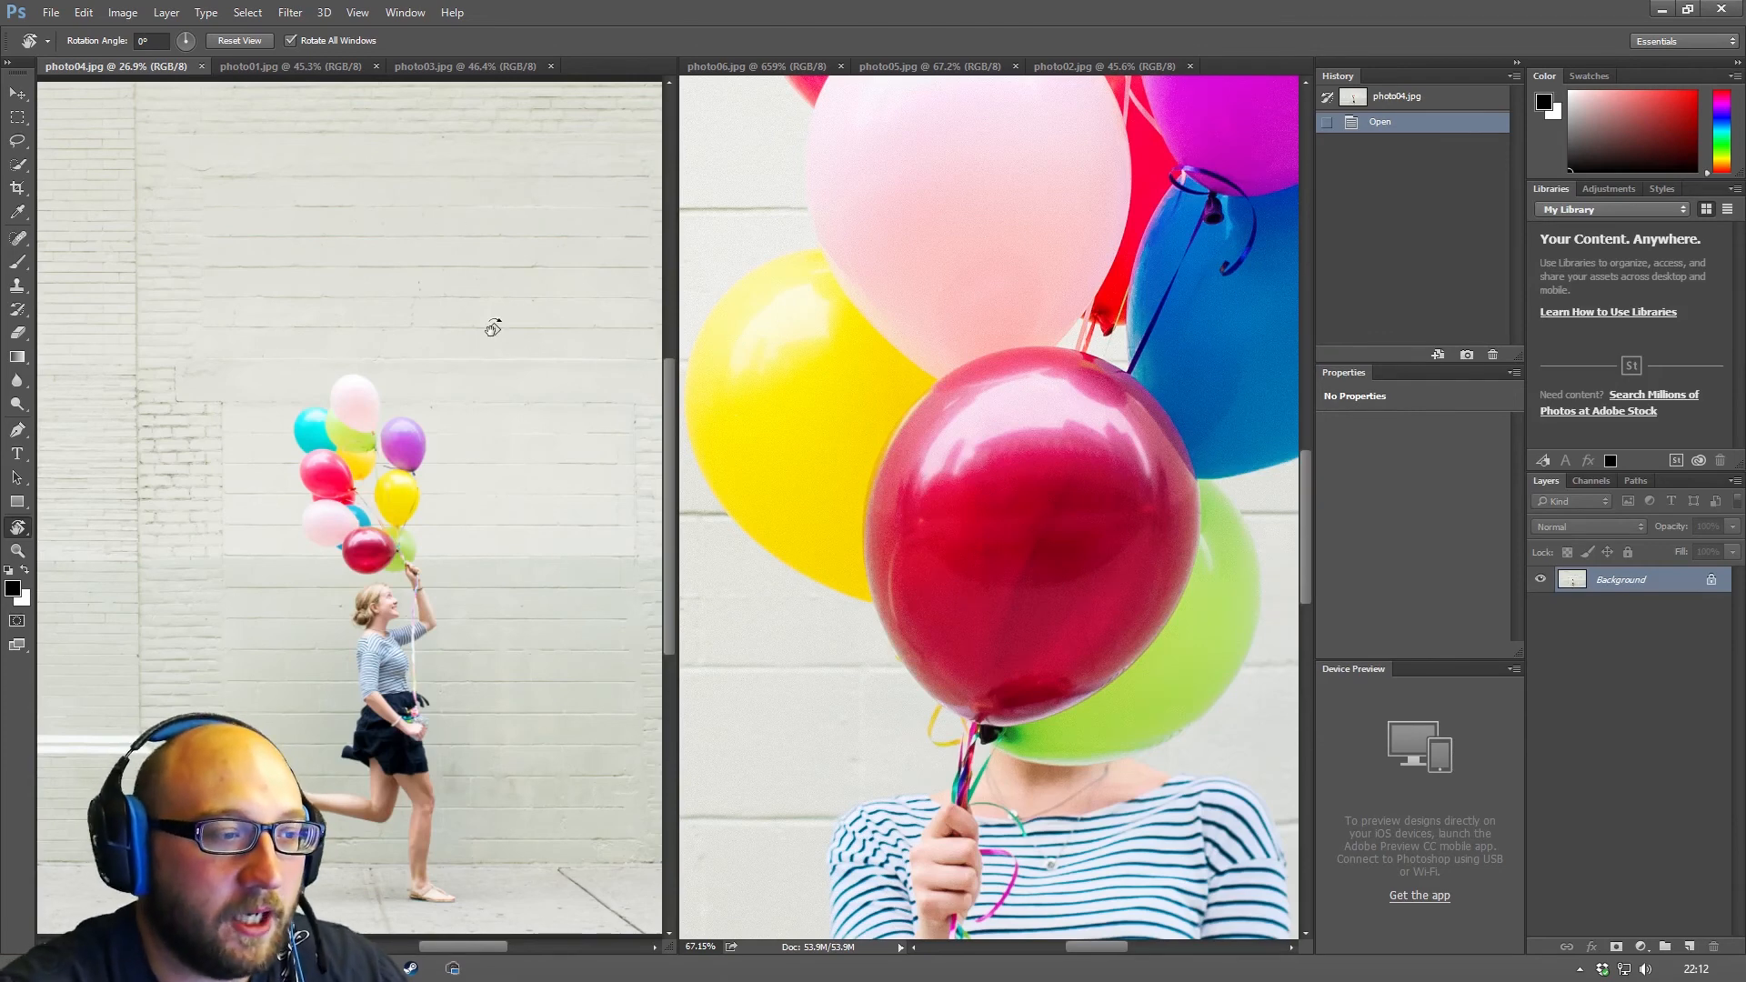
pyautogui.moveTo(493, 326); pyautogui.dragTo(455, 366)
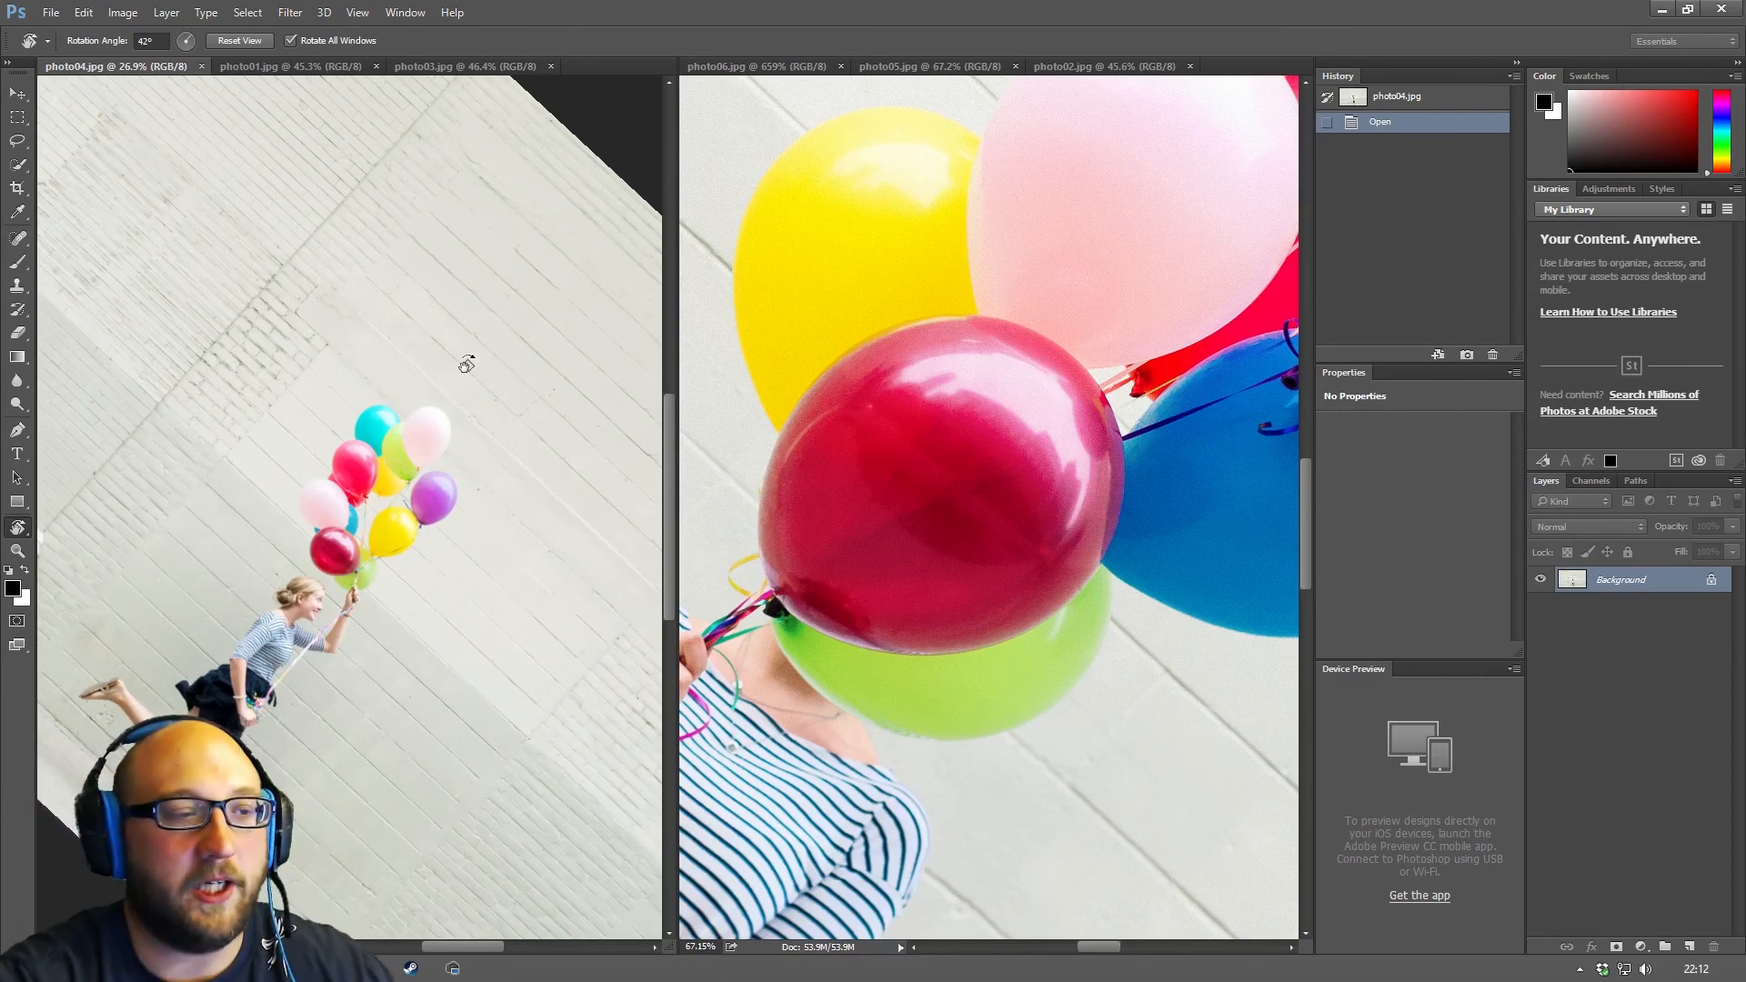
pyautogui.moveTo(468, 363); pyautogui.dragTo(509, 331)
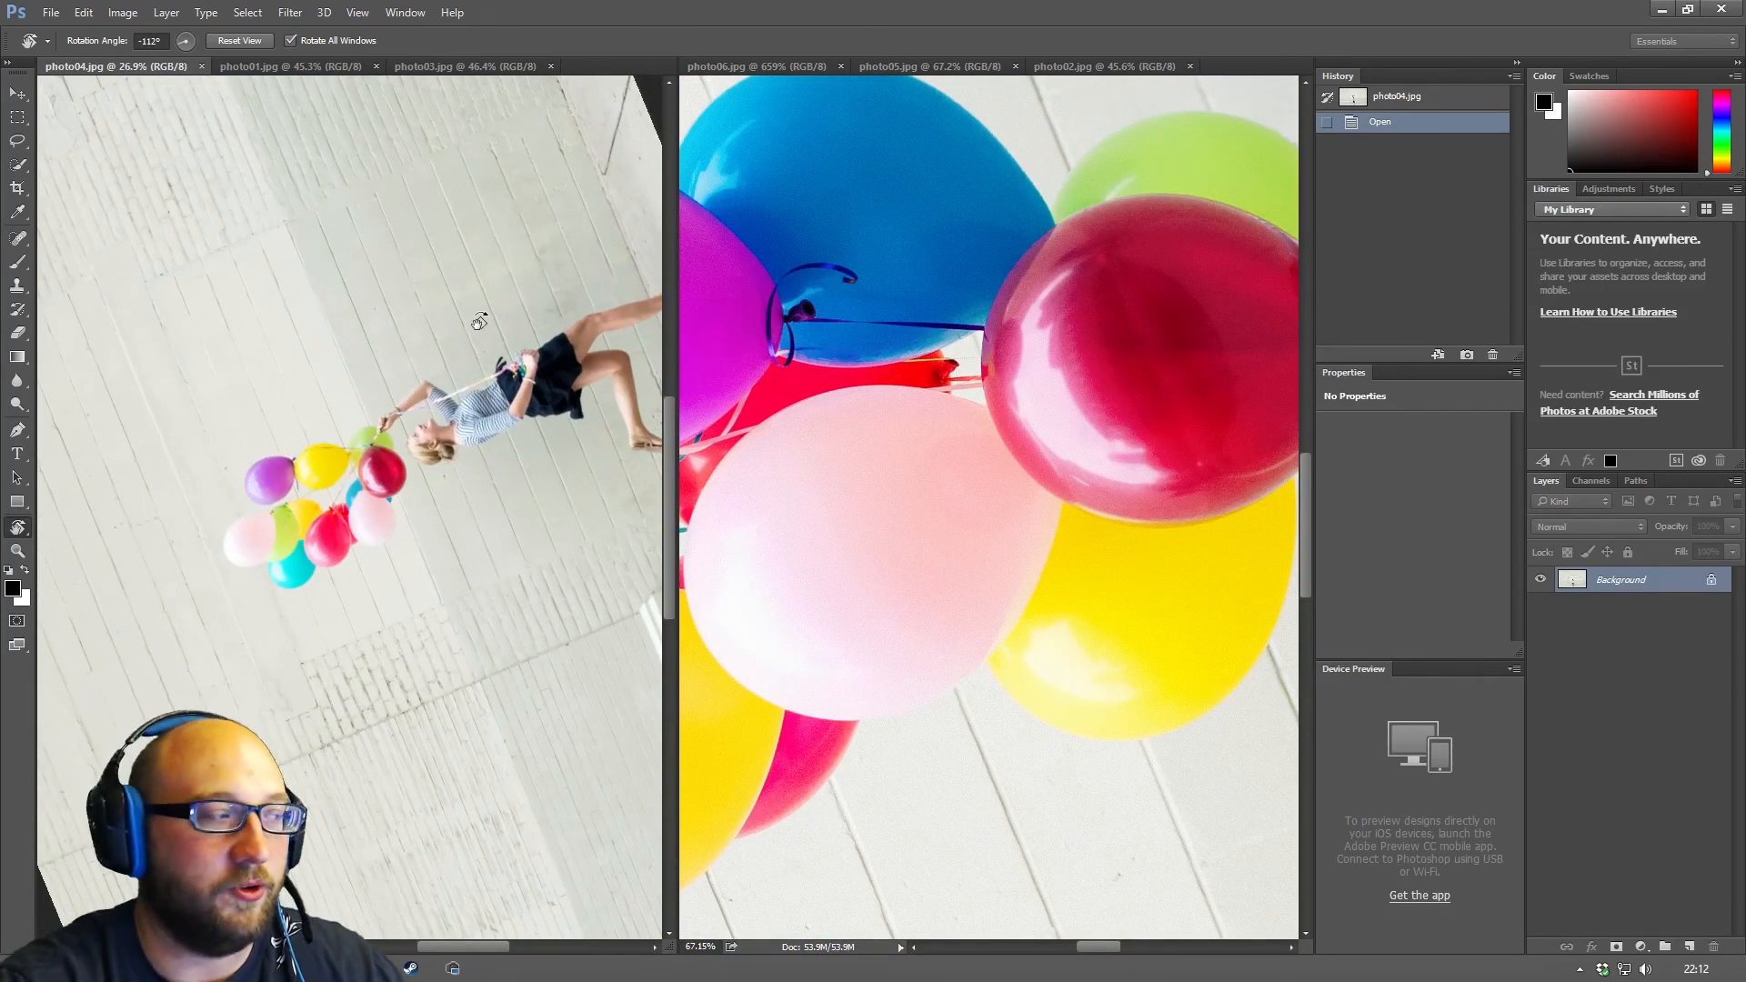
pyautogui.moveTo(538, 242)
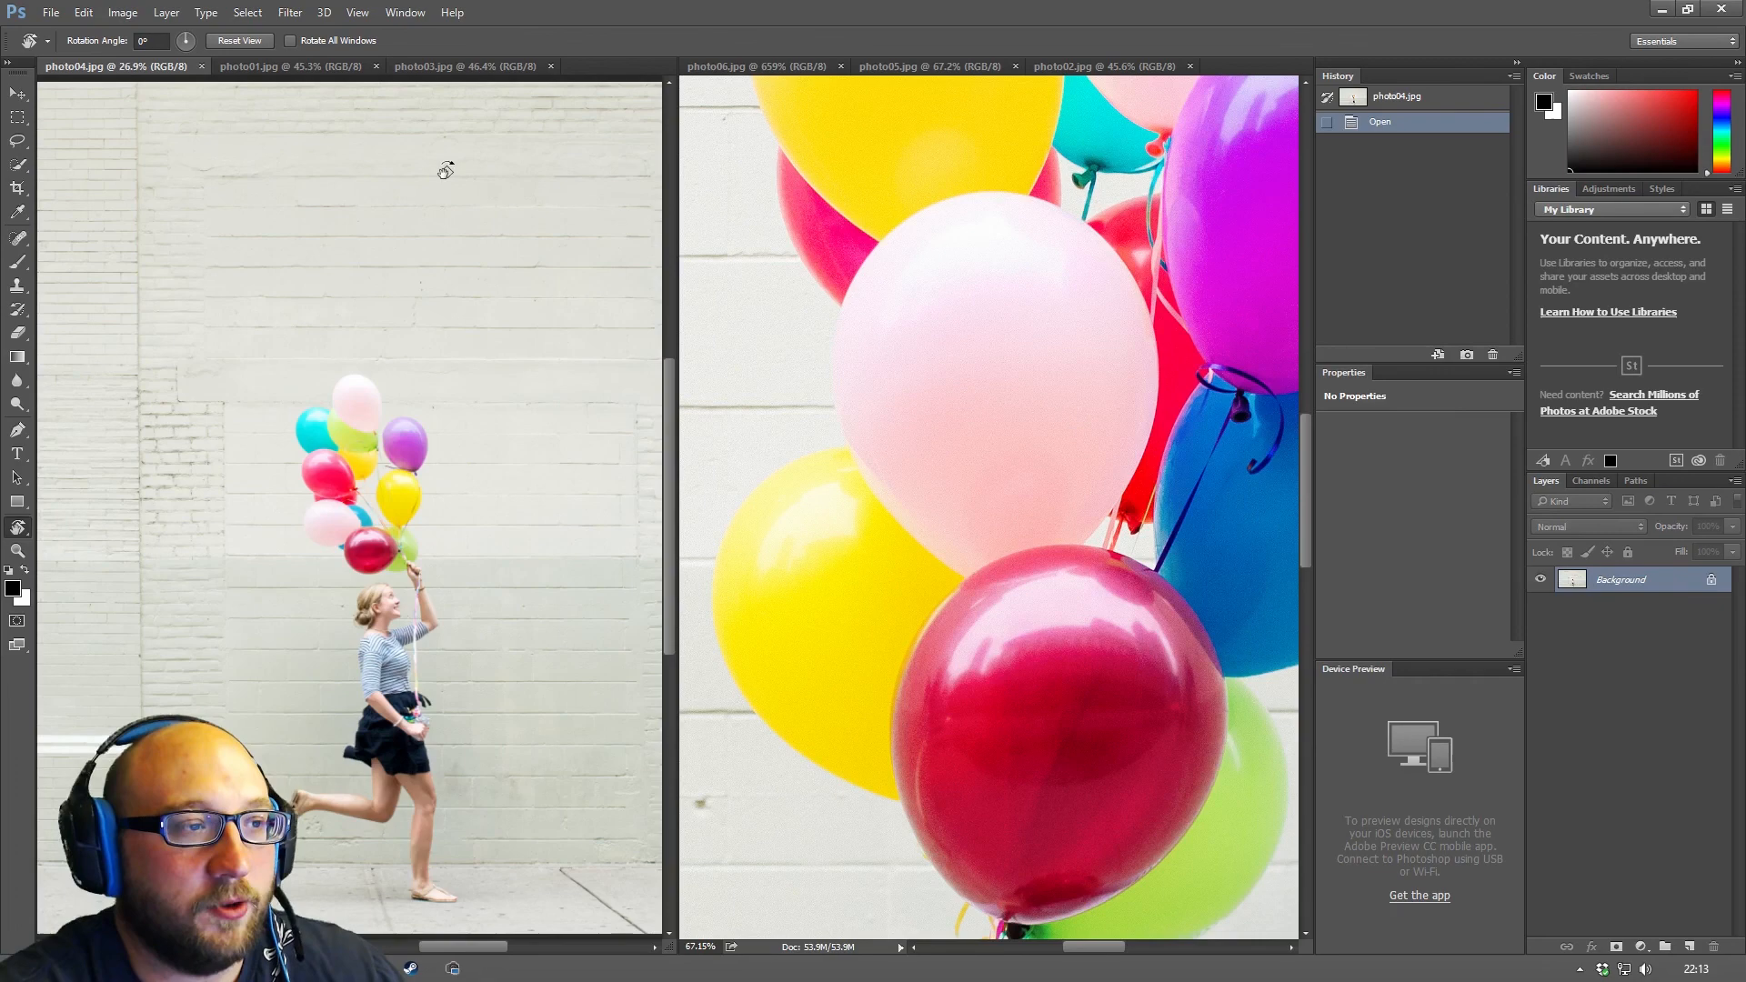
pyautogui.moveTo(445, 169); pyautogui.dragTo(460, 231)
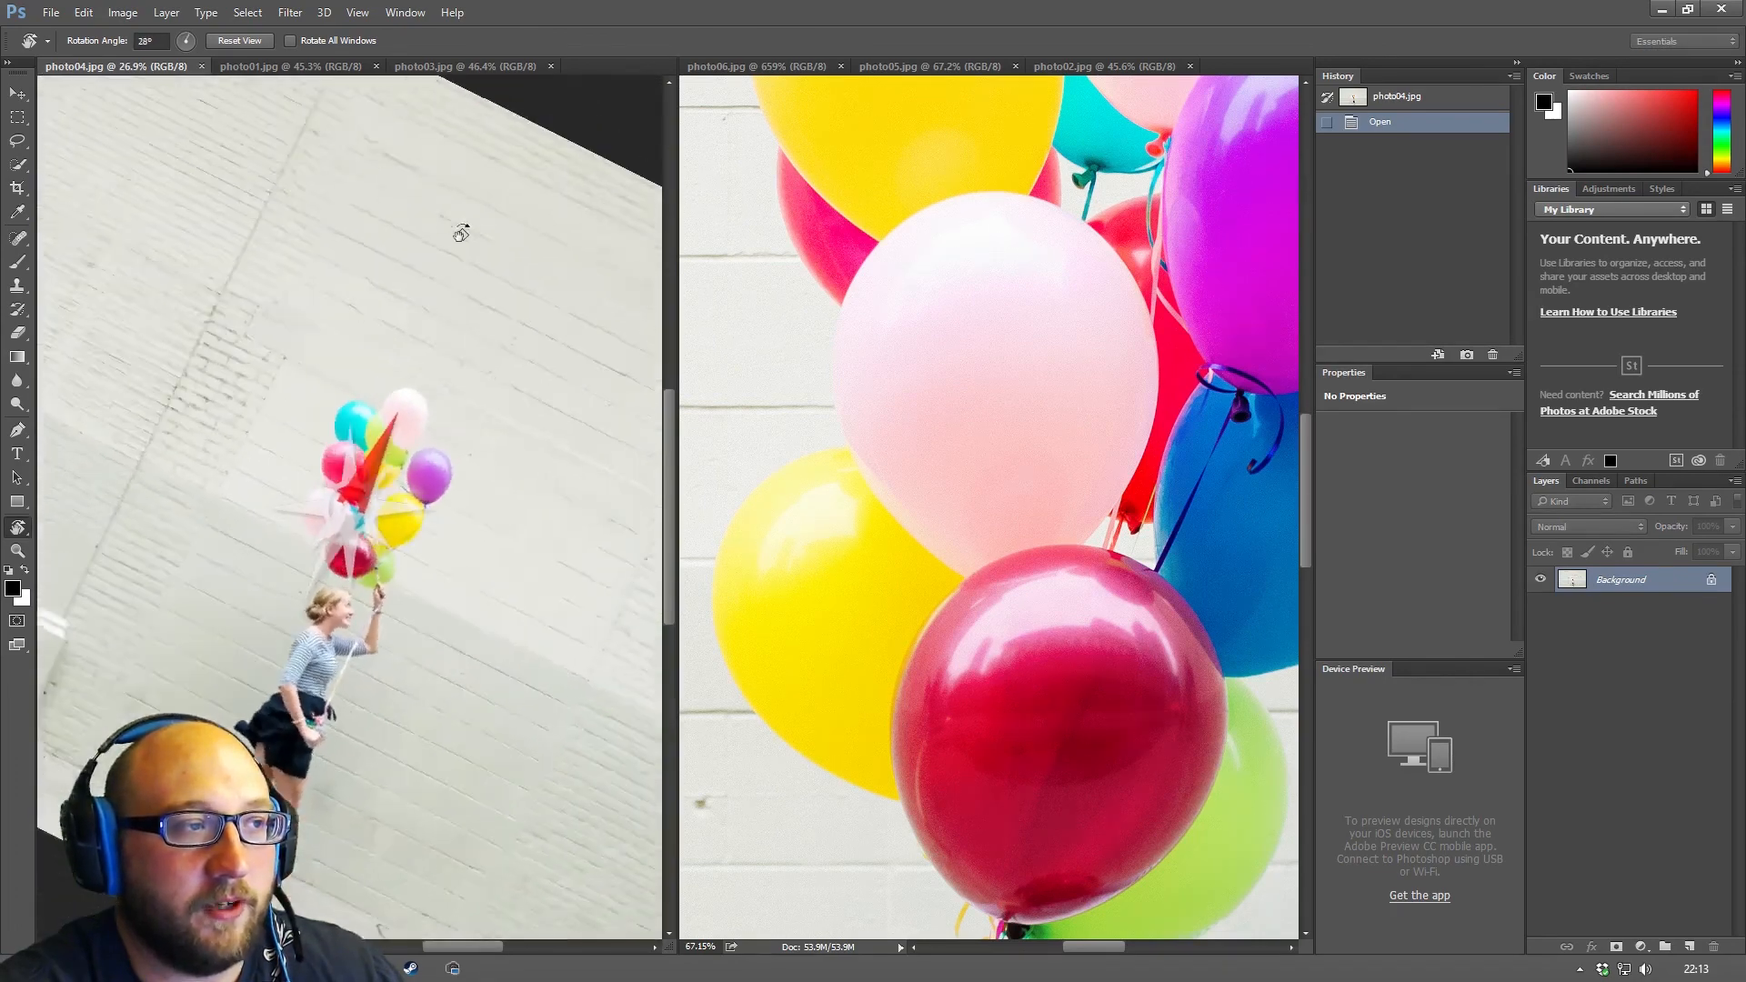
pyautogui.click(239, 40)
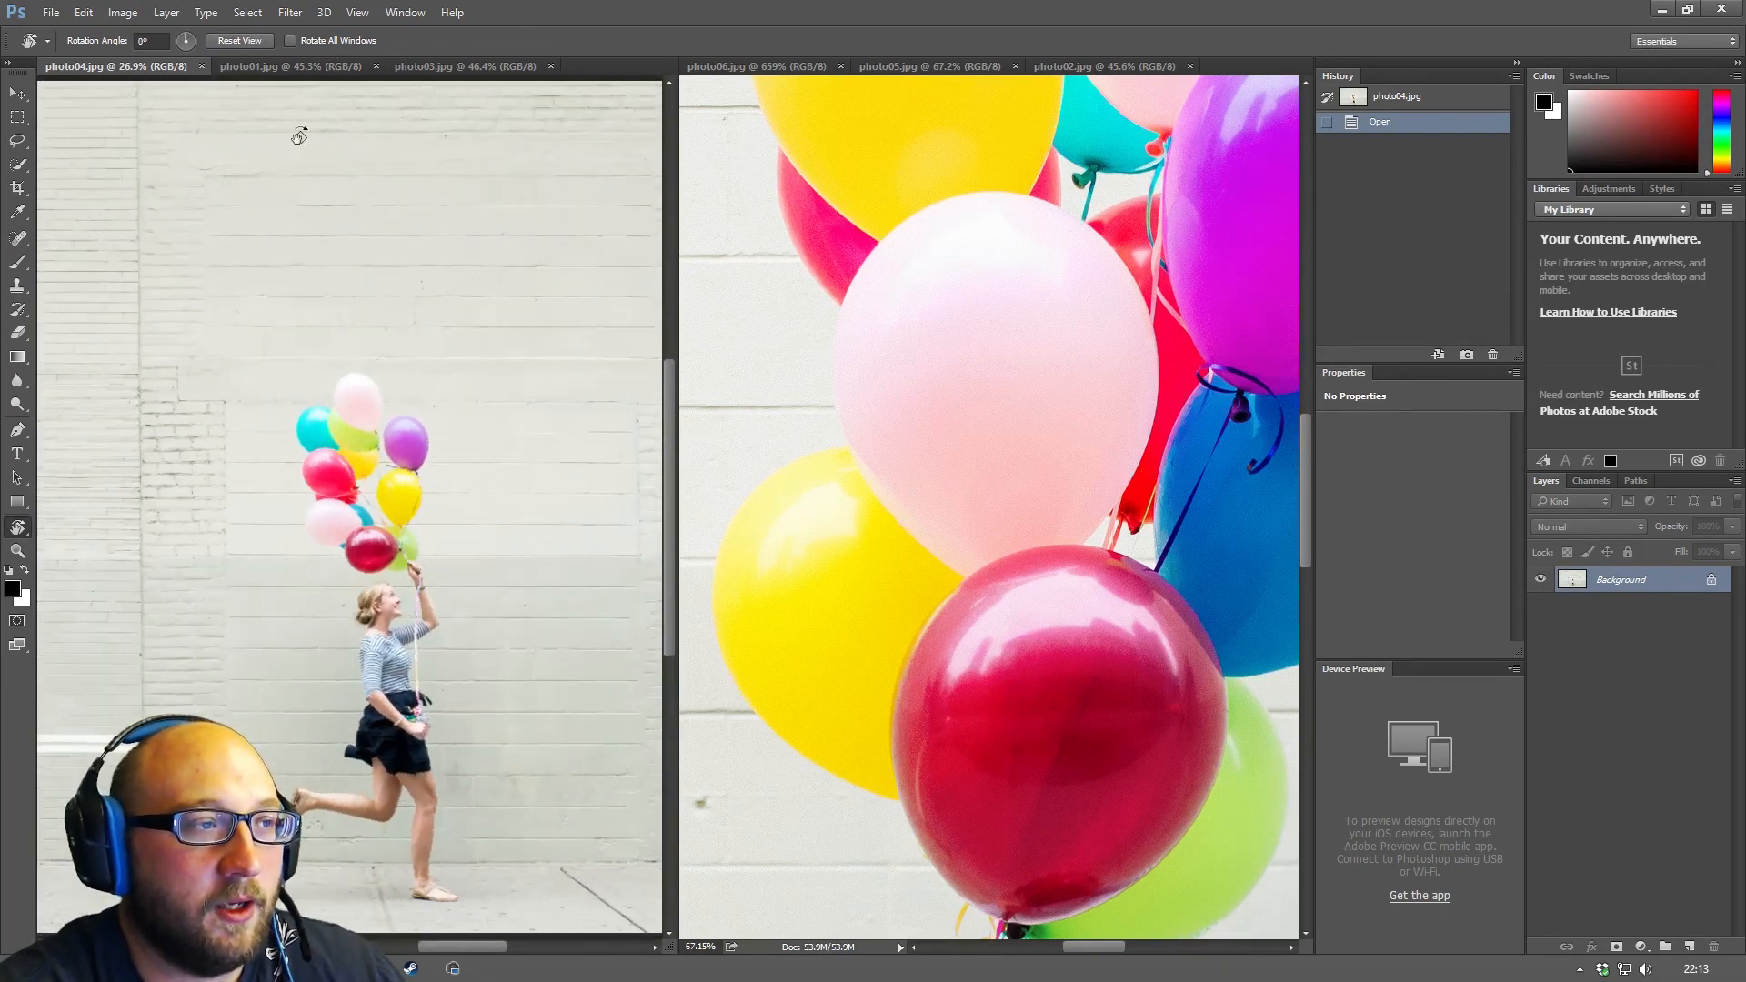